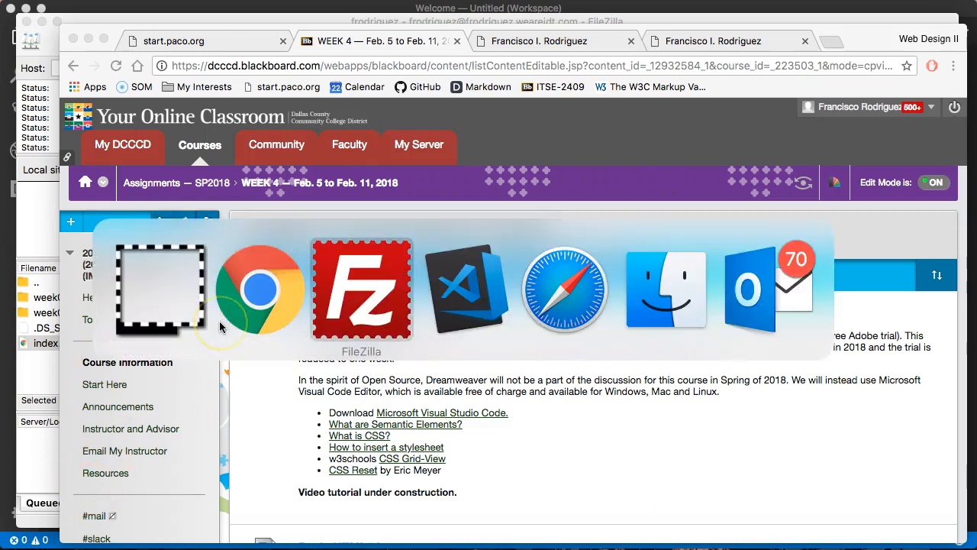
# Switch to VS Code and bring up index.html from the workspace for editing
pyautogui.click(466, 289)
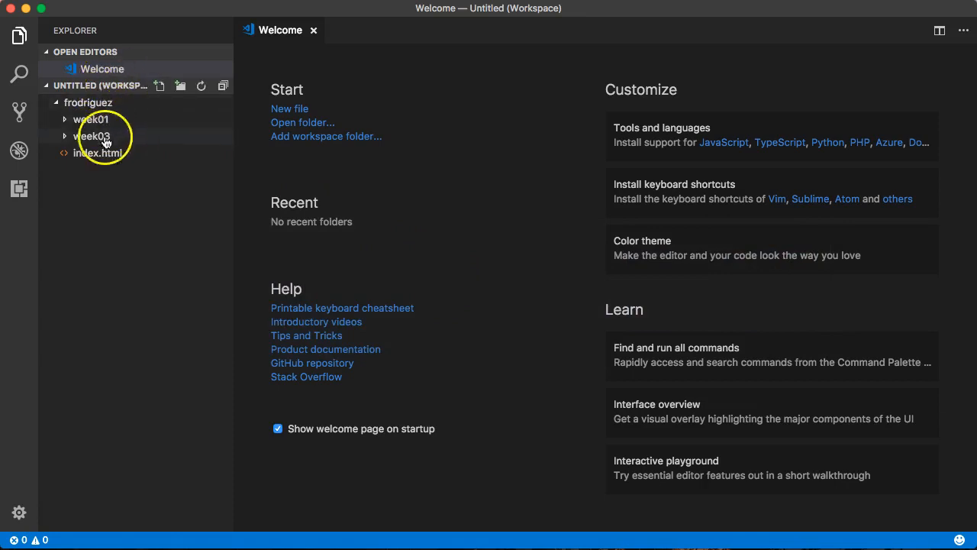
pyautogui.moveTo(113, 107)
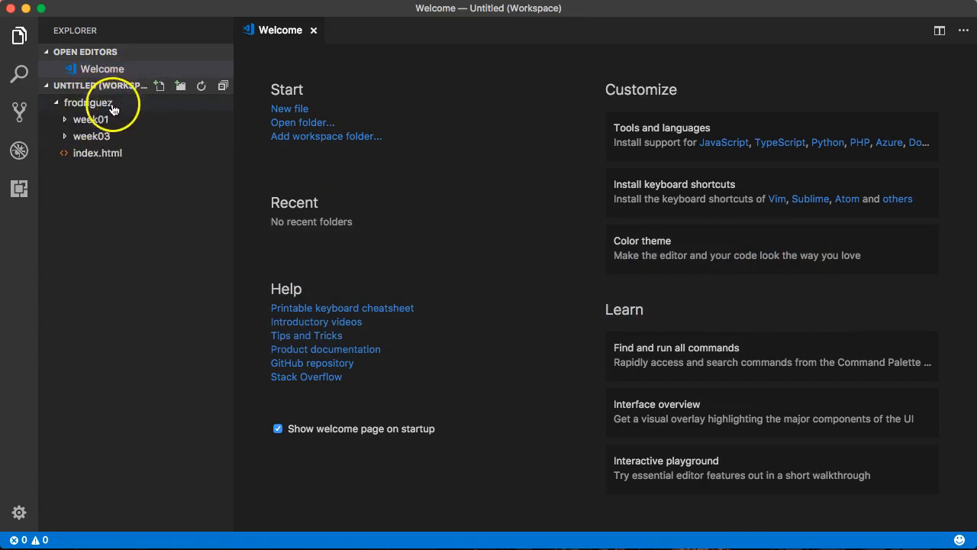
pyautogui.moveTo(112, 134)
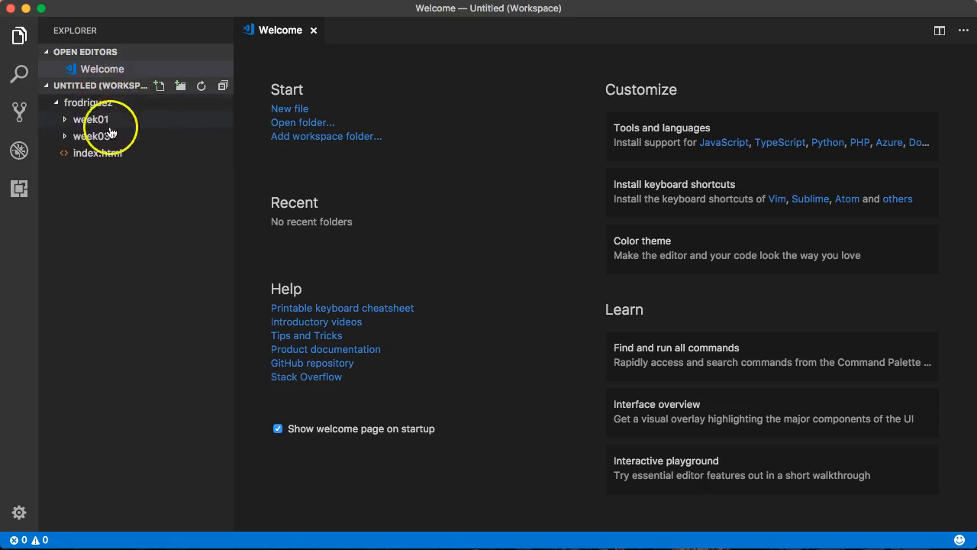
pyautogui.moveTo(91, 160)
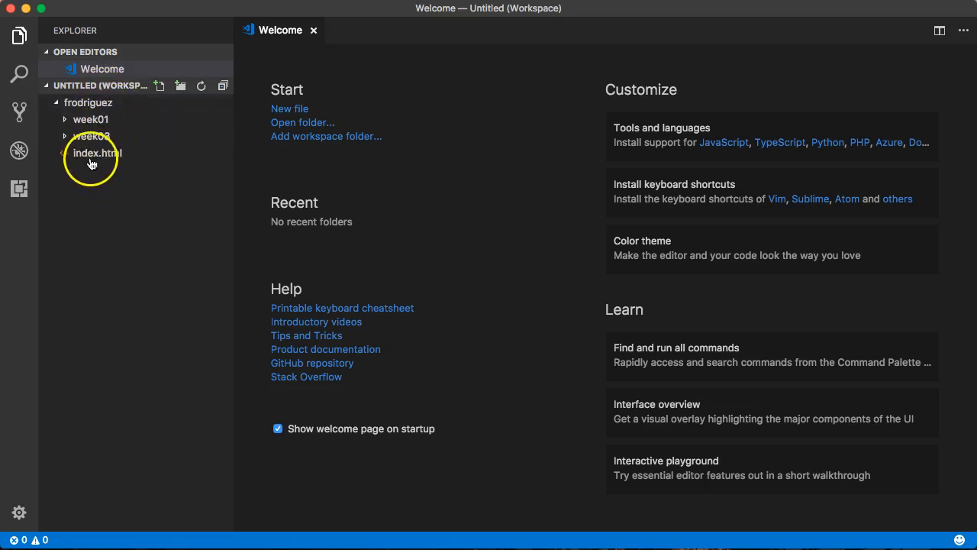
pyautogui.moveTo(89, 157)
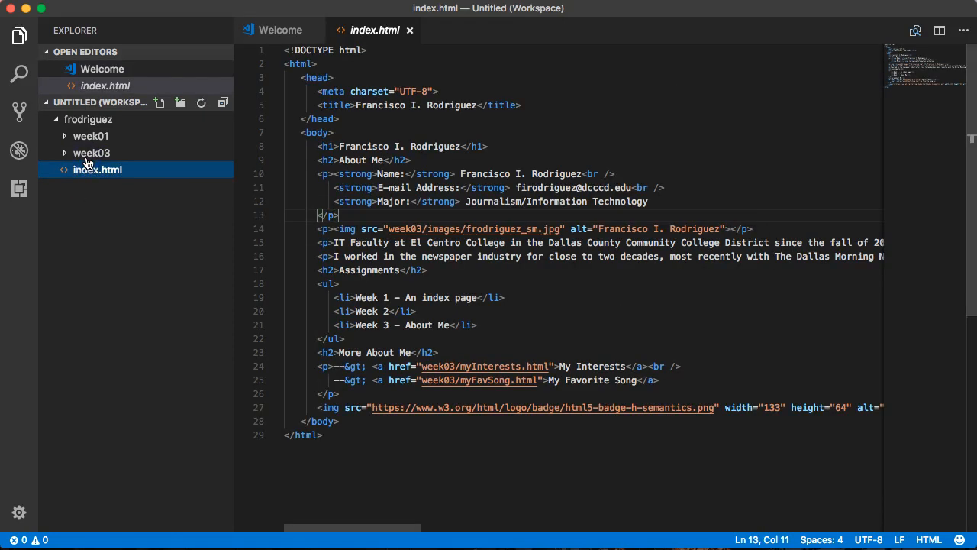
pyautogui.moveTo(592, 267)
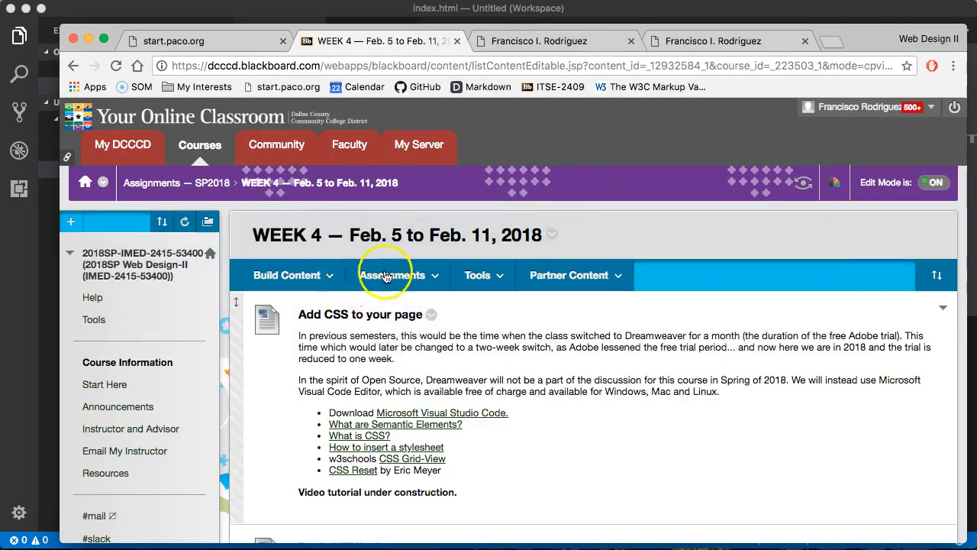
pyautogui.click(537, 40)
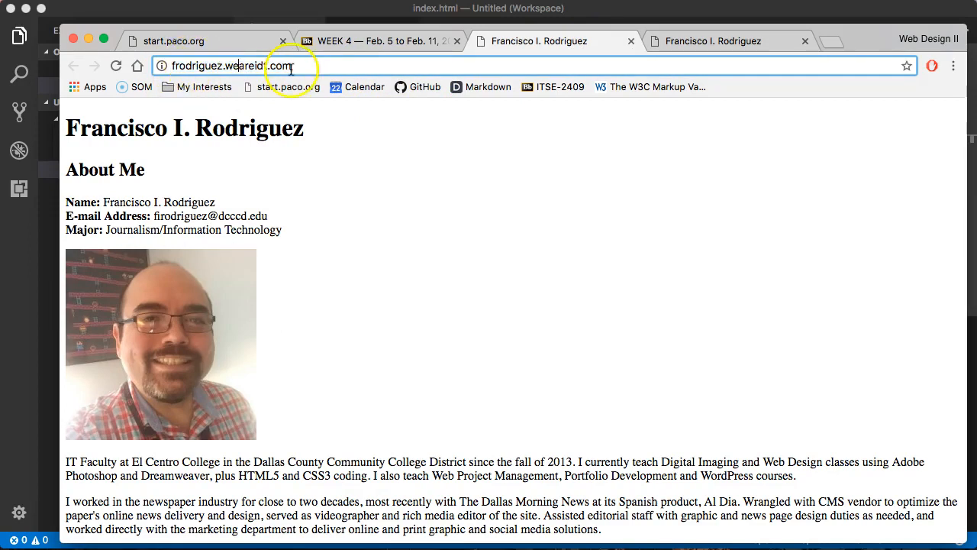
pyautogui.click(730, 39)
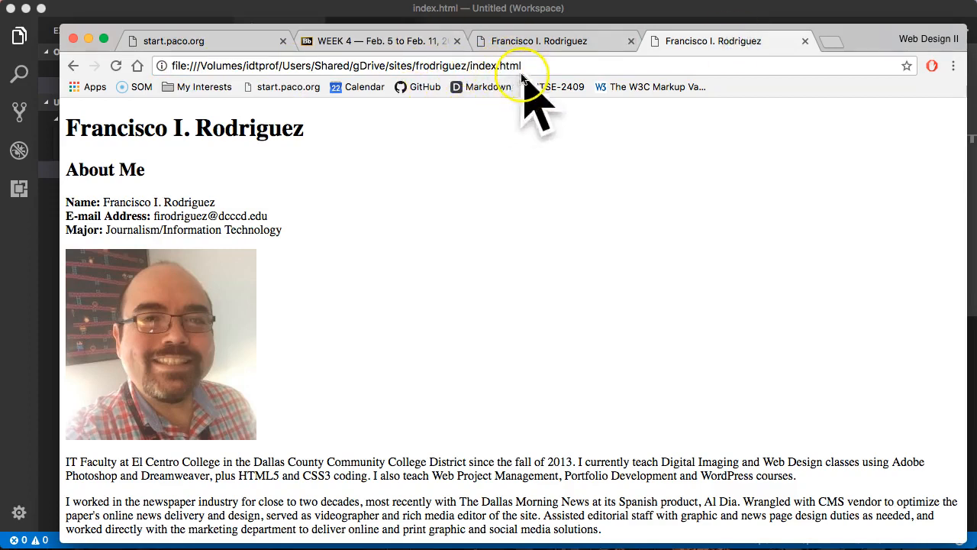
pyautogui.moveTo(311, 189)
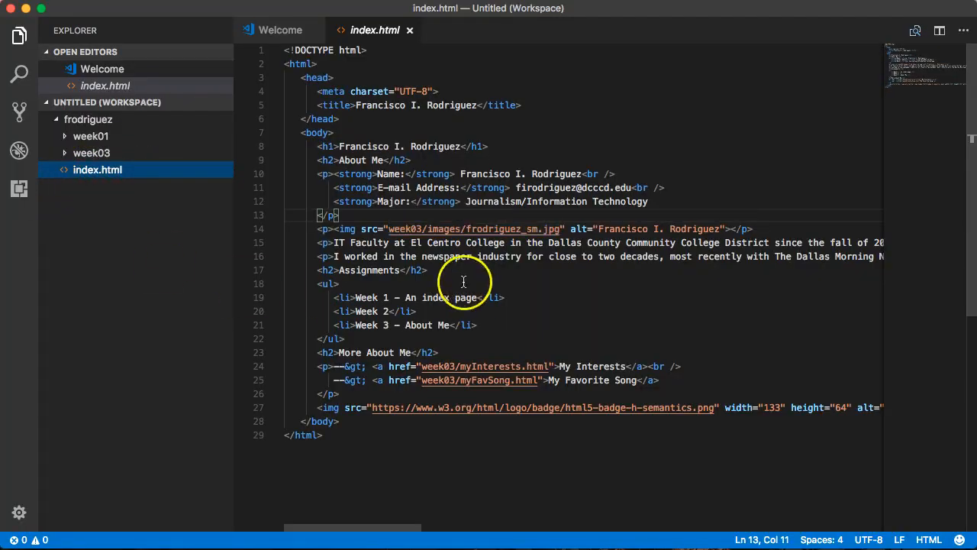
pyautogui.moveTo(128, 170)
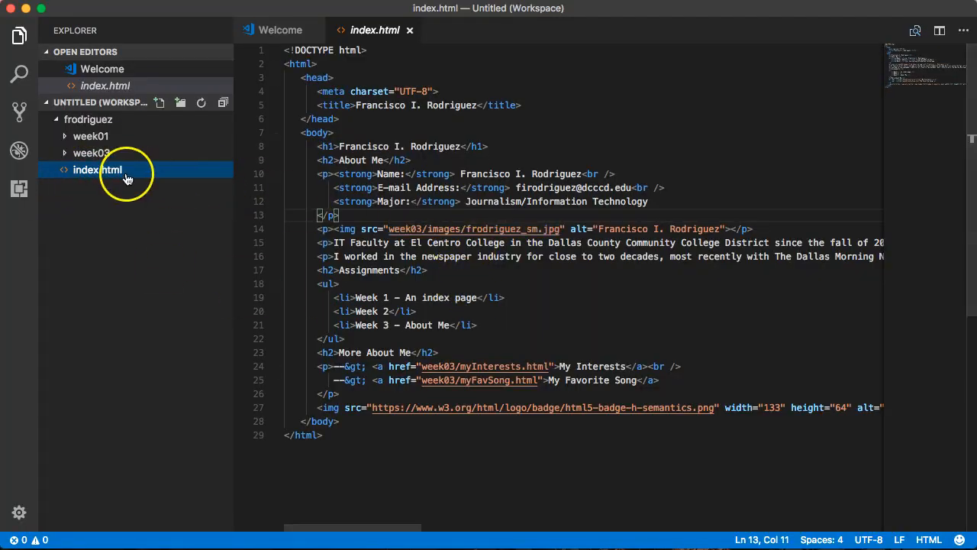
pyautogui.moveTo(98, 170)
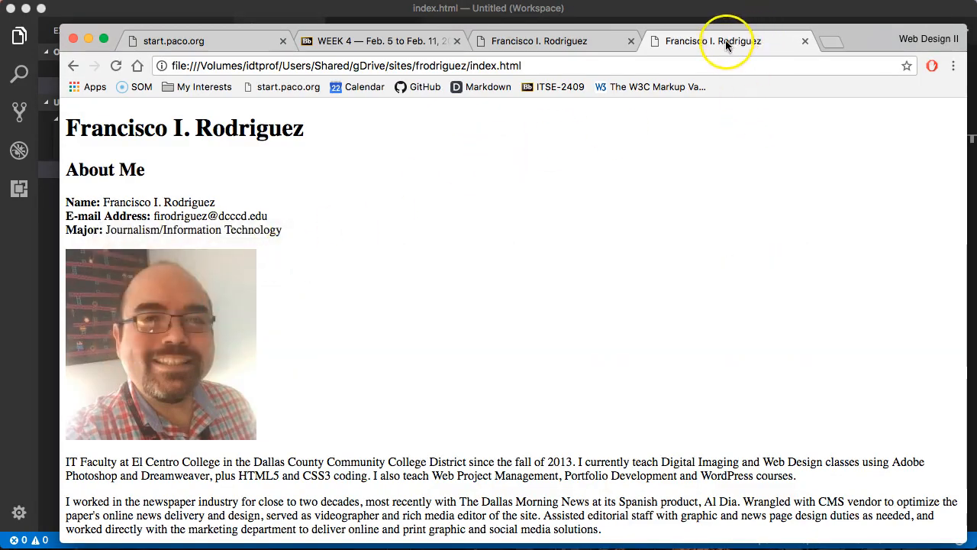
pyautogui.moveTo(623, 103)
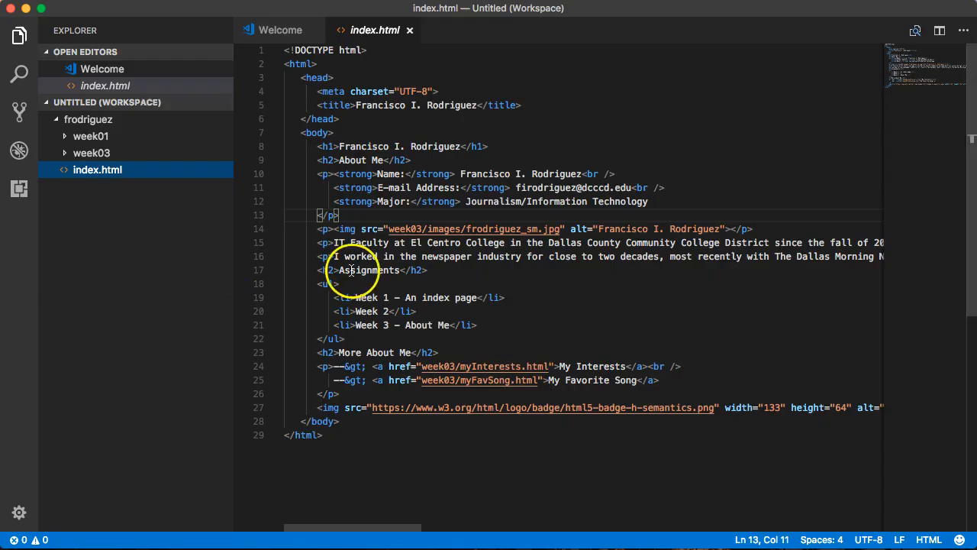
pyautogui.moveTo(168, 296)
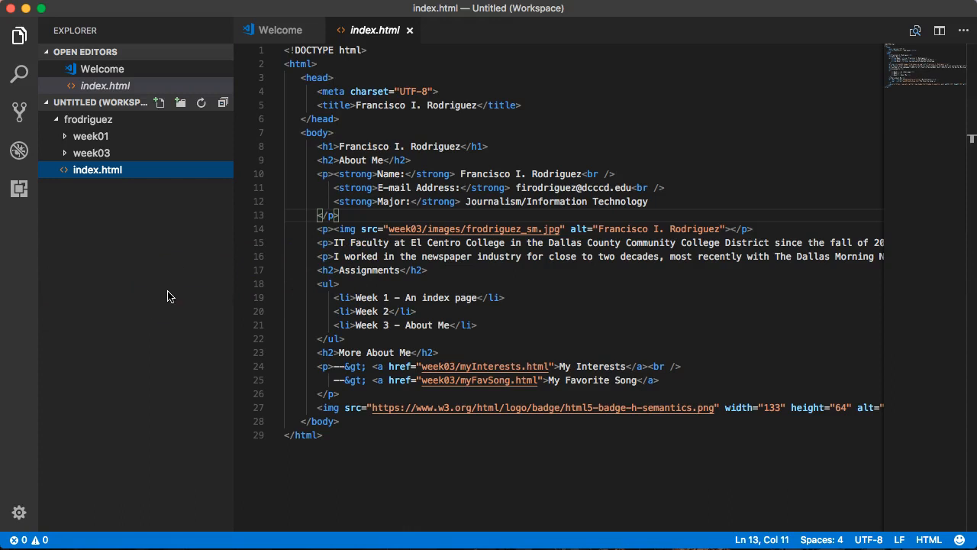
pyautogui.moveTo(167, 290)
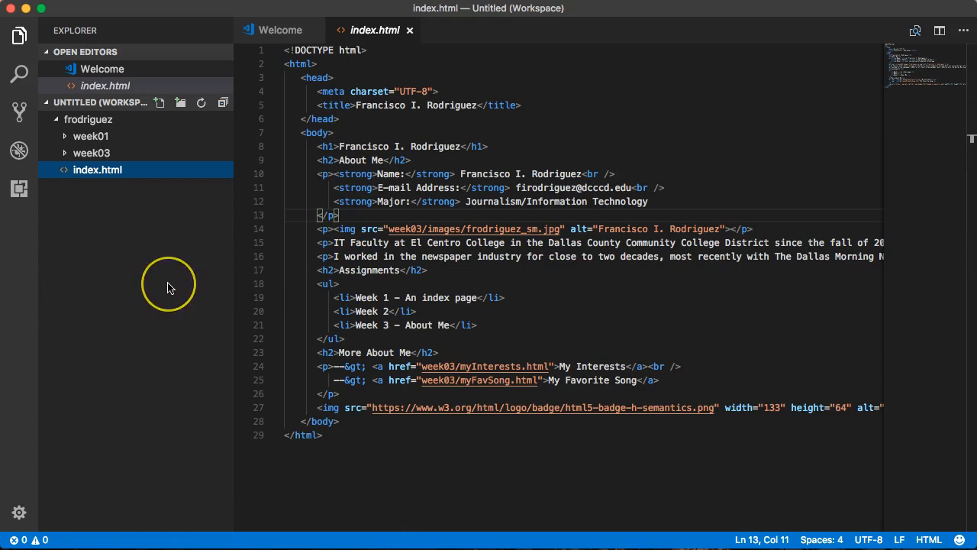
pyautogui.moveTo(168, 286)
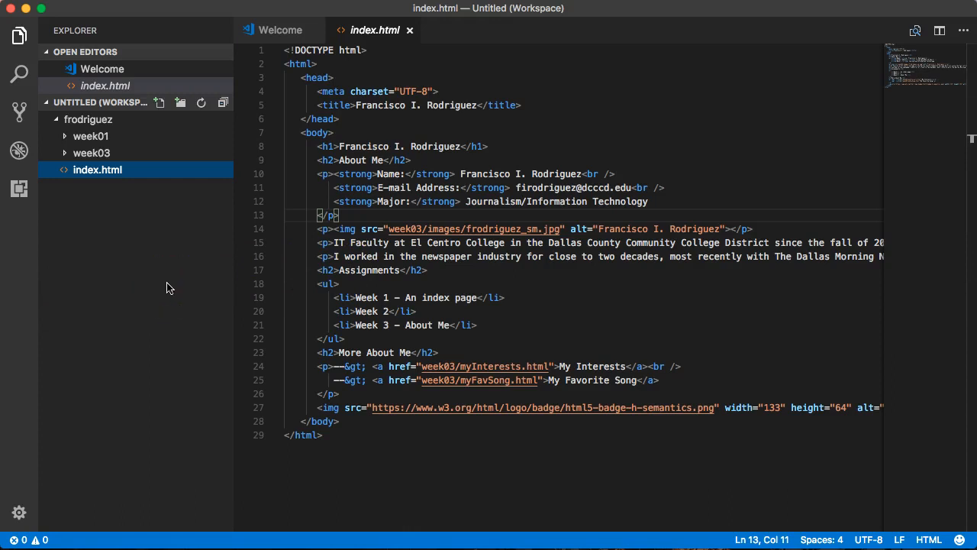
pyautogui.moveTo(558, 174)
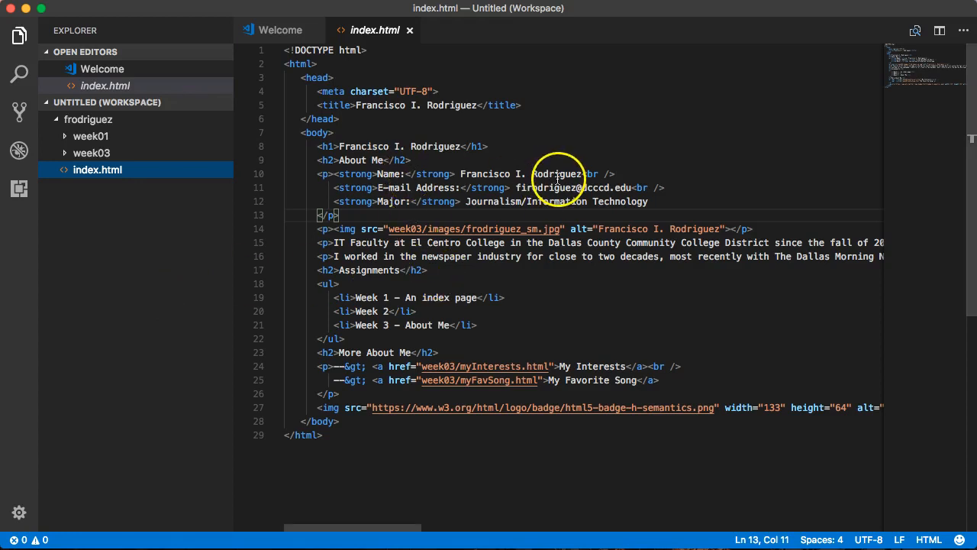
pyautogui.moveTo(558, 151)
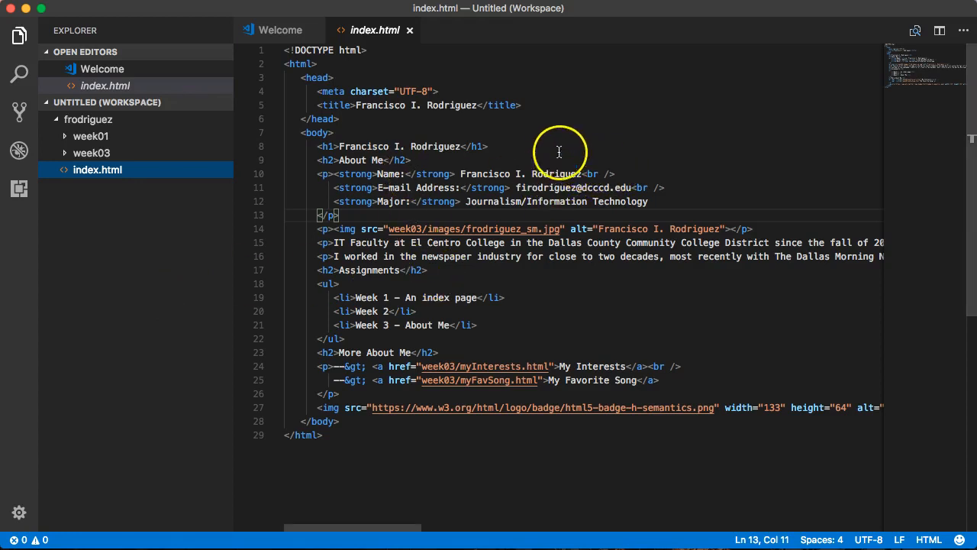
pyautogui.moveTo(641, 392)
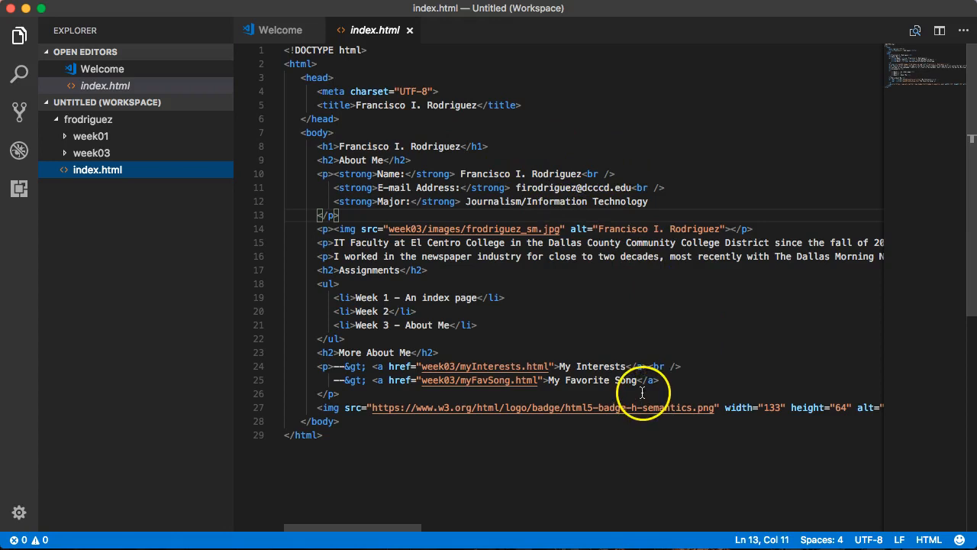
pyautogui.moveTo(394, 147)
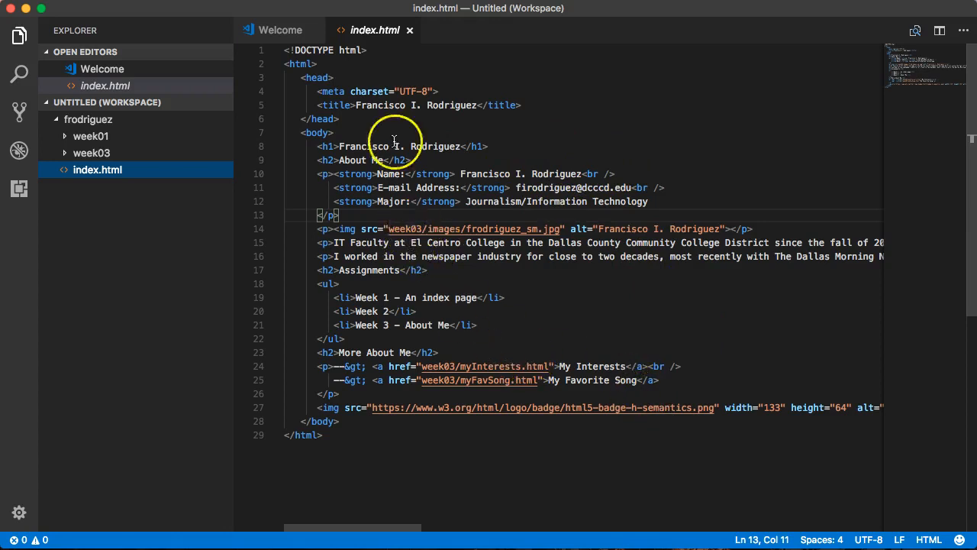
pyautogui.moveTo(461, 118)
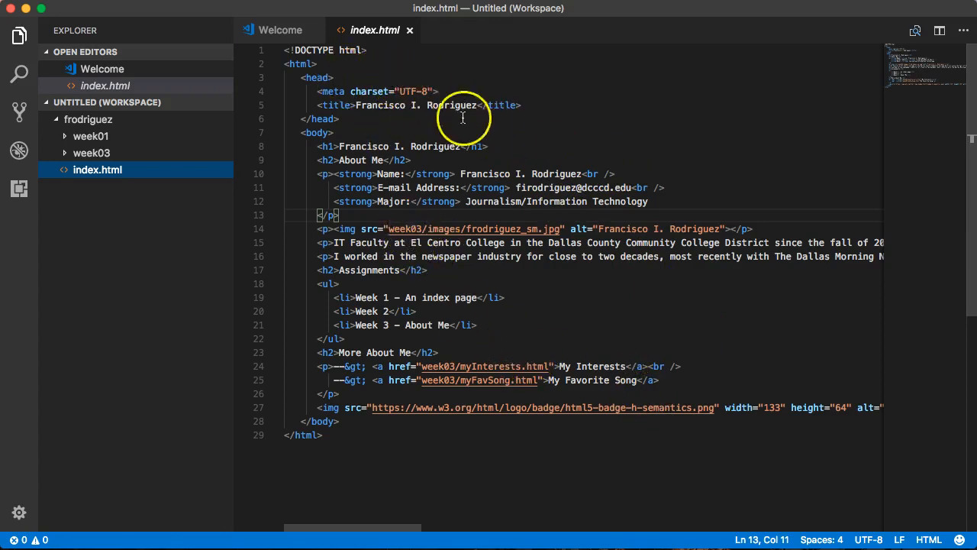
pyautogui.moveTo(359, 99)
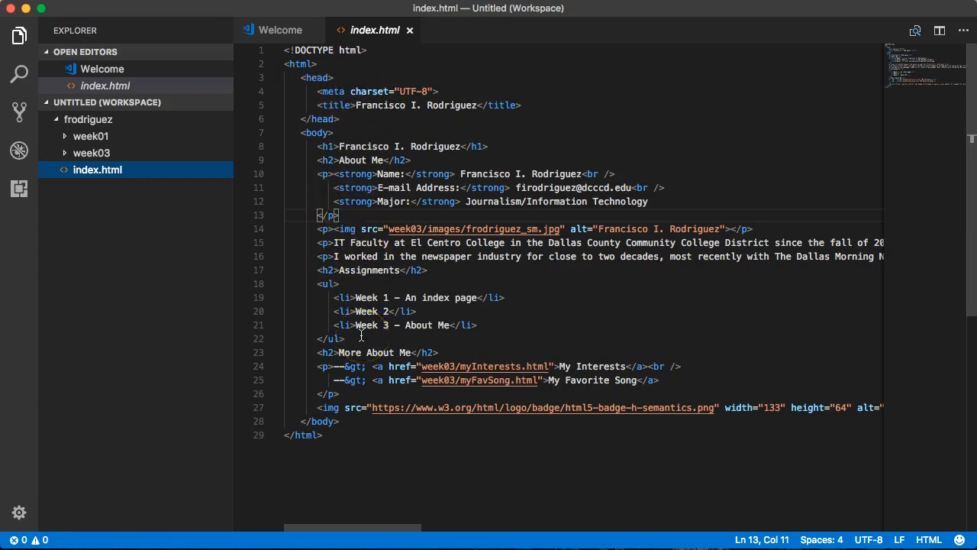
pyautogui.click(320, 174)
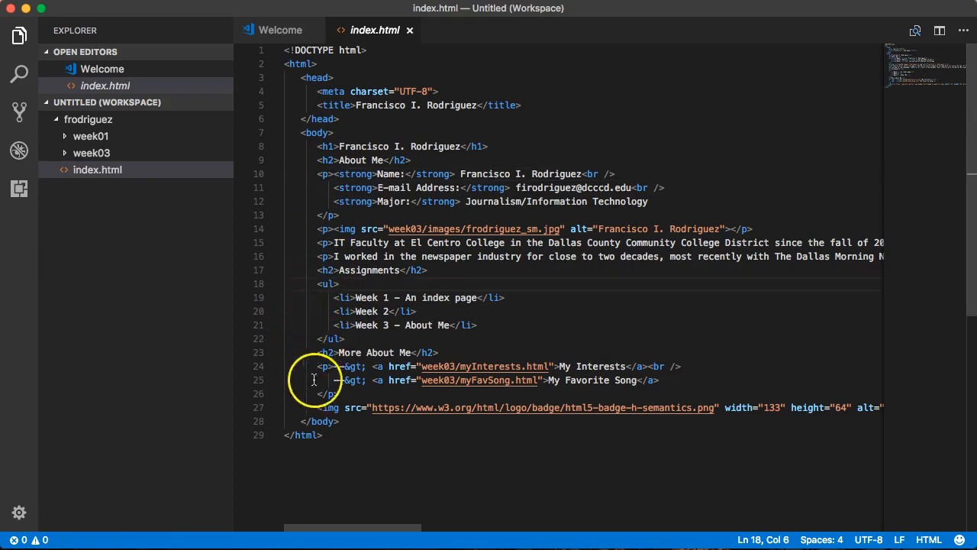
pyautogui.click(547, 160)
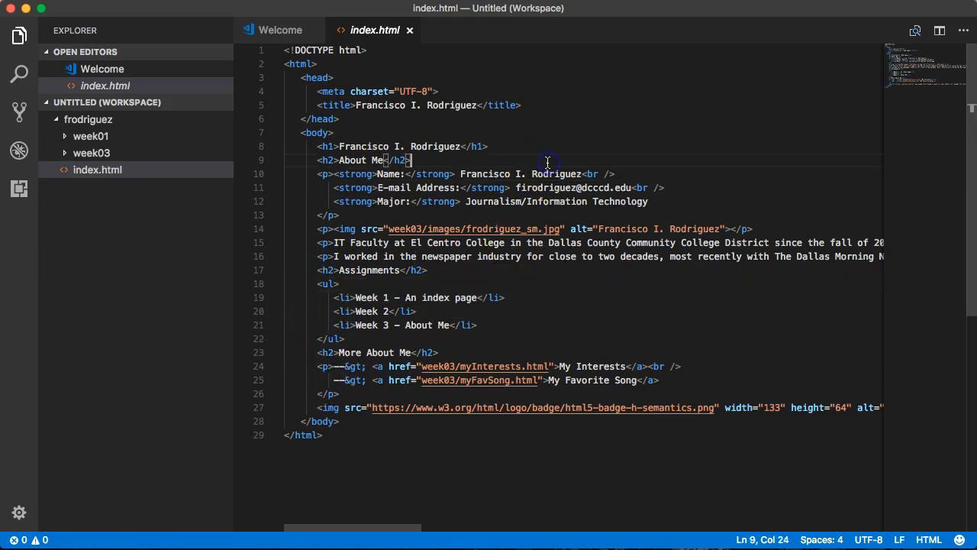
pyautogui.moveTo(476, 118)
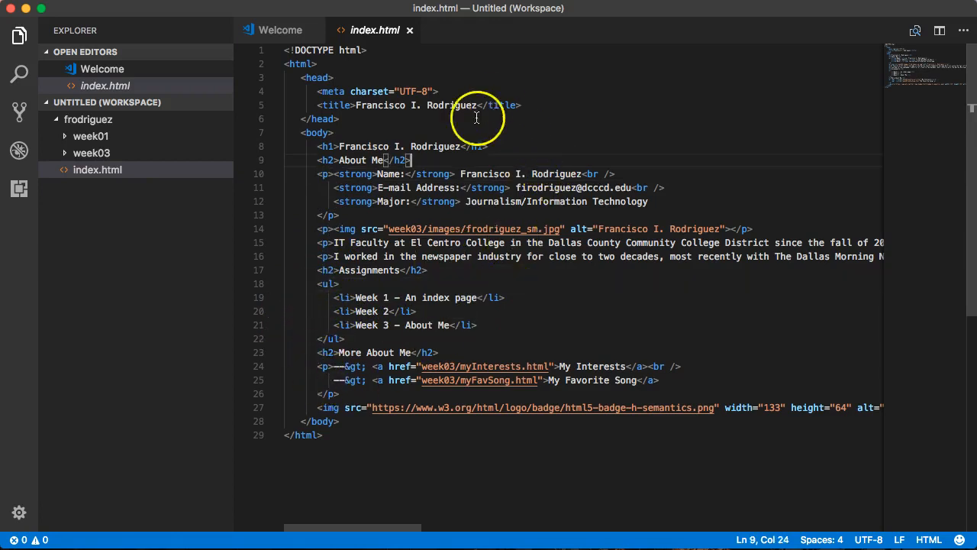
pyautogui.click(487, 146)
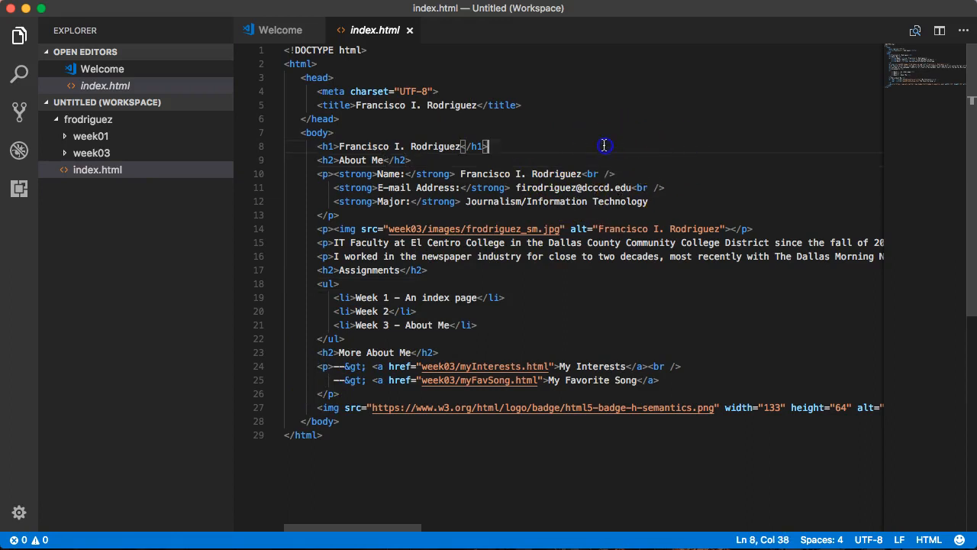
pyautogui.moveTo(604, 145)
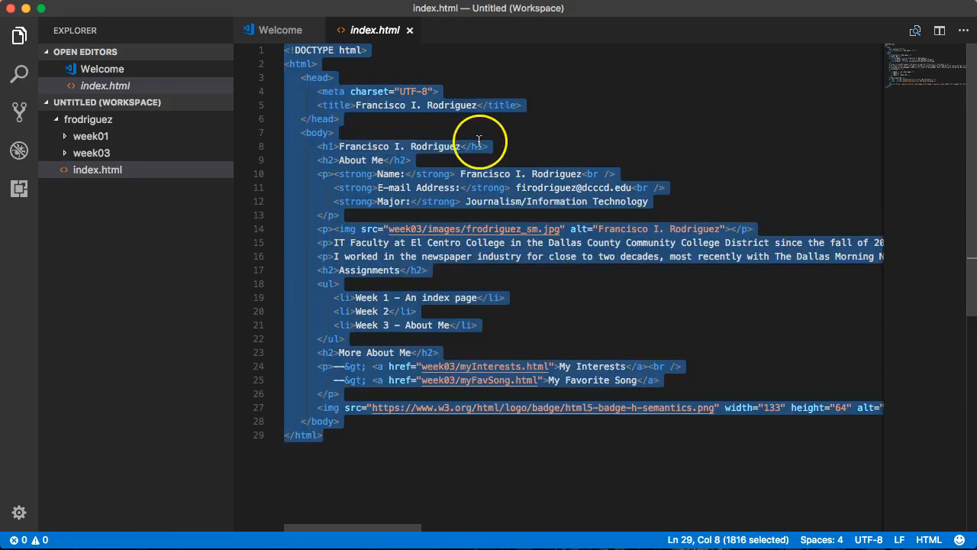
pyautogui.moveTo(464, 146)
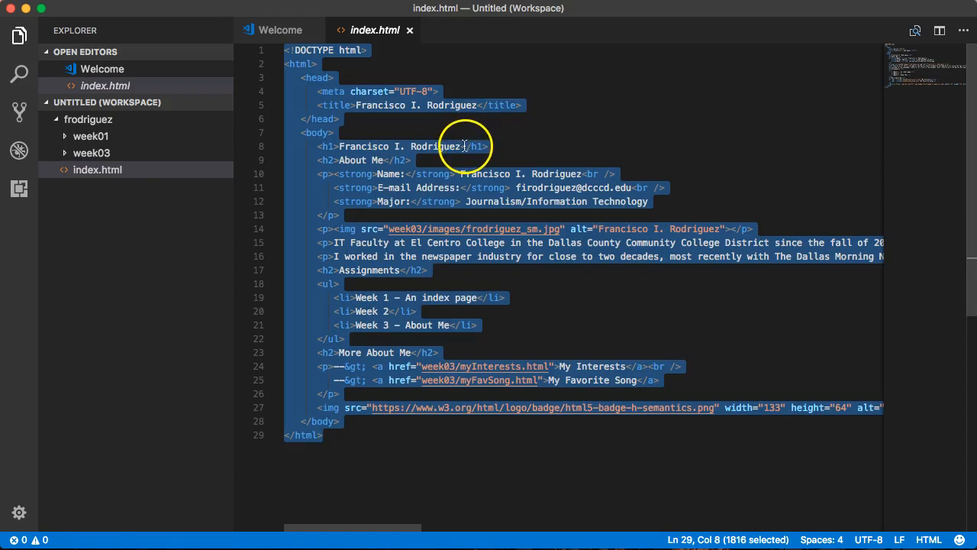
pyautogui.moveTo(513, 183)
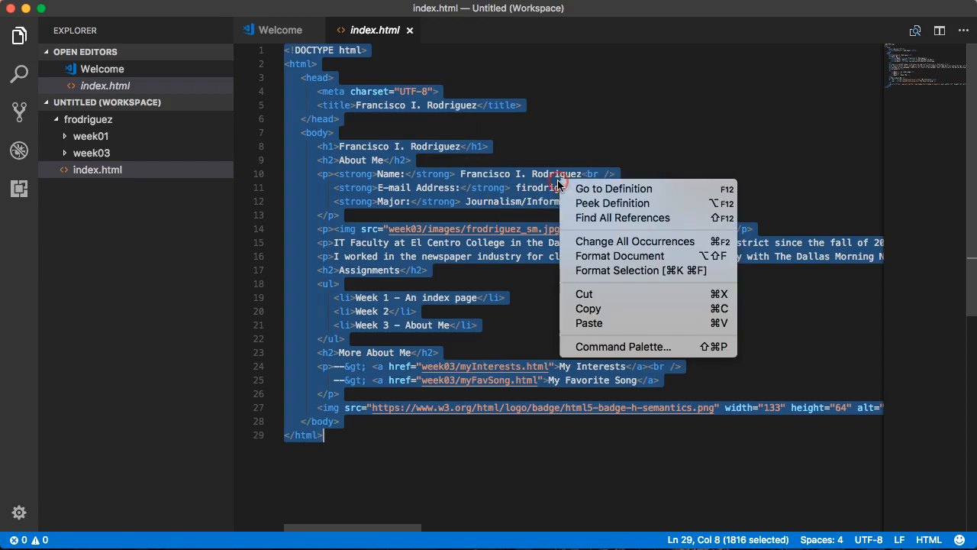
pyautogui.moveTo(614, 189)
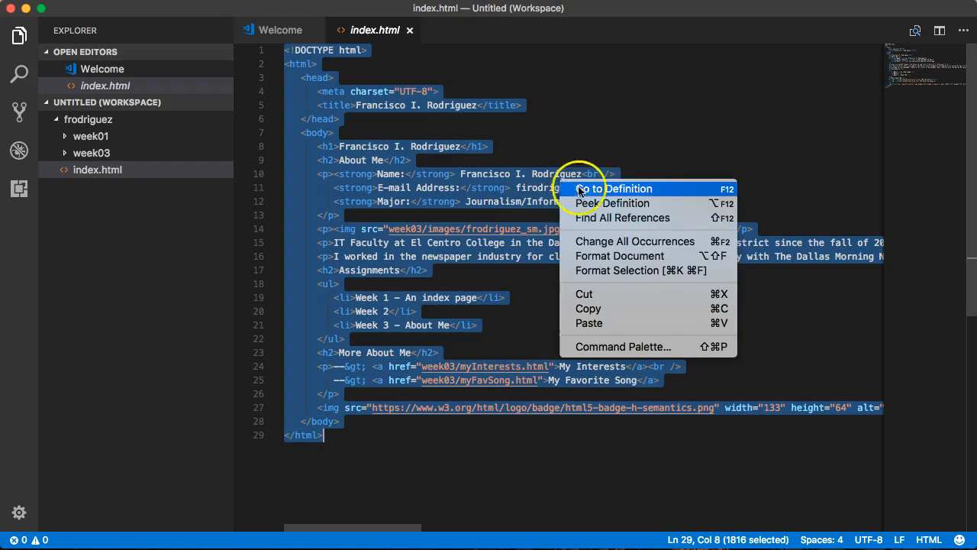
pyautogui.moveTo(620, 257)
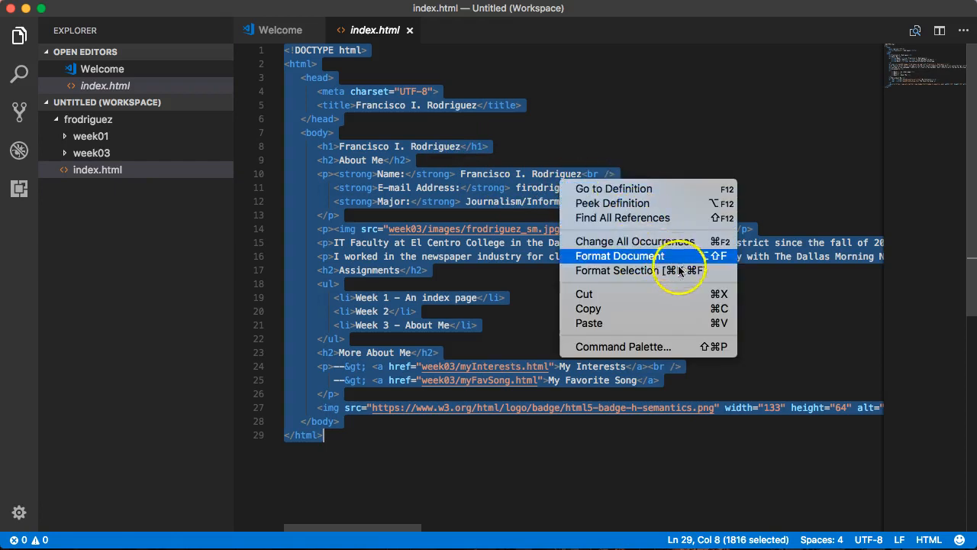
# Run Format Document on index.html and scroll through the re-indented markup
pyautogui.click(620, 257)
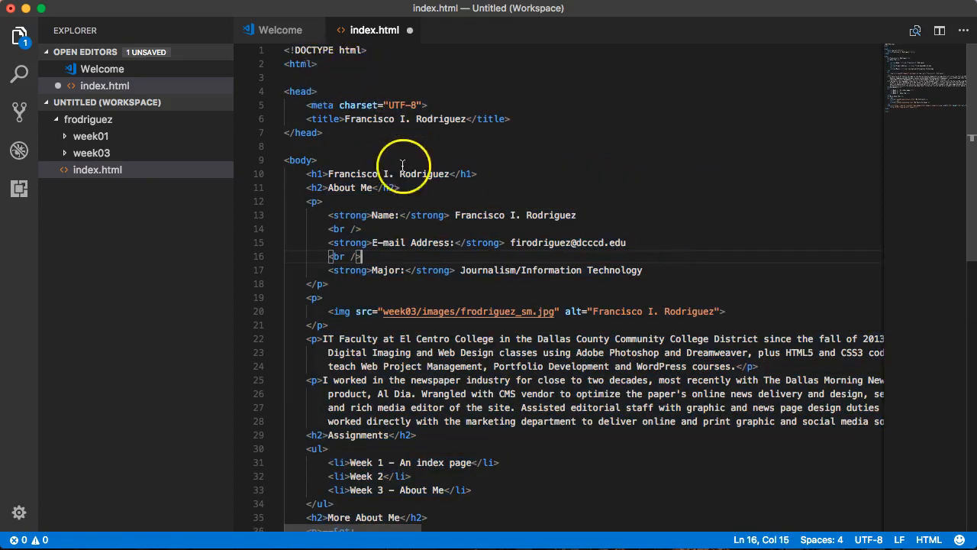
pyautogui.scroll(-3)
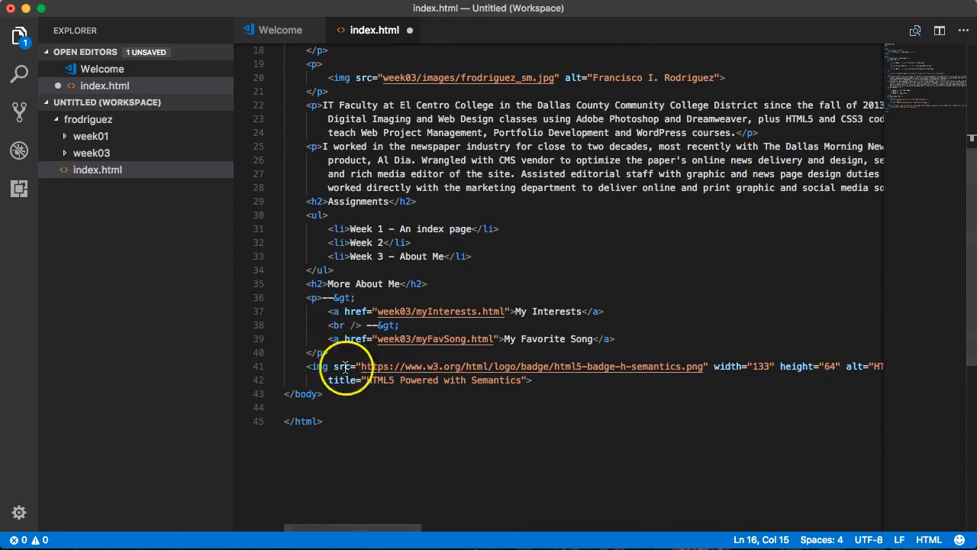
pyautogui.scroll(3)
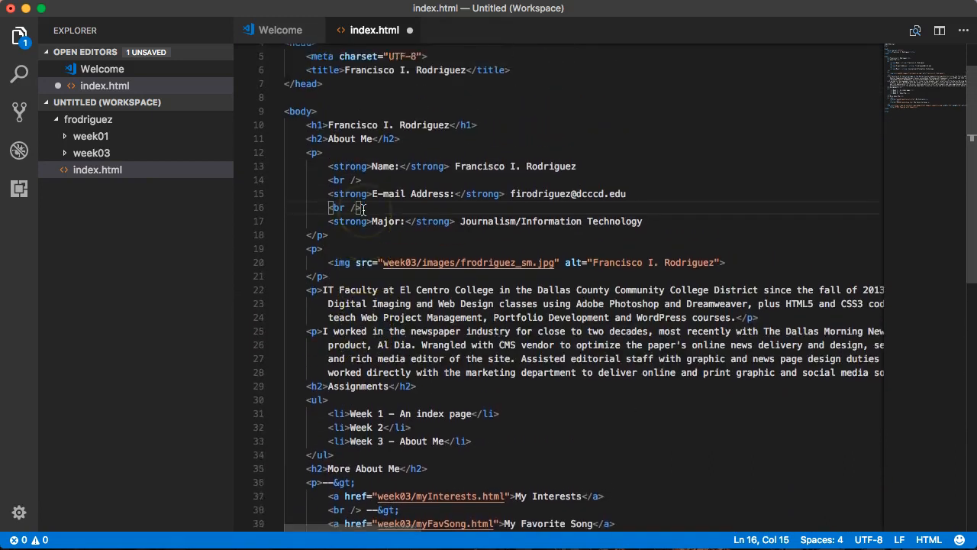
pyautogui.scroll(3)
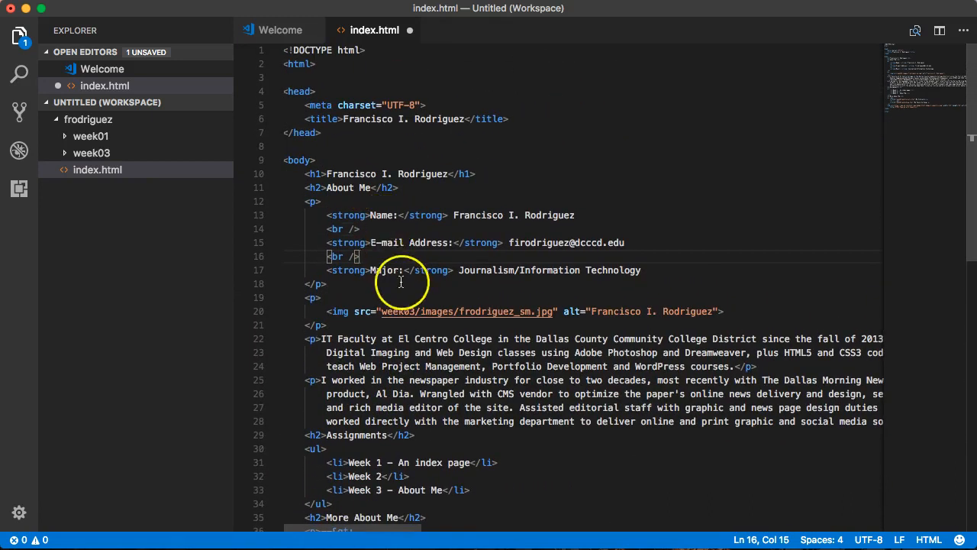
pyautogui.moveTo(348, 241)
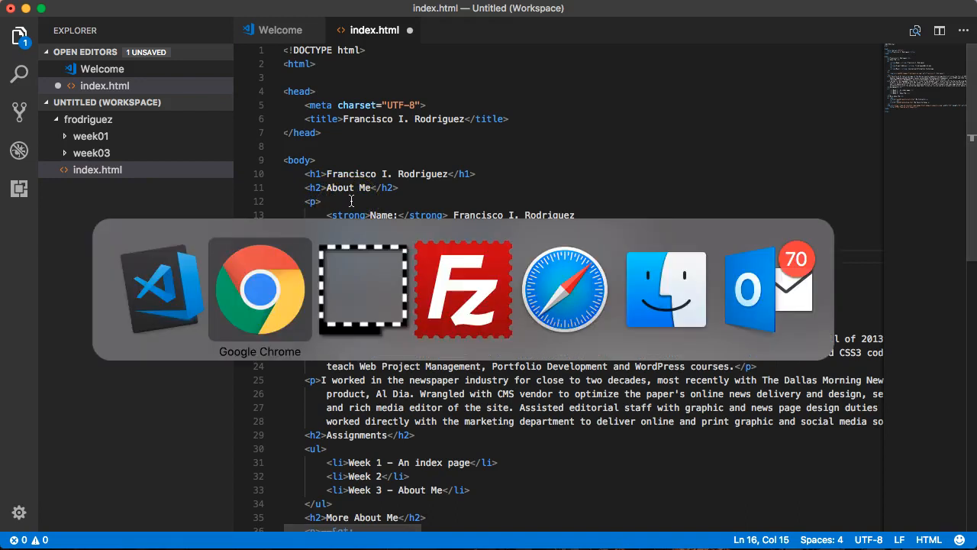
# Bring Chrome forward and view the Week 4 'Add CSS to your page' Blackboard course page
pyautogui.click(260, 288)
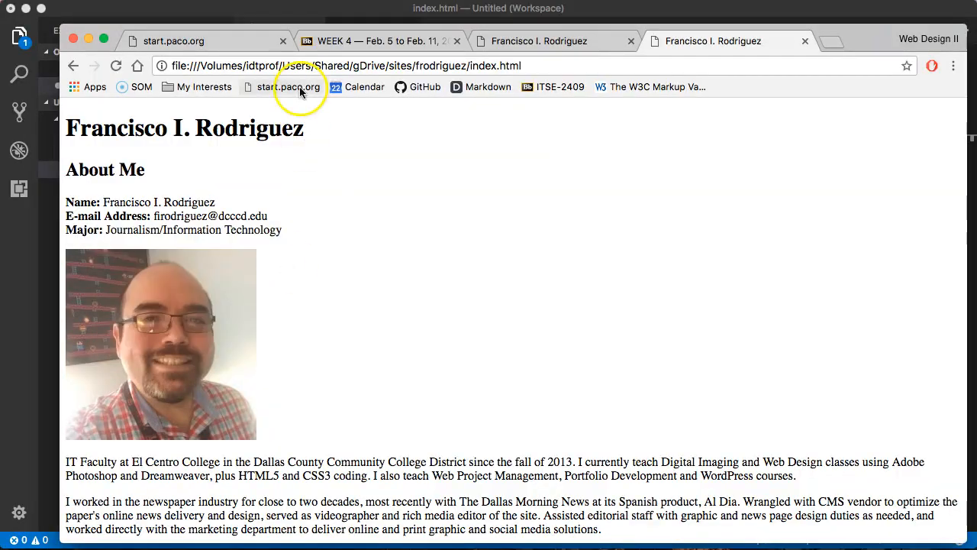
pyautogui.click(374, 40)
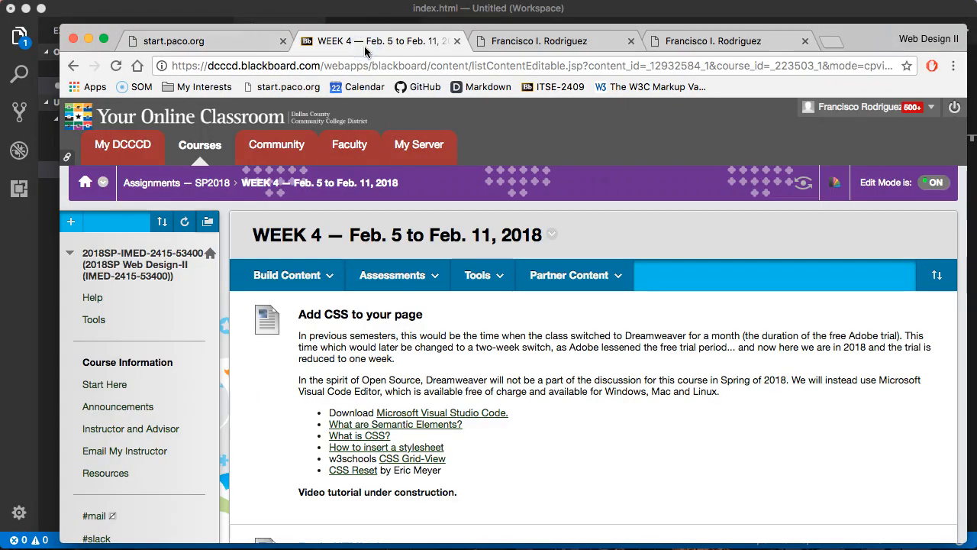
pyautogui.moveTo(476, 151)
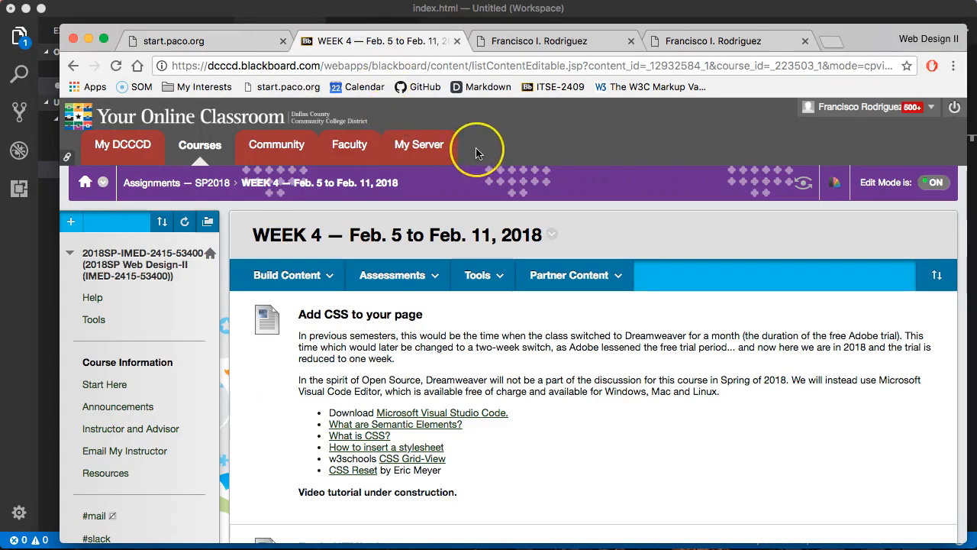
pyautogui.scroll(-3)
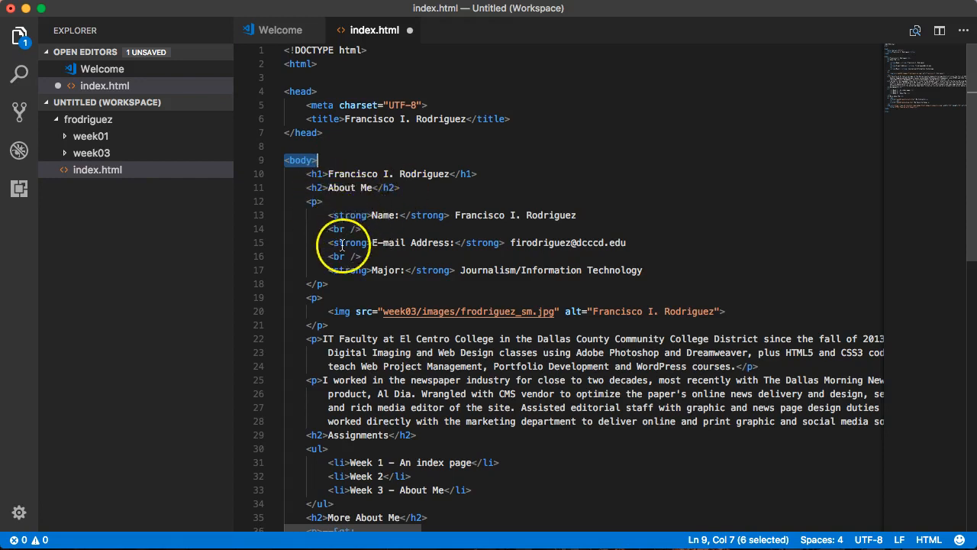
# Scroll through the formatted index.html markup to review its structure
pyautogui.scroll(-3)
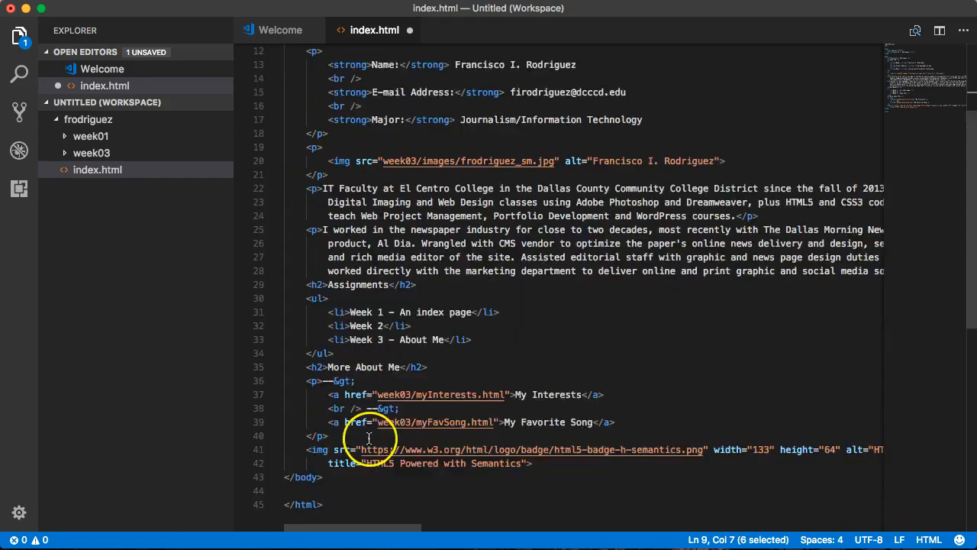
pyautogui.scroll(-3)
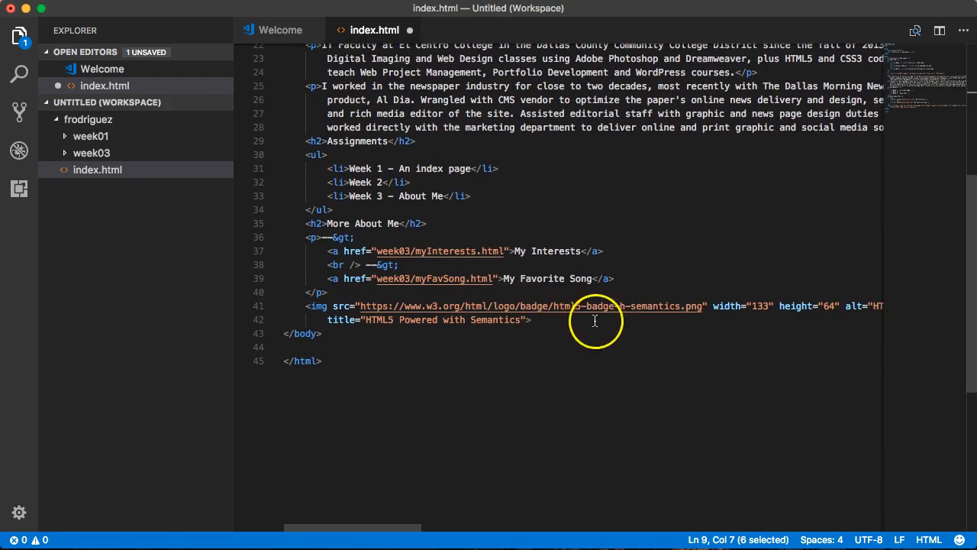
pyautogui.moveTo(430, 250)
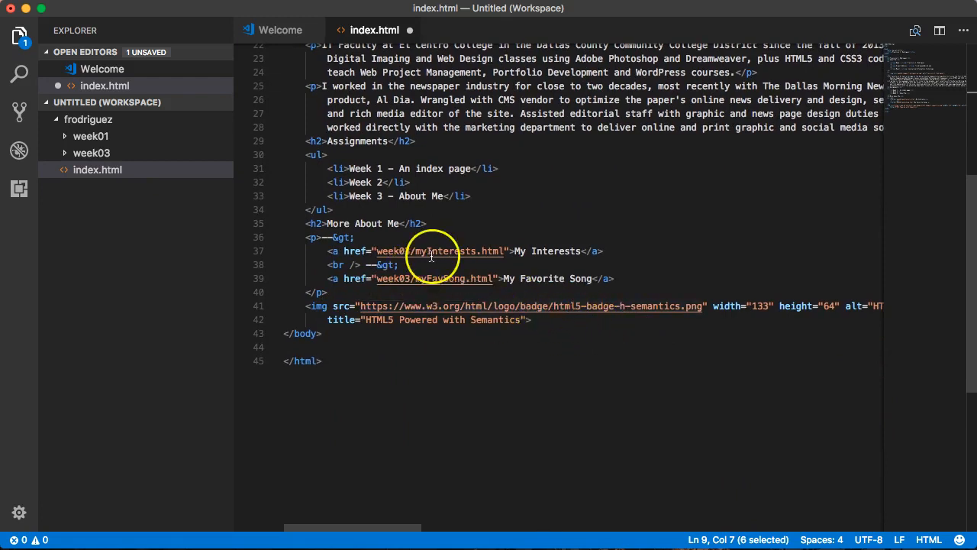
pyautogui.scroll(3)
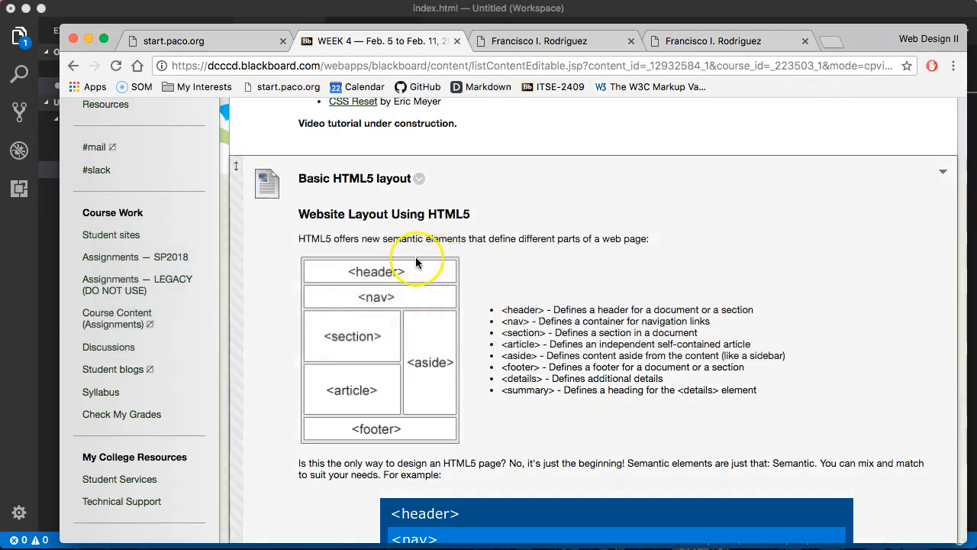
pyautogui.moveTo(446, 226)
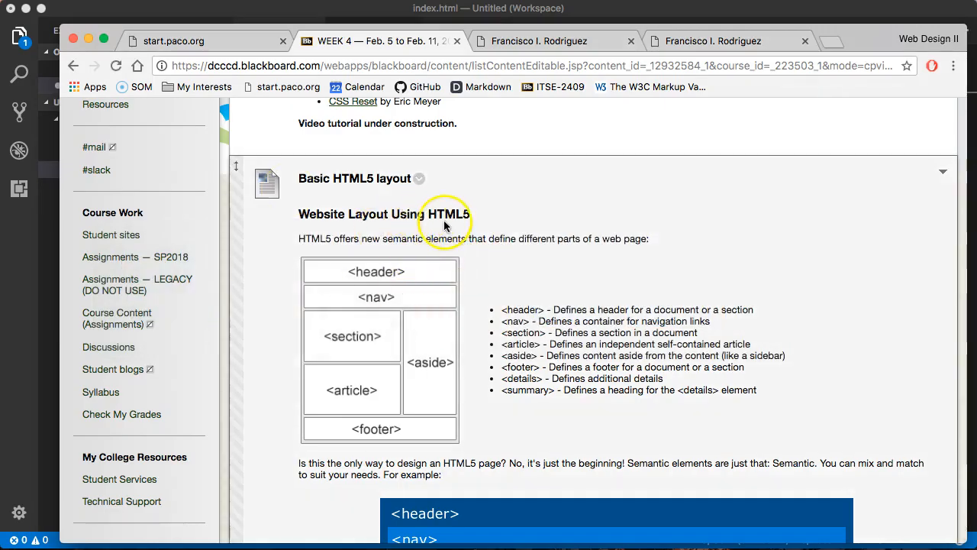
# Scroll the Week 4 page down past the Basic HTML5 layout diagram to the nesting example
pyautogui.scroll(-3)
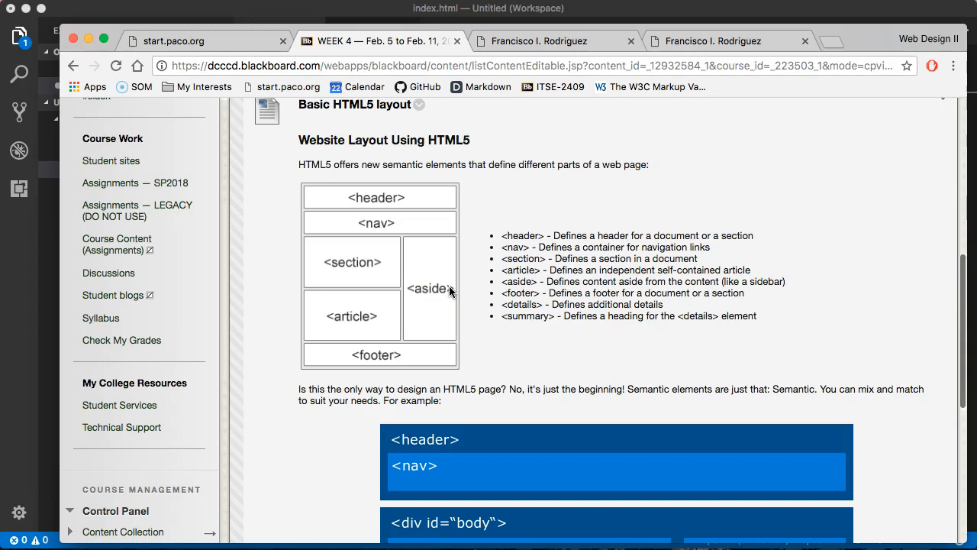
pyautogui.moveTo(423, 261)
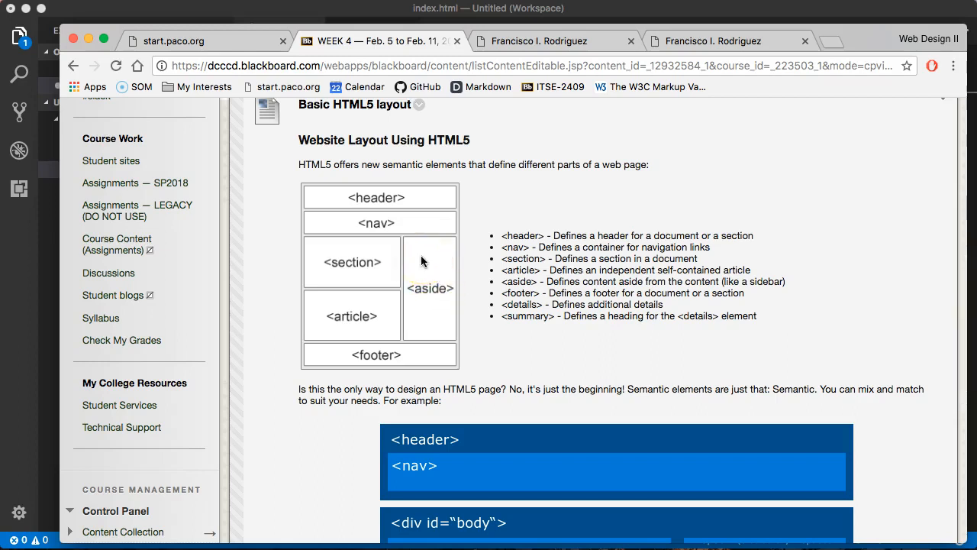
pyautogui.moveTo(366, 215)
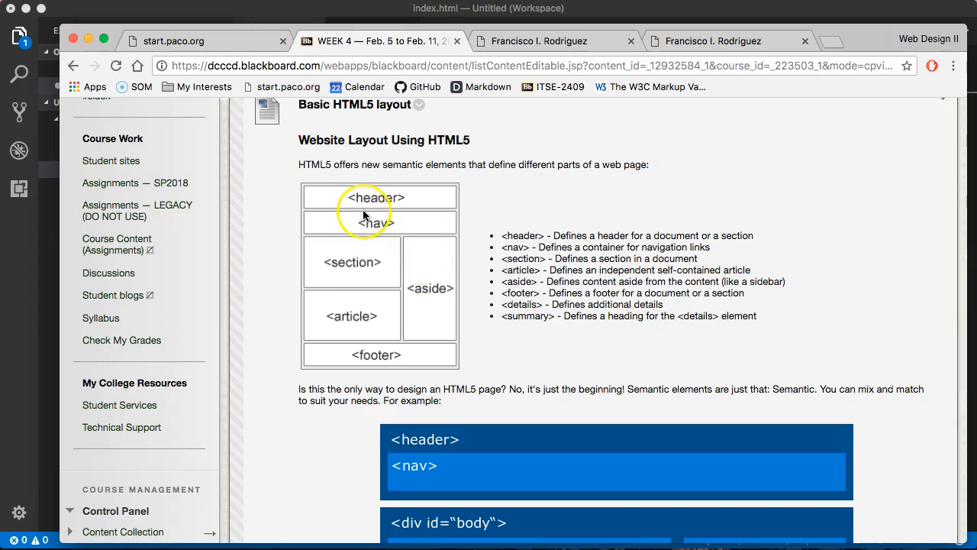
pyautogui.moveTo(415, 229)
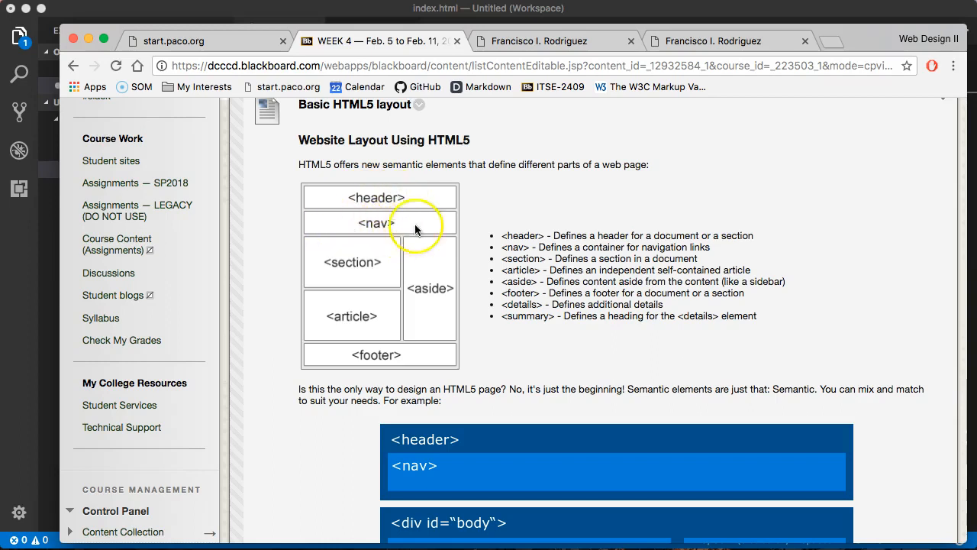
pyautogui.moveTo(364, 262)
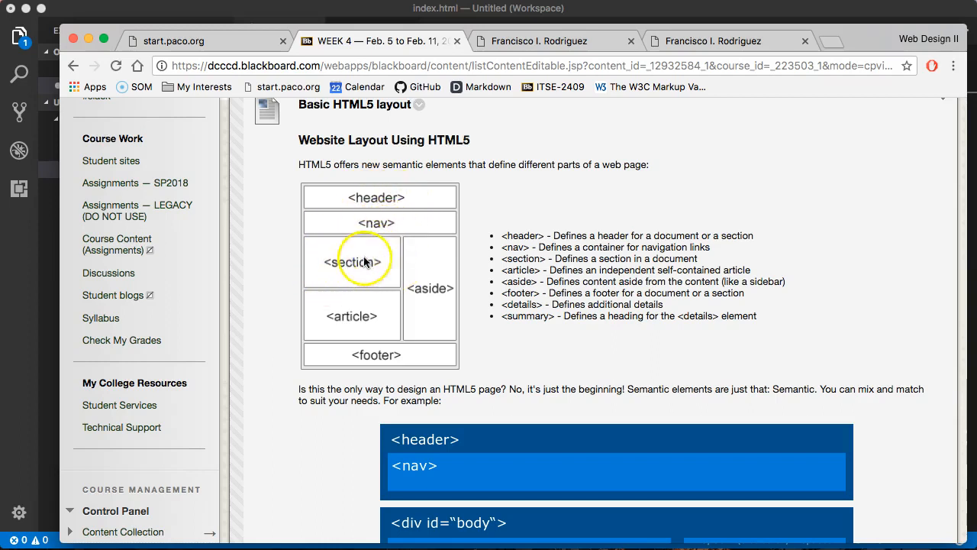
pyautogui.moveTo(374, 266)
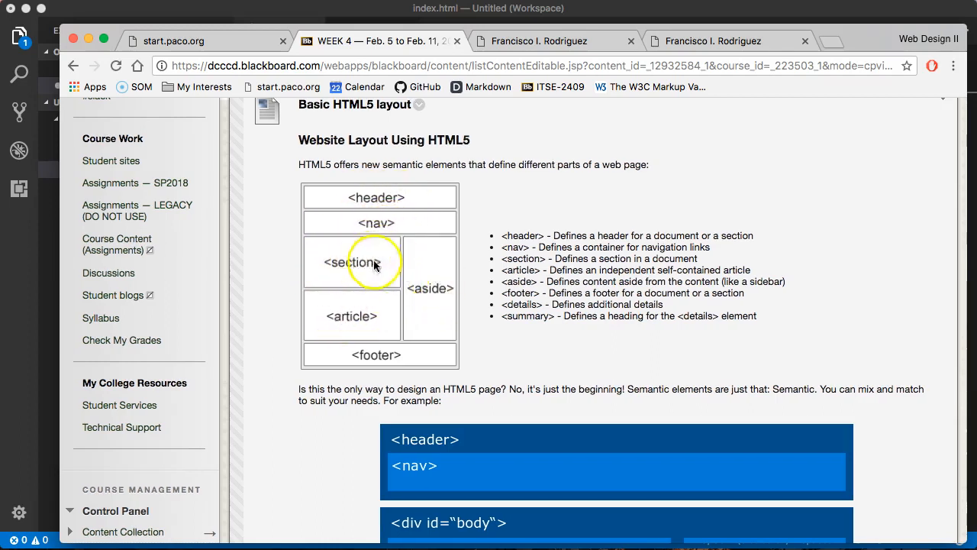
pyautogui.moveTo(421, 288)
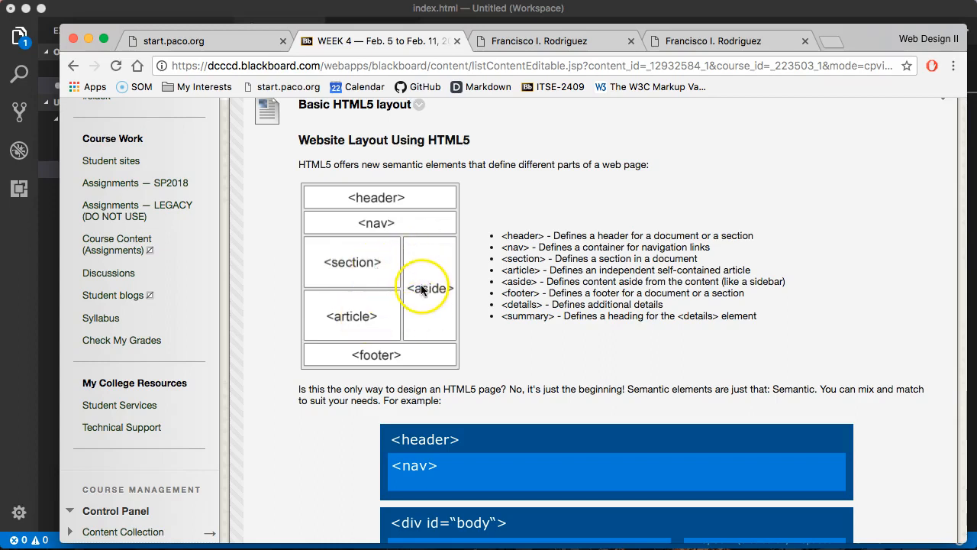
pyautogui.scroll(-3)
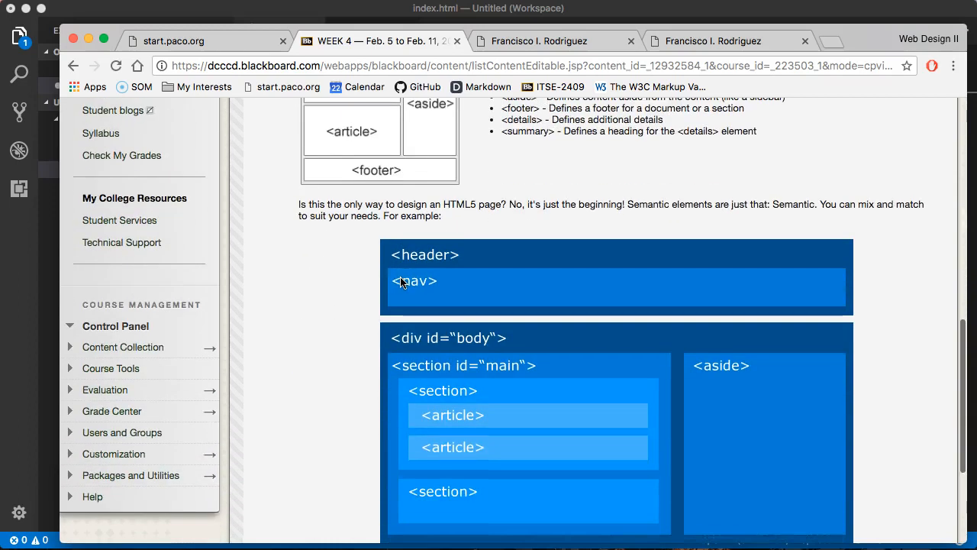
pyautogui.scroll(-3)
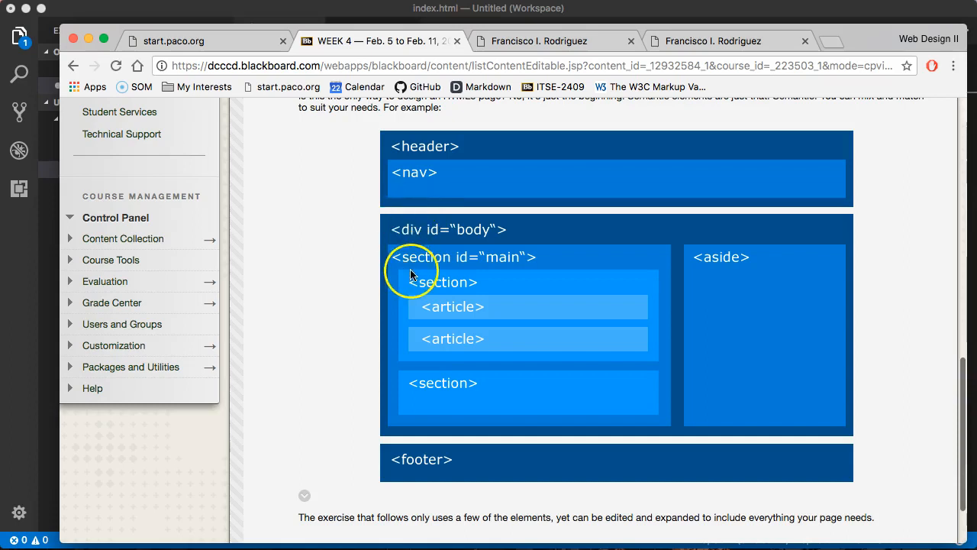
pyautogui.moveTo(512, 340)
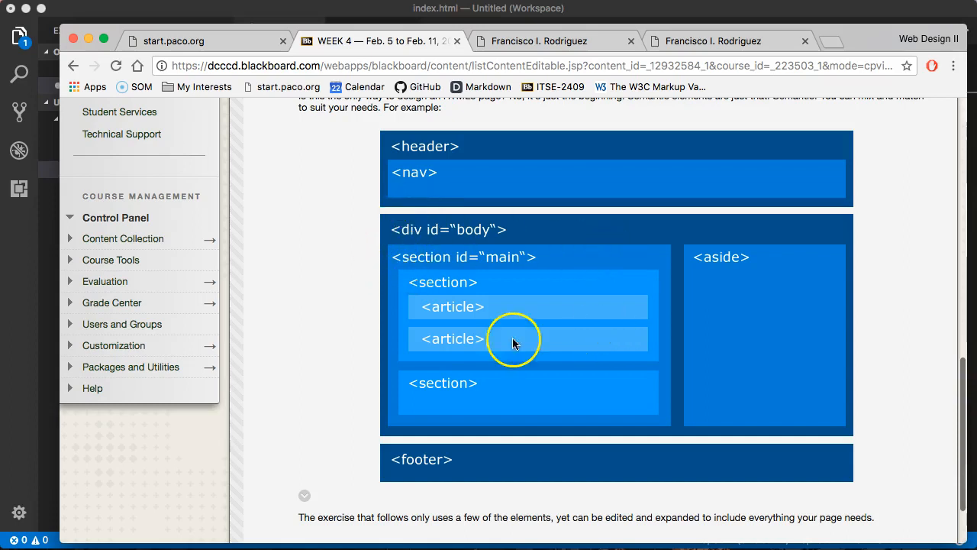
pyautogui.moveTo(647, 262)
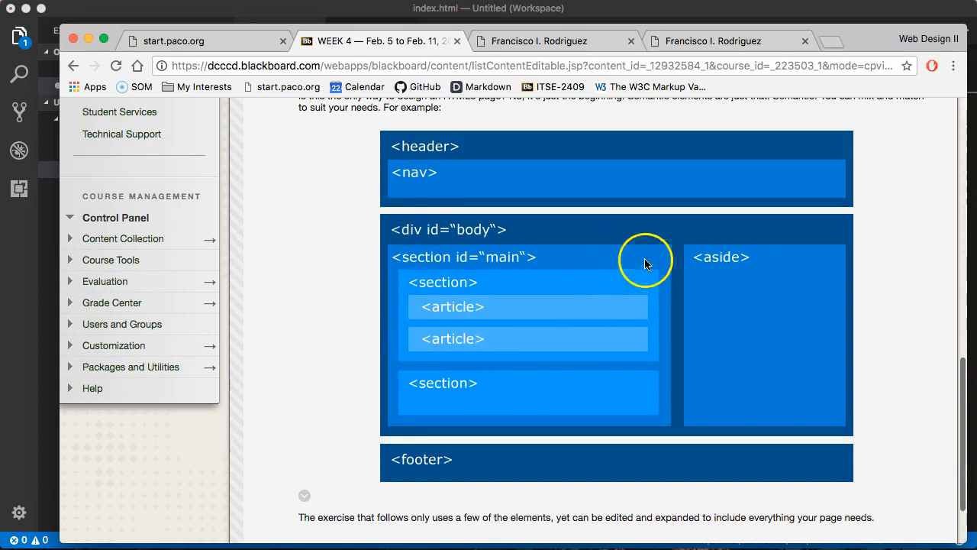
pyautogui.moveTo(721, 338)
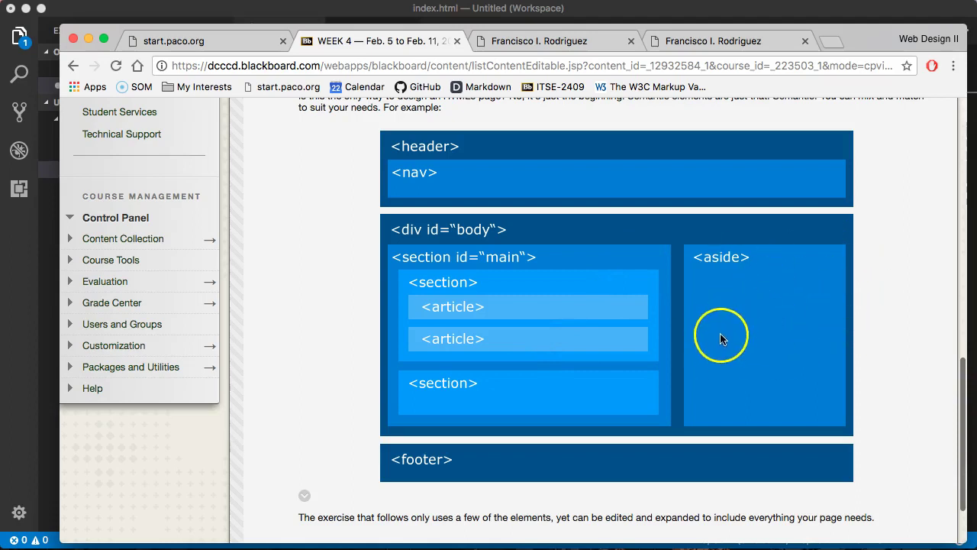
pyautogui.moveTo(579, 290)
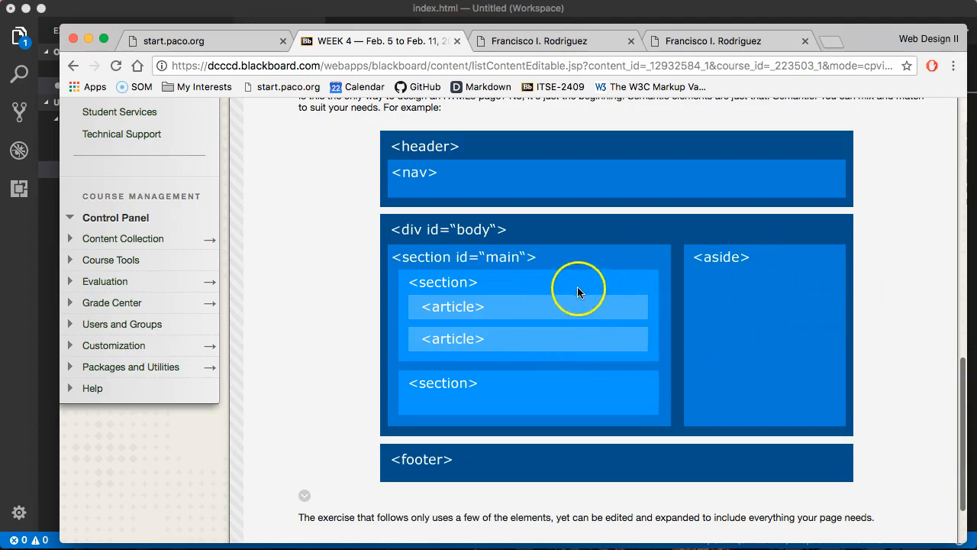
pyautogui.moveTo(546, 244)
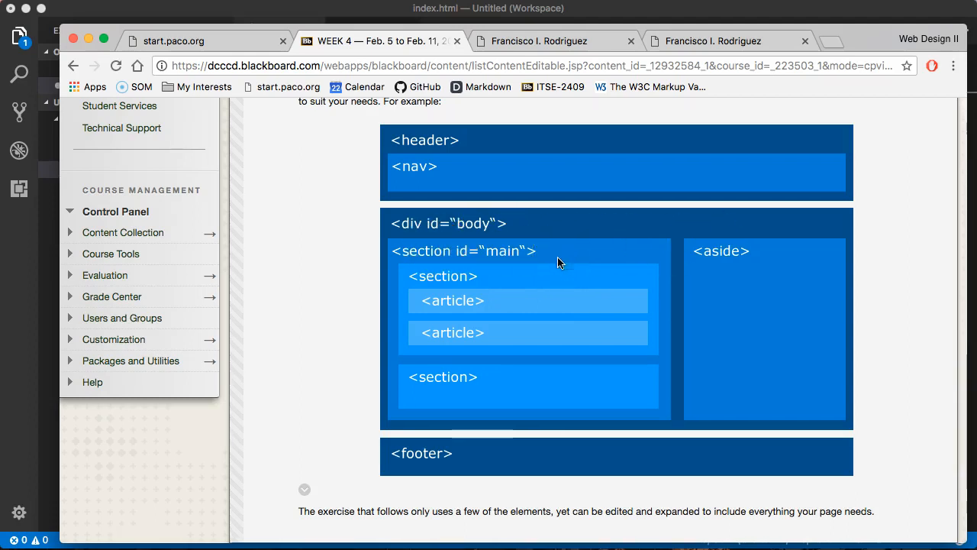
pyautogui.scroll(-3)
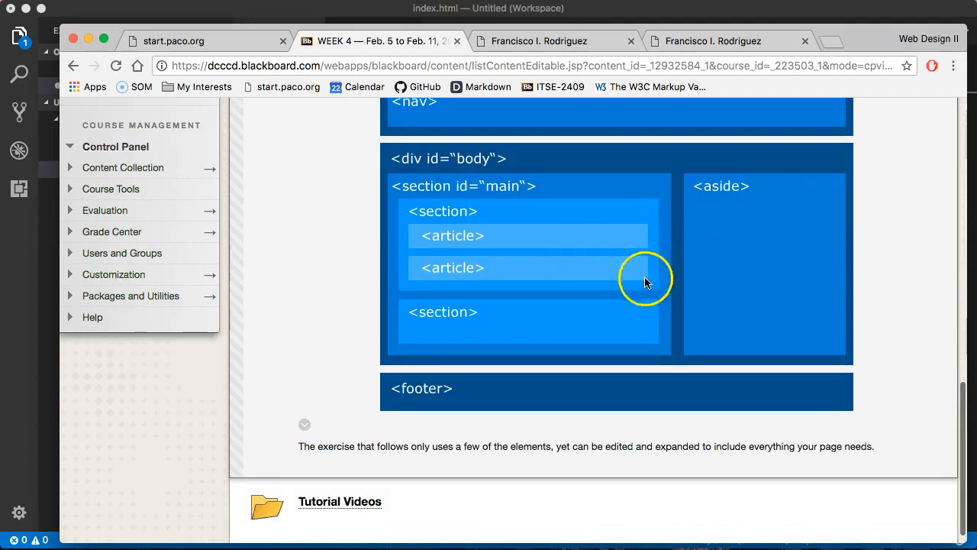
pyautogui.moveTo(492, 238)
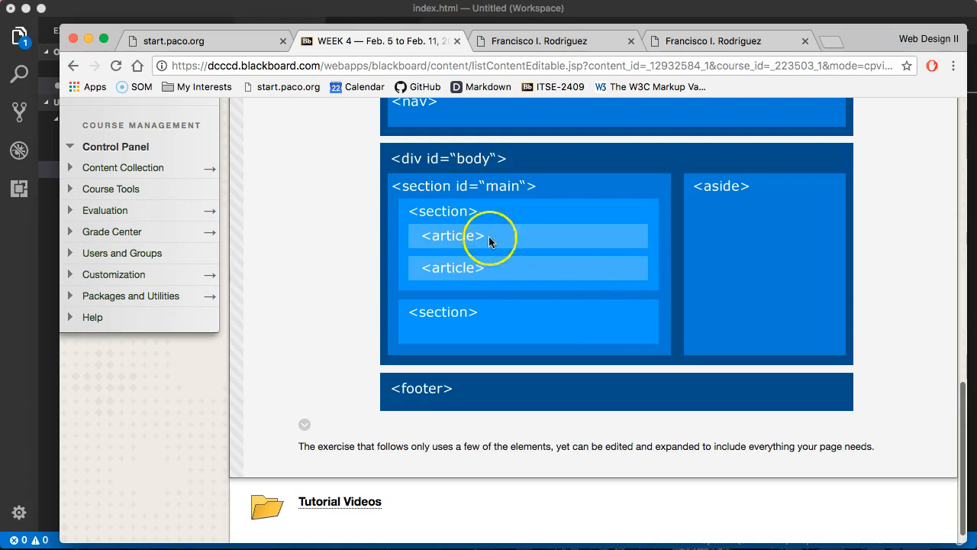
pyautogui.moveTo(454, 214)
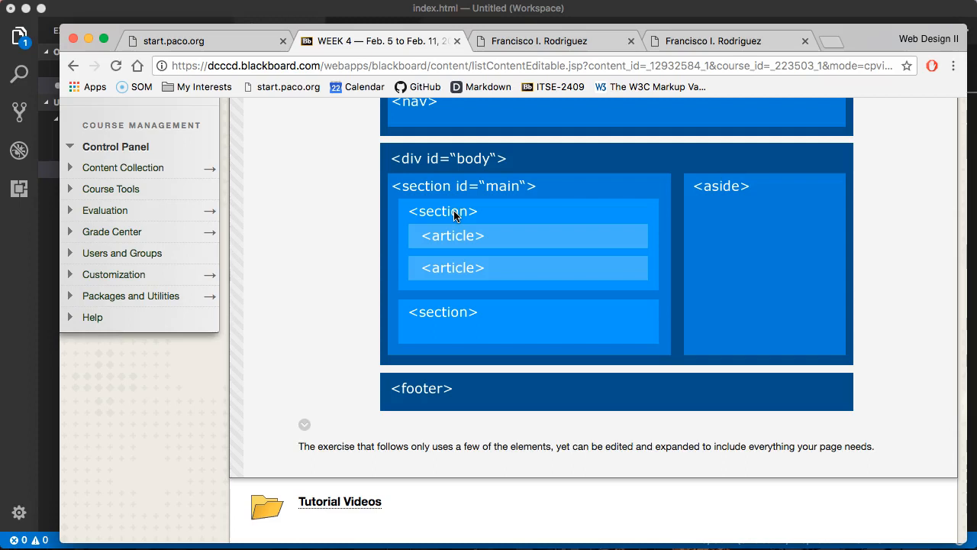
pyautogui.moveTo(549, 269)
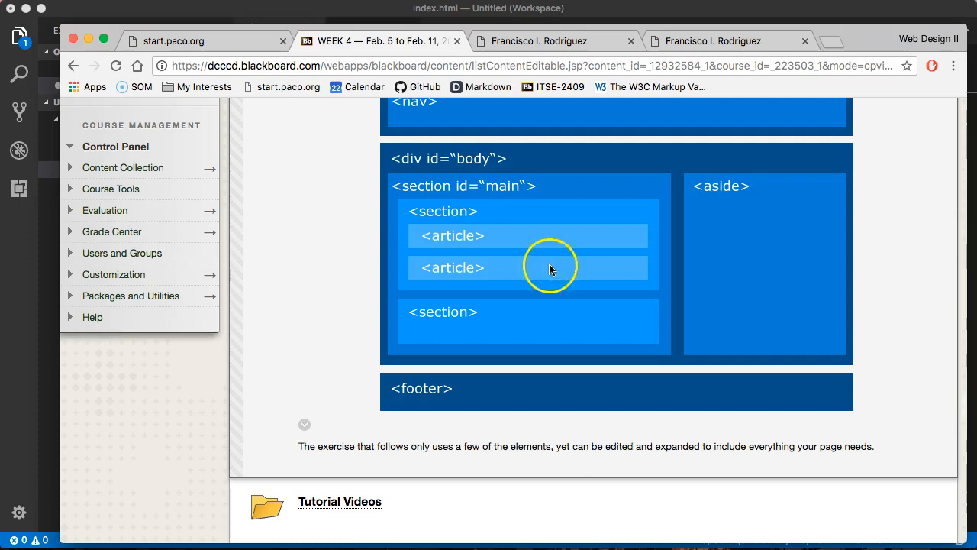
pyautogui.scroll(3)
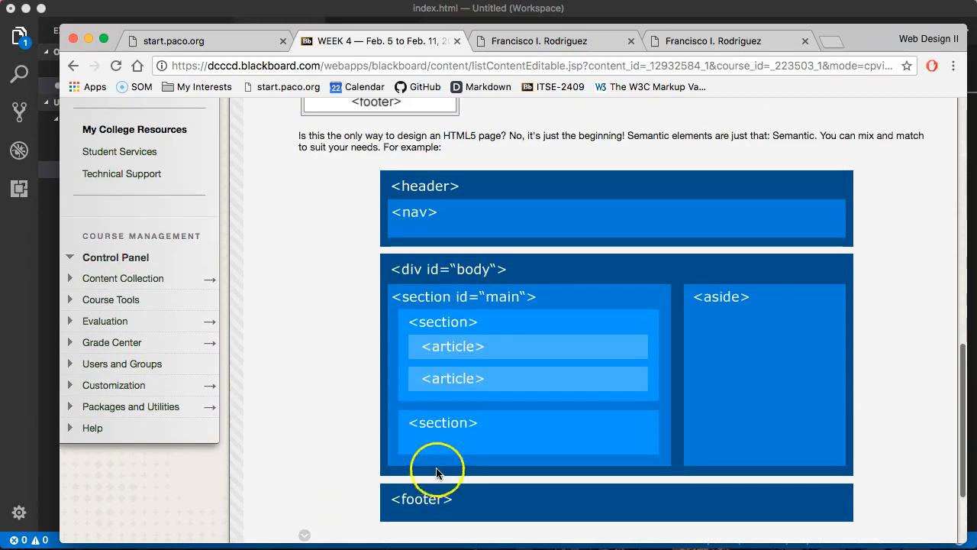
pyautogui.moveTo(465, 199)
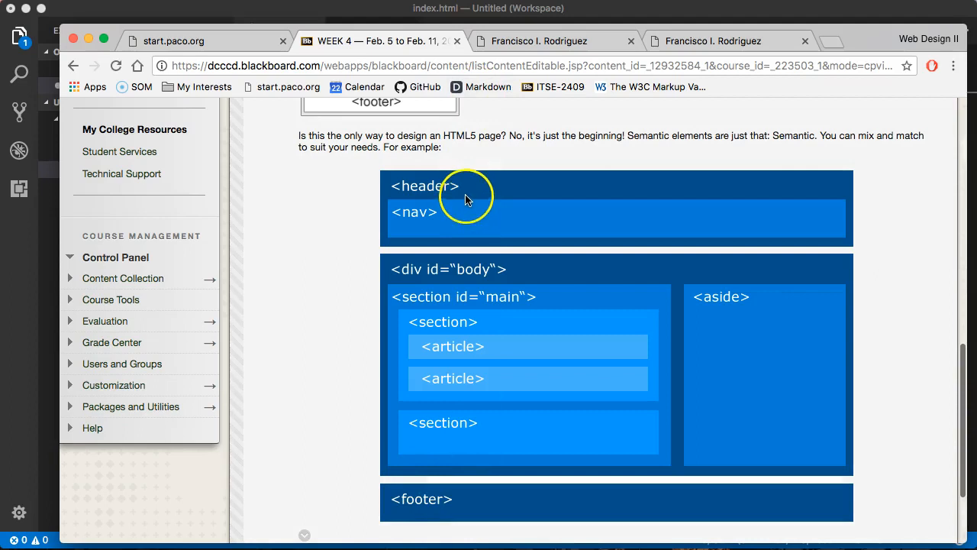
pyautogui.moveTo(404, 165)
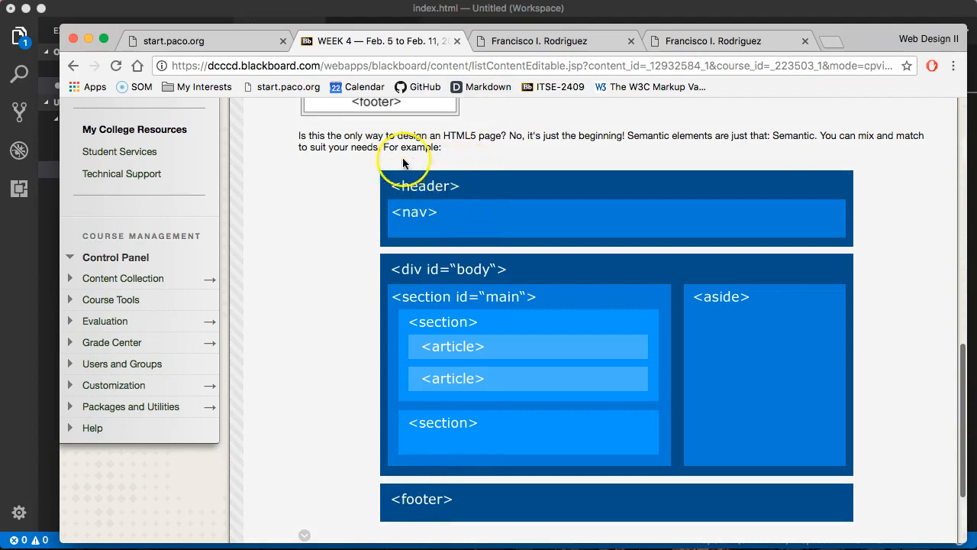
pyautogui.scroll(-3)
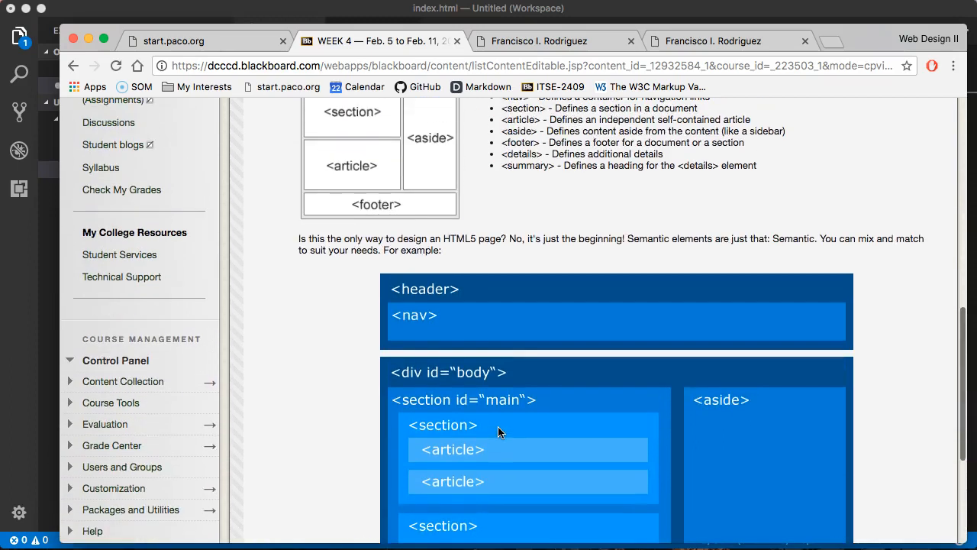
pyautogui.moveTo(450, 321)
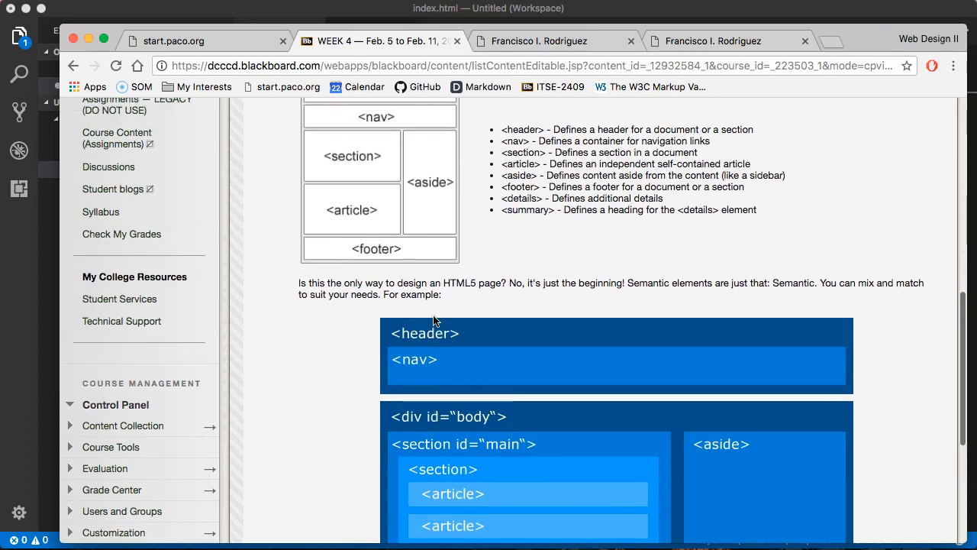
pyautogui.moveTo(419, 339)
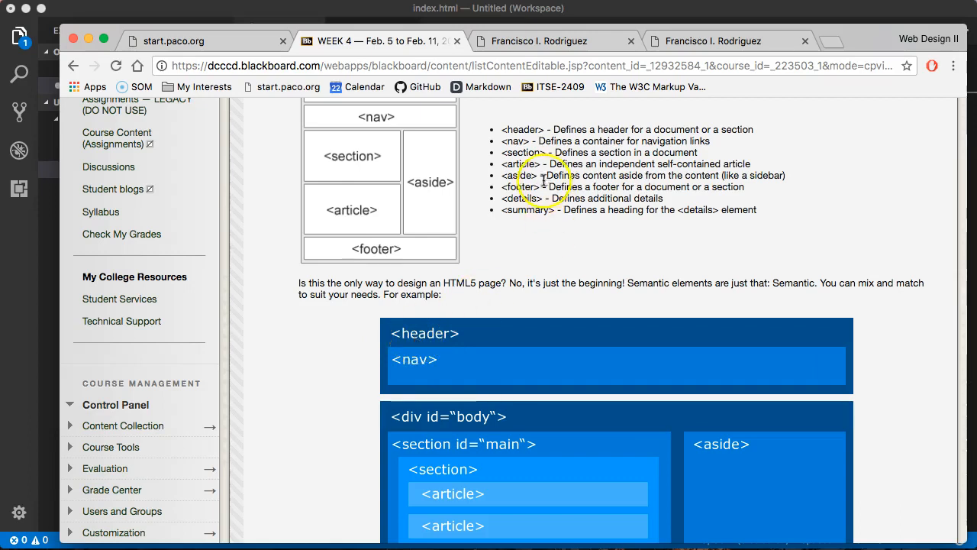
pyautogui.scroll(3)
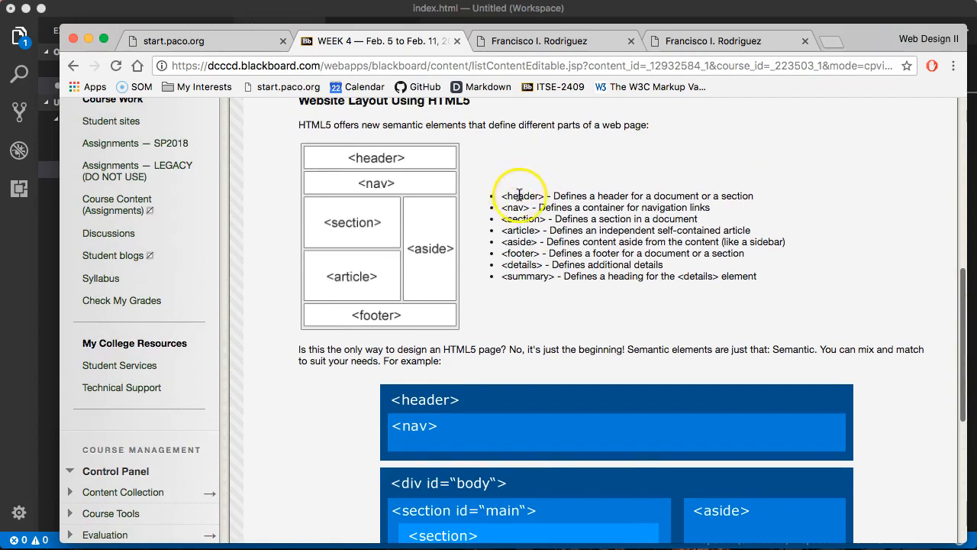
pyautogui.moveTo(519, 195); pyautogui.dragTo(541, 277)
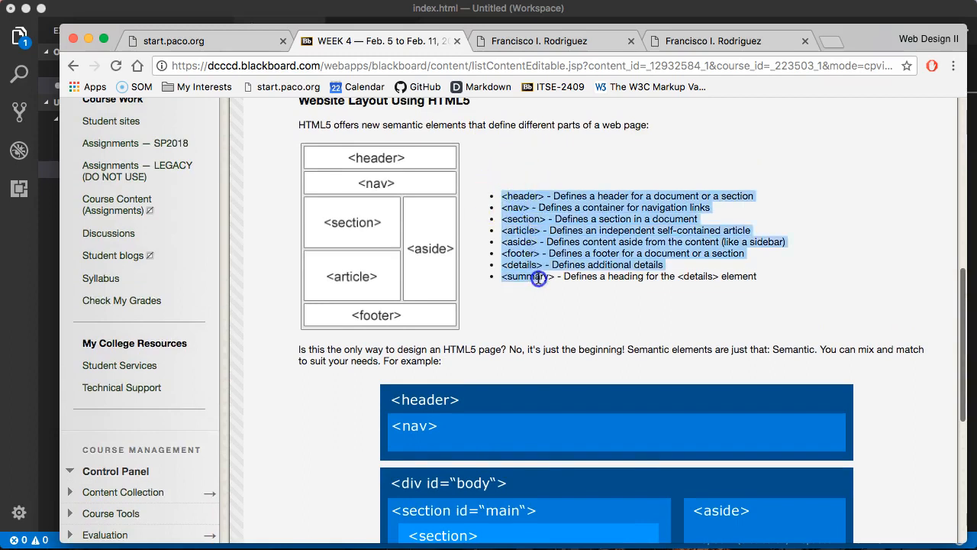
pyautogui.moveTo(797, 271)
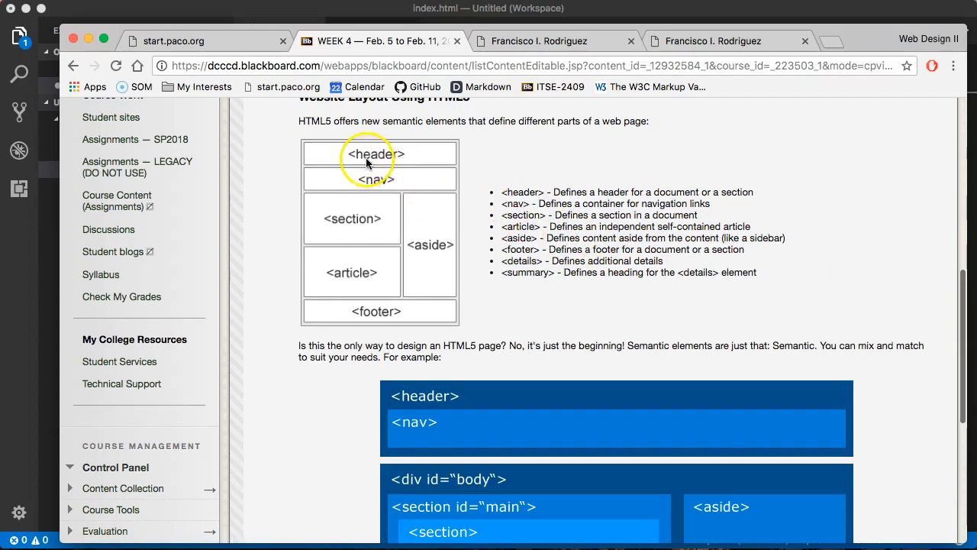
pyautogui.moveTo(395, 149)
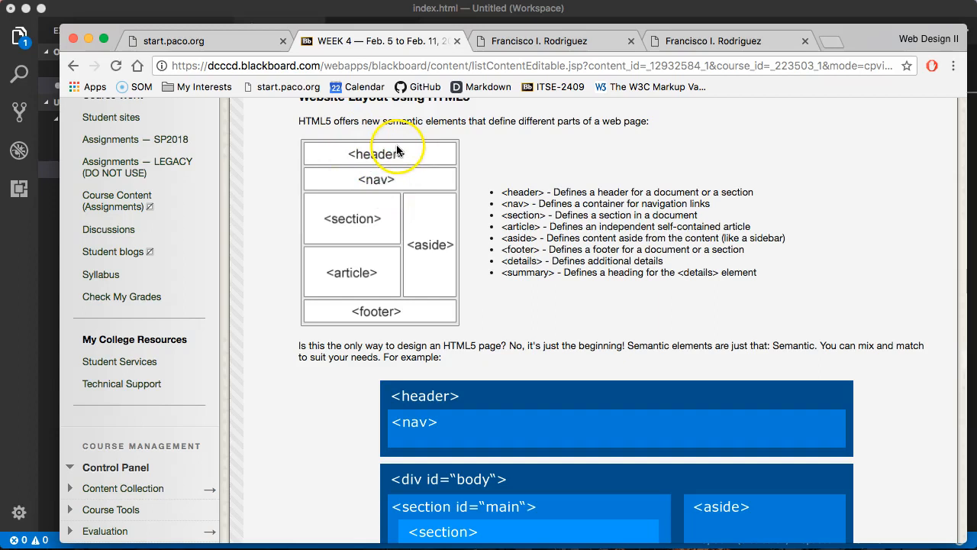
pyautogui.moveTo(244, 159)
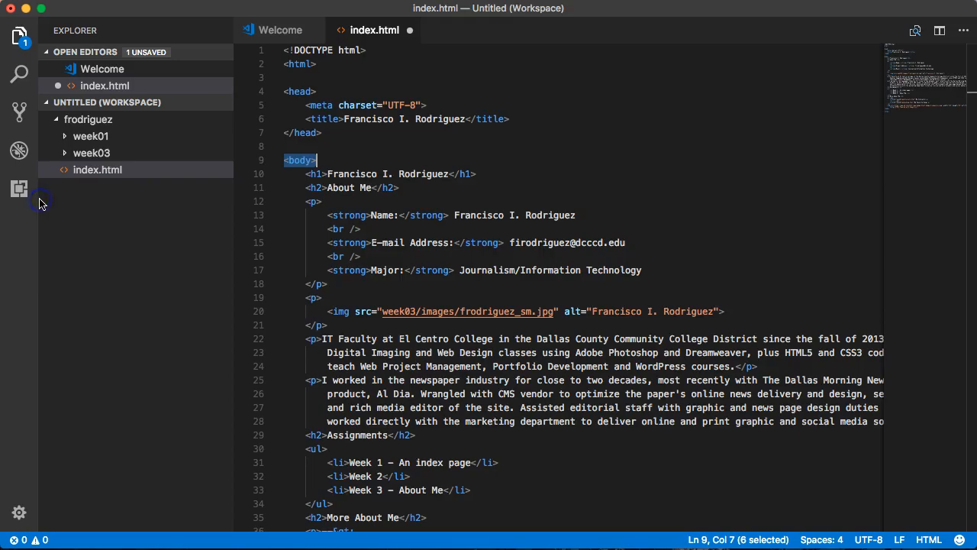
pyautogui.moveTo(396, 174)
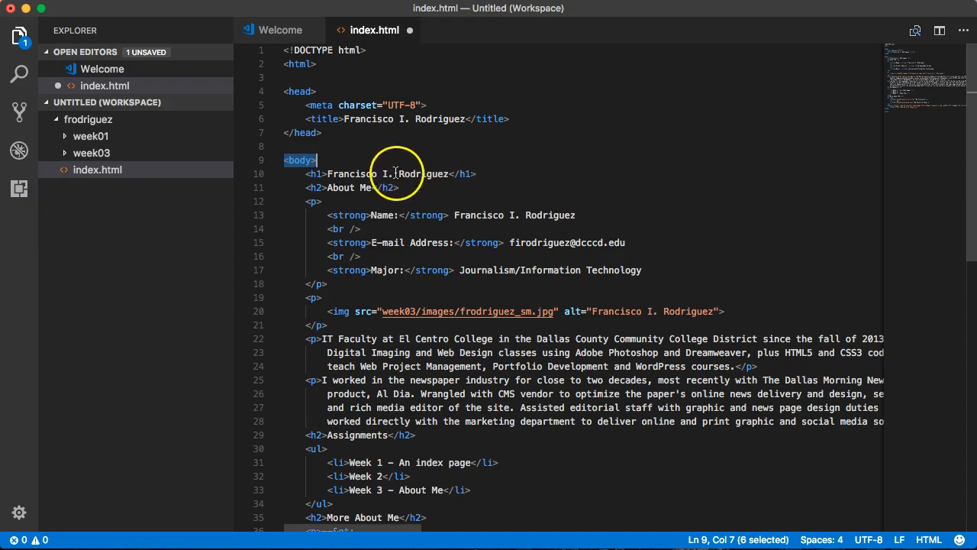
pyautogui.moveTo(657, 339)
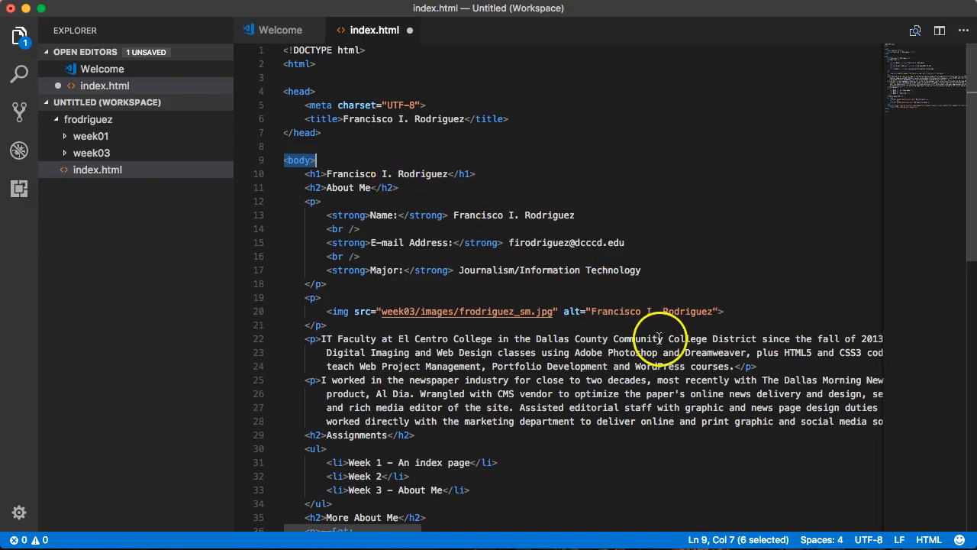
pyautogui.moveTo(425, 229)
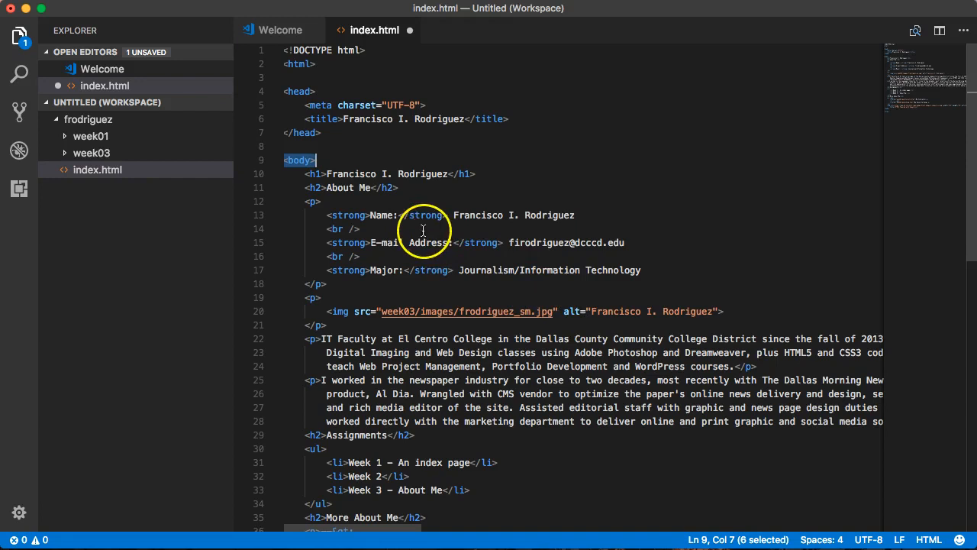
# Bring Chrome forward and switch to the tab previewing the local index.html About Me page
pyautogui.click(340, 160)
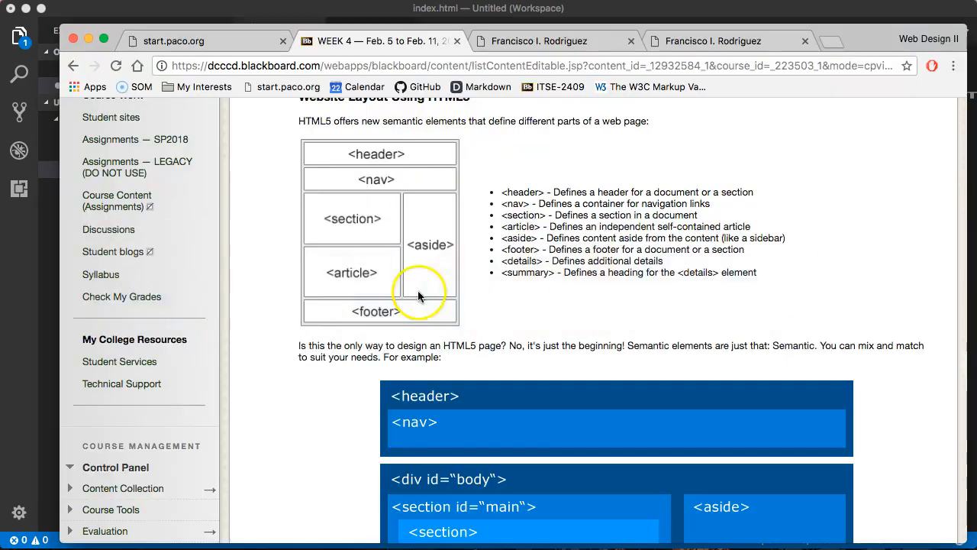
pyautogui.click(714, 40)
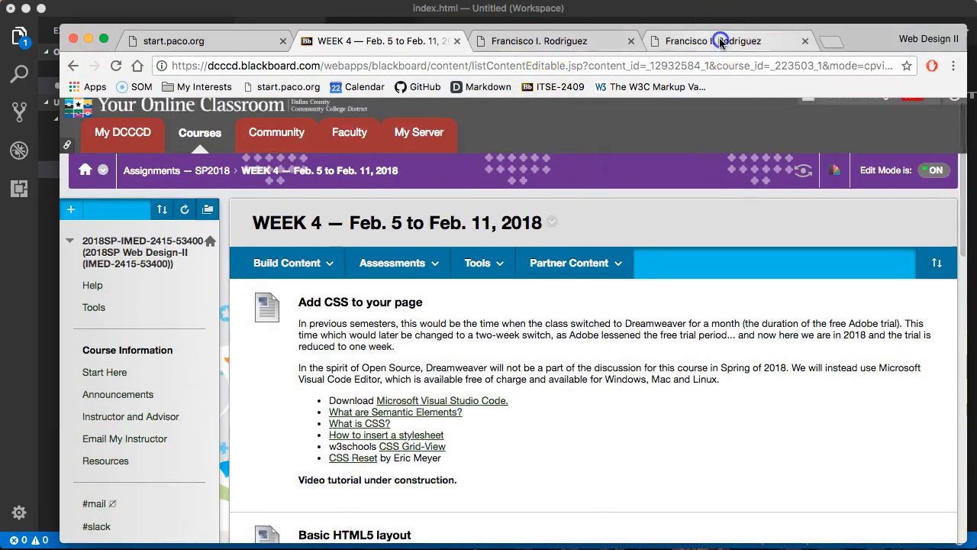
pyautogui.click(717, 40)
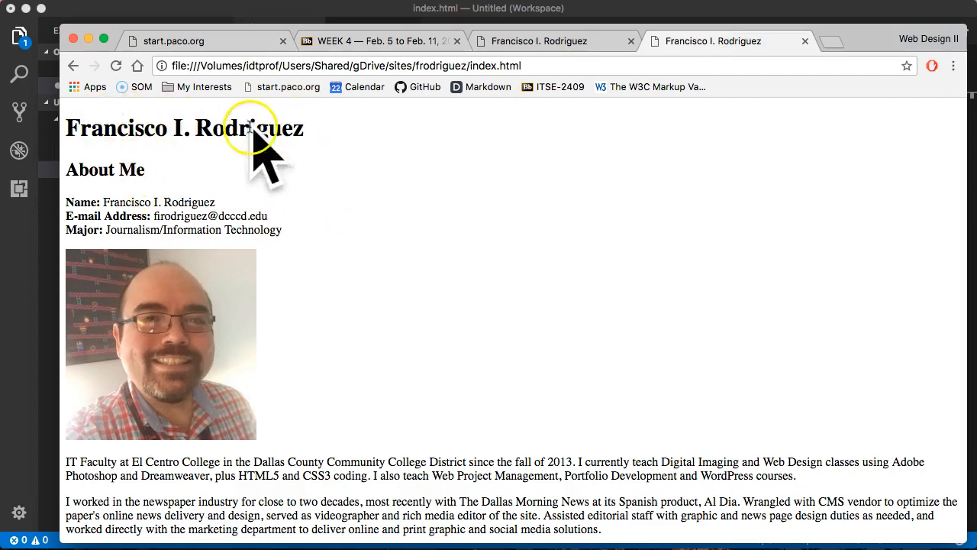
pyautogui.moveTo(58, 221)
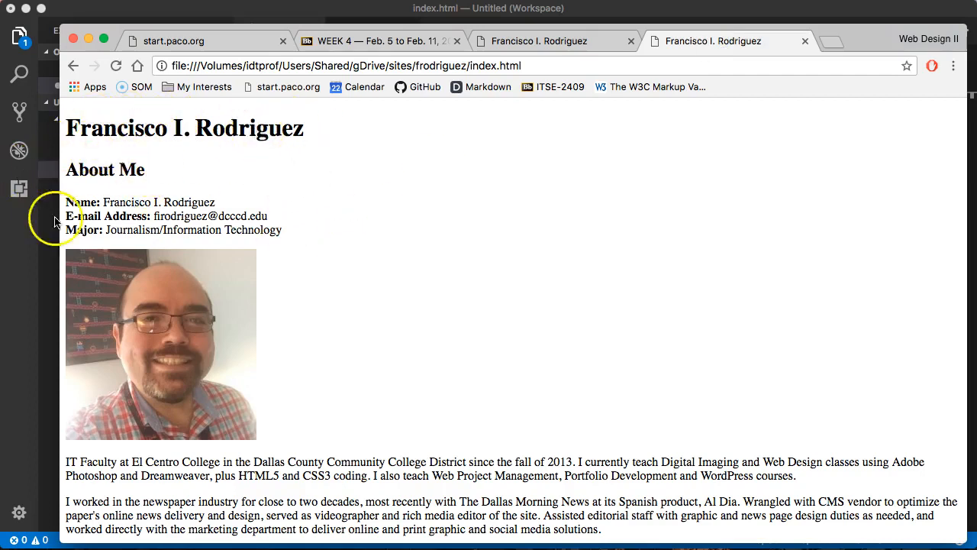
pyautogui.scroll(-3)
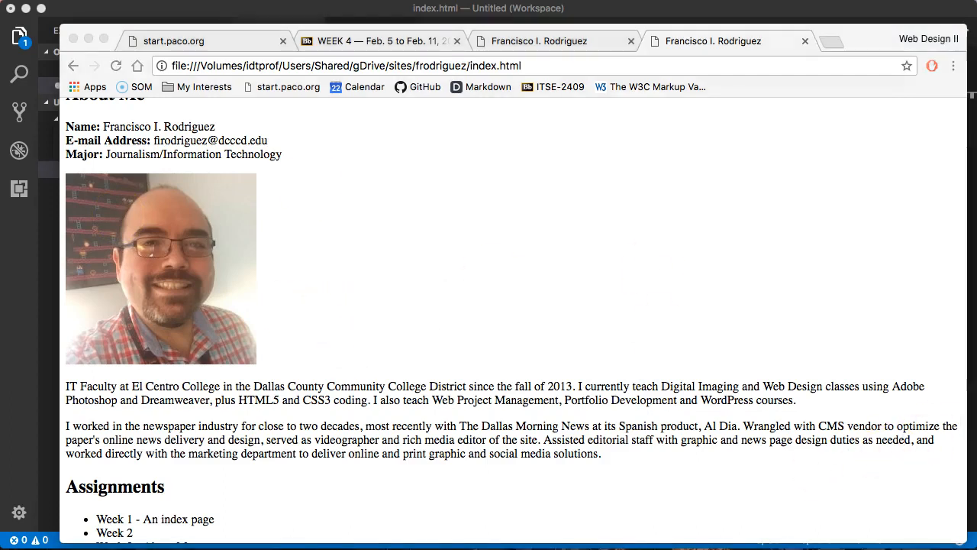
pyautogui.moveTo(473, 308)
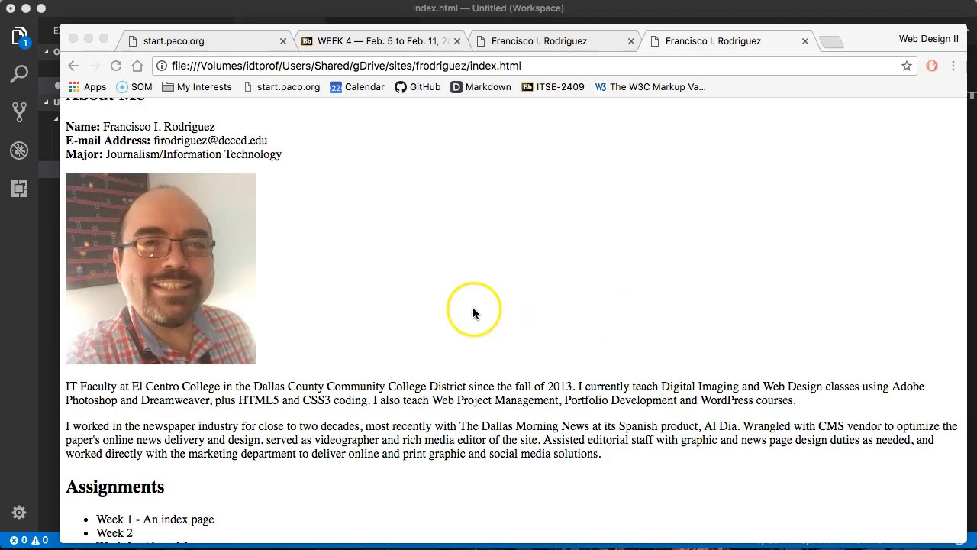
pyautogui.scroll(-3)
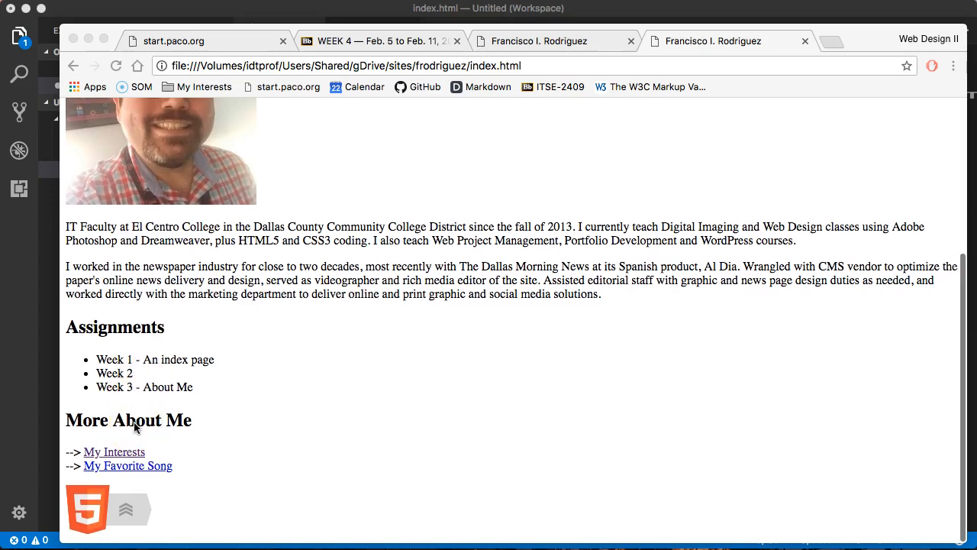
pyautogui.scroll(-3)
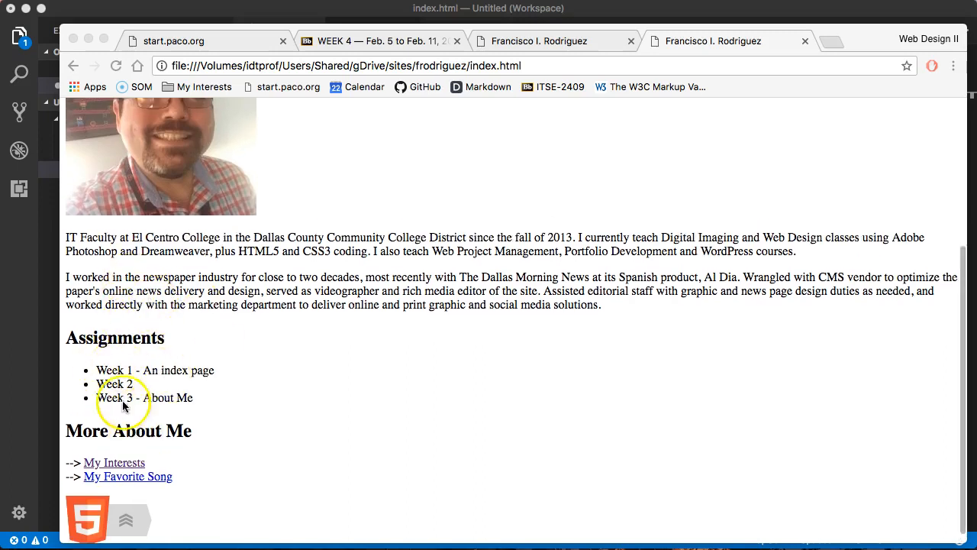
pyautogui.scroll(3)
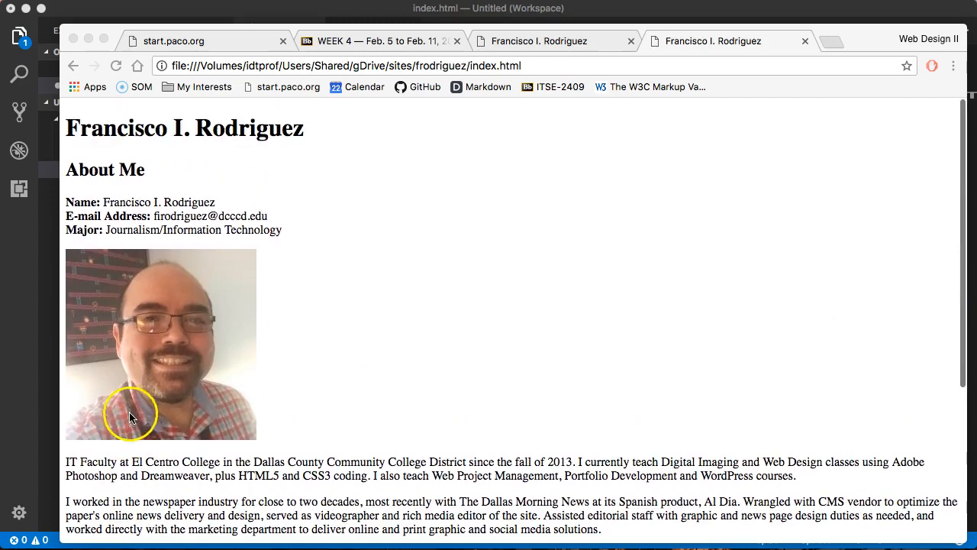
pyautogui.scroll(-3)
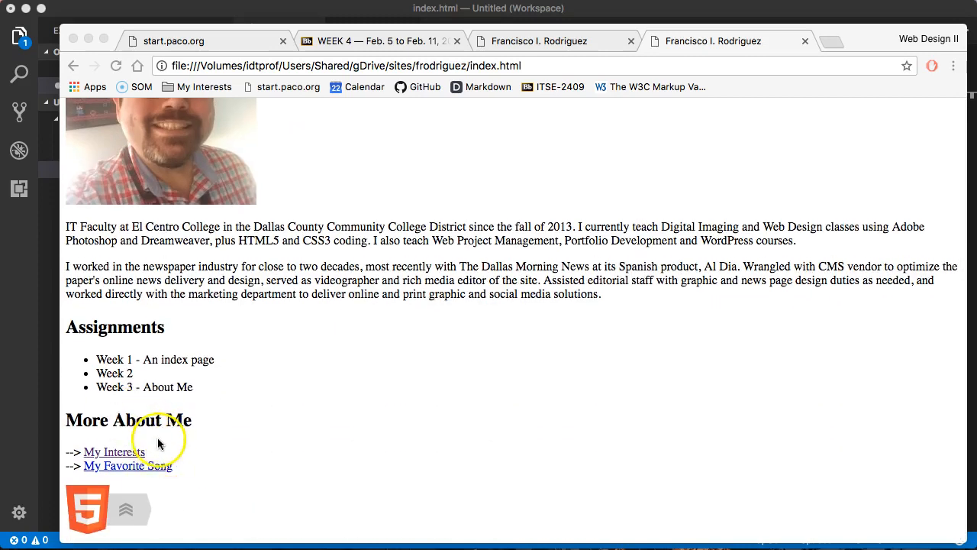
pyautogui.scroll(3)
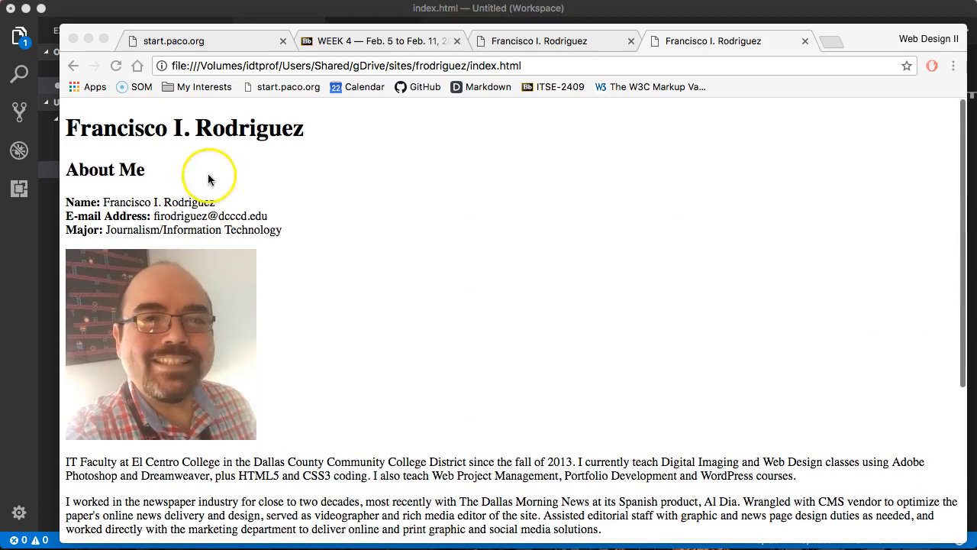
pyautogui.moveTo(76, 160)
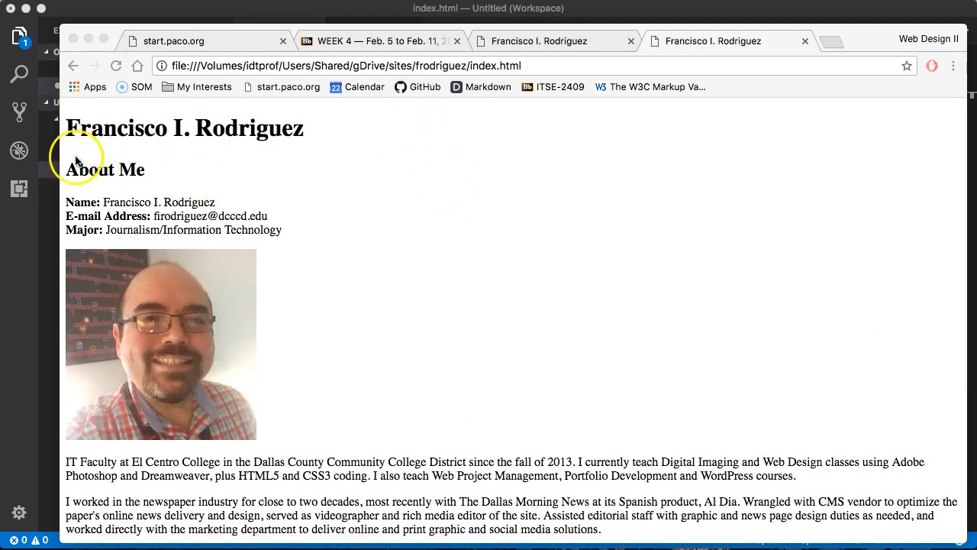
pyautogui.moveTo(176, 232)
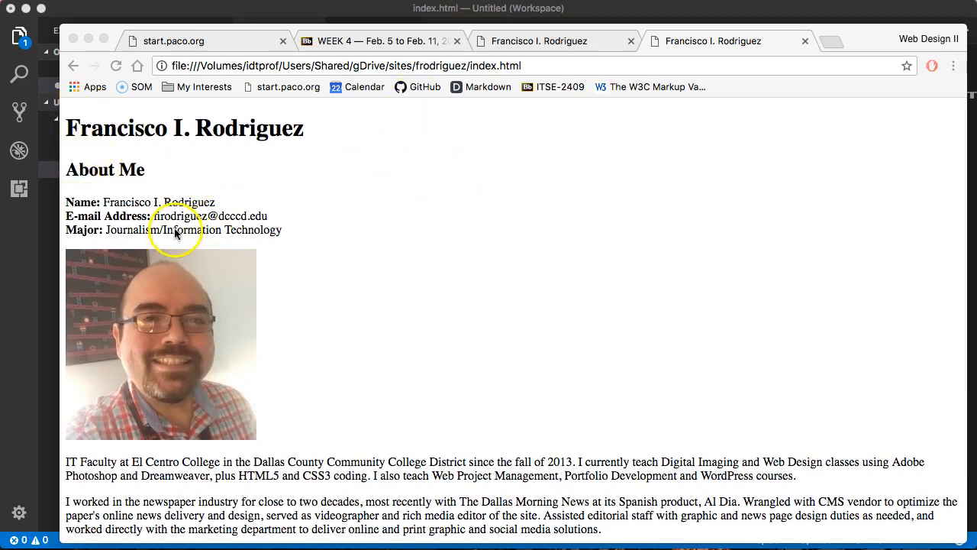
pyautogui.scroll(-3)
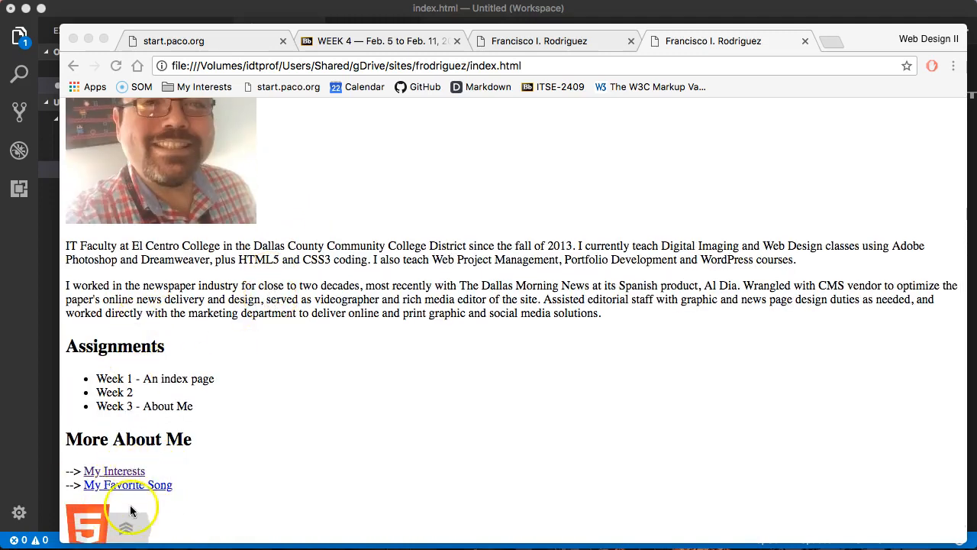
pyautogui.scroll(3)
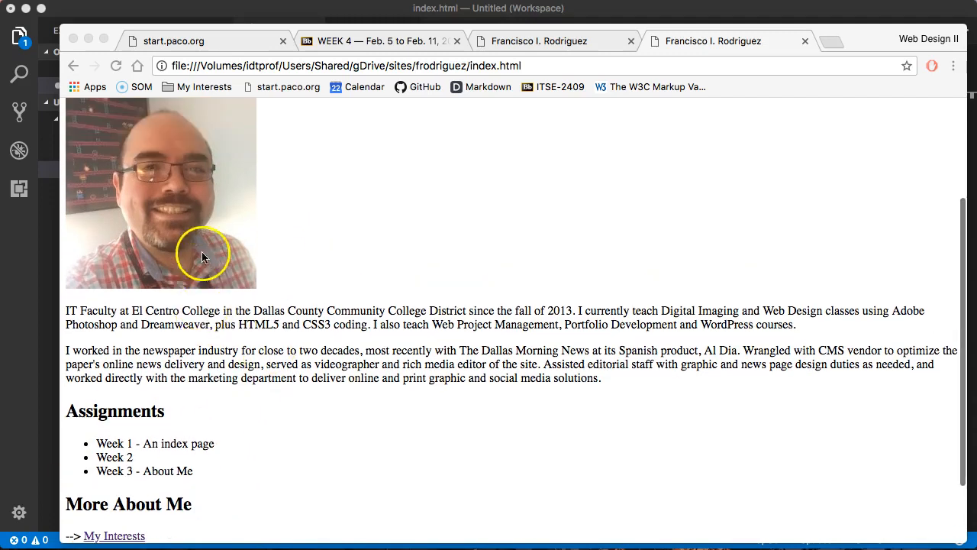
pyautogui.scroll(3)
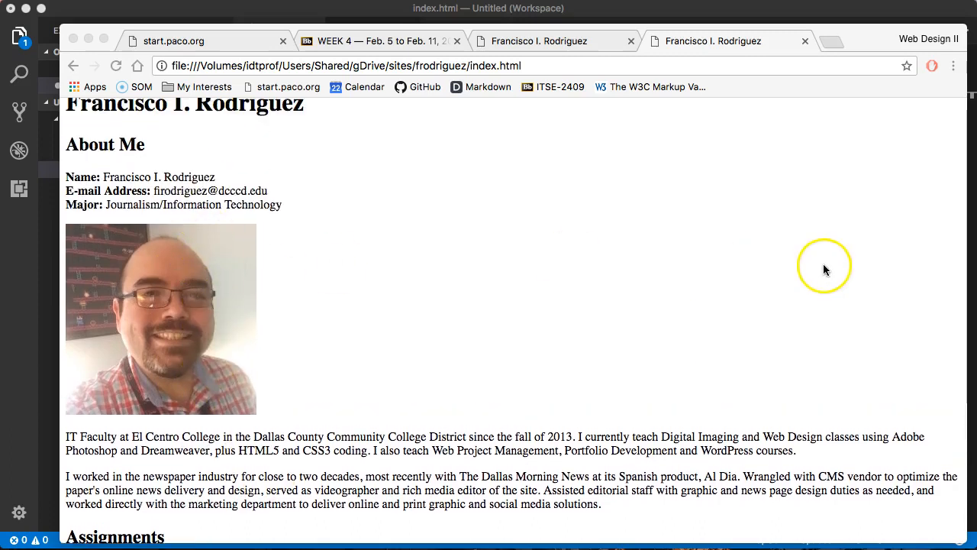
pyautogui.moveTo(613, 308)
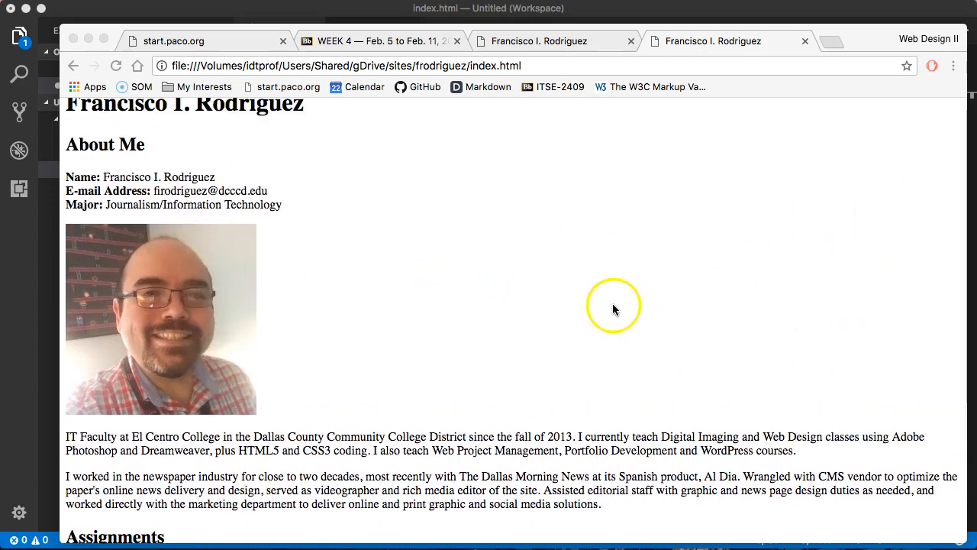
pyautogui.scroll(-3)
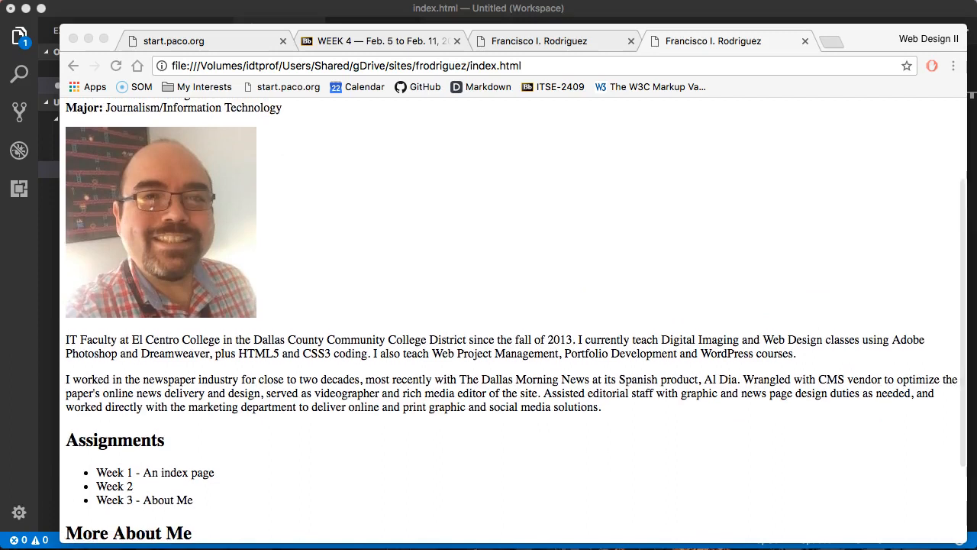
pyautogui.scroll(-3)
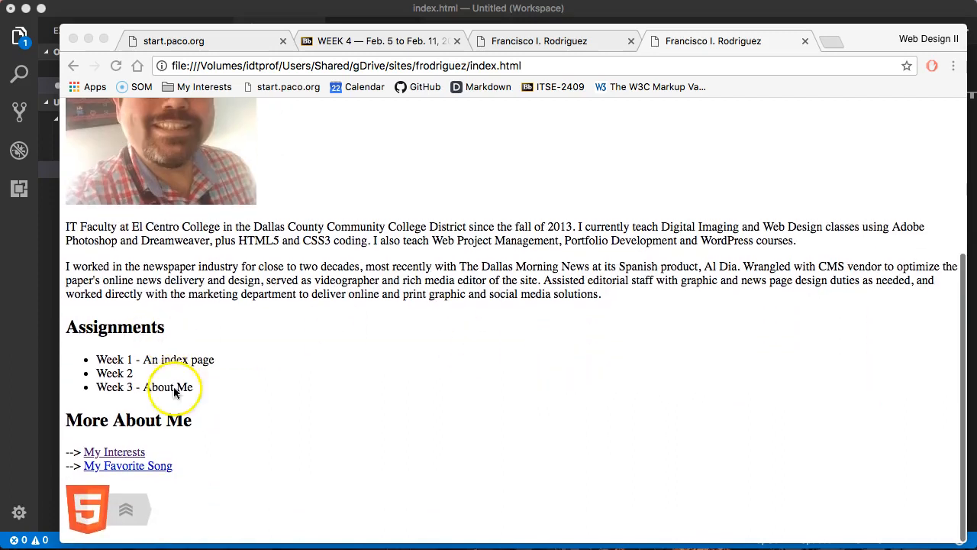
pyautogui.scroll(3)
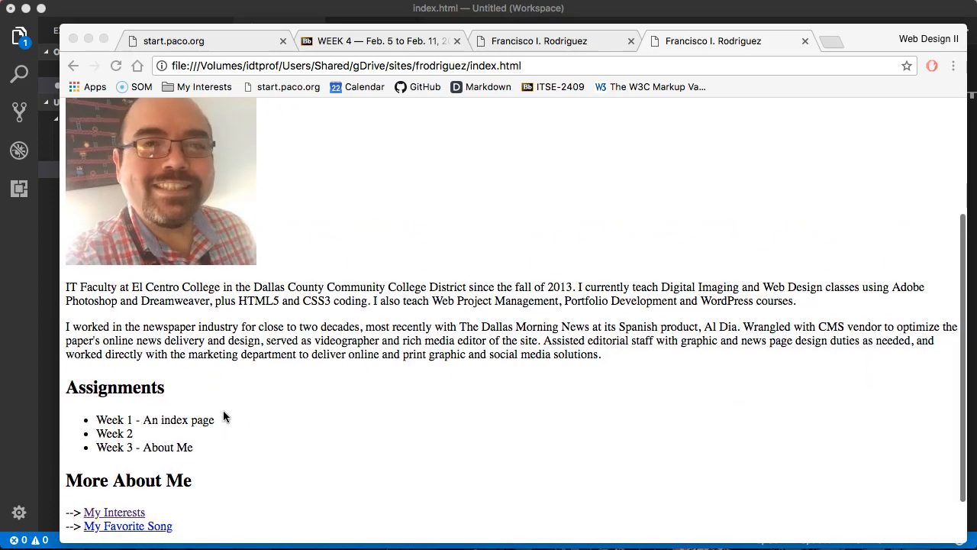
pyautogui.scroll(3)
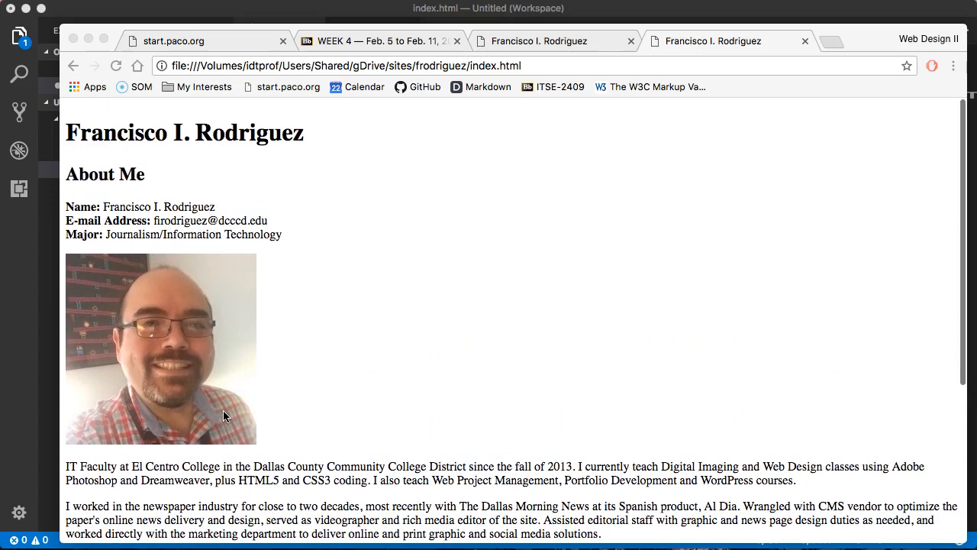
pyautogui.scroll(-3)
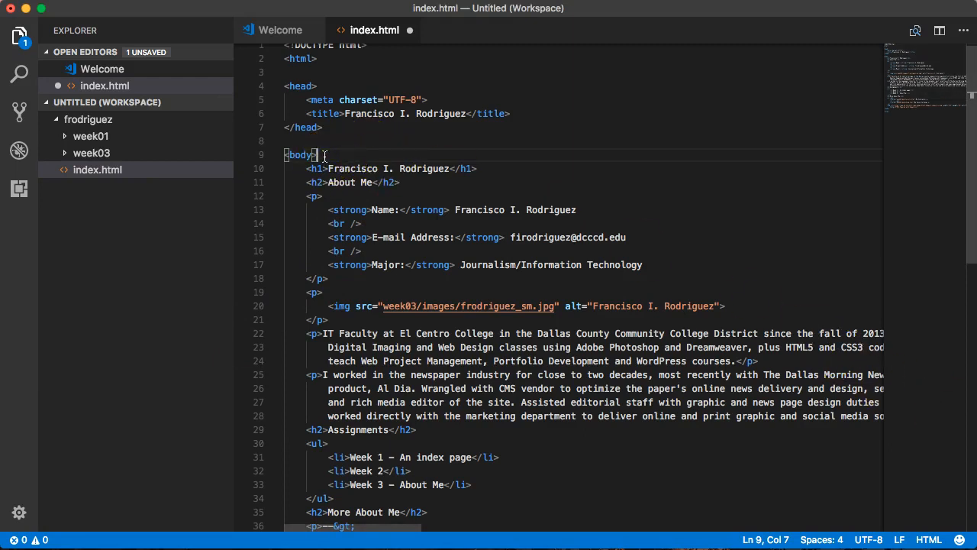
# After the opening body tag, write <header class="pageHeader"> above the h1 heading
pyautogui.press('enter')
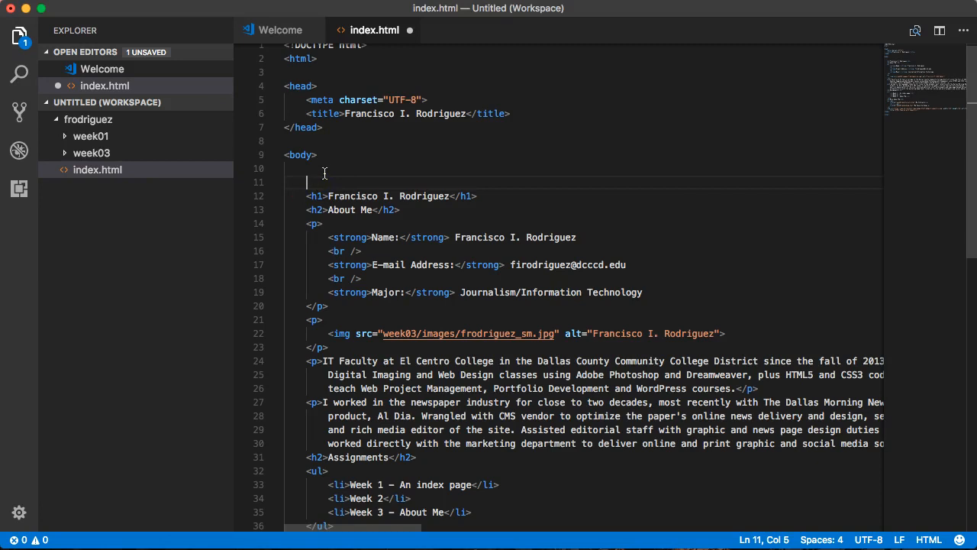
pyautogui.write('<h')
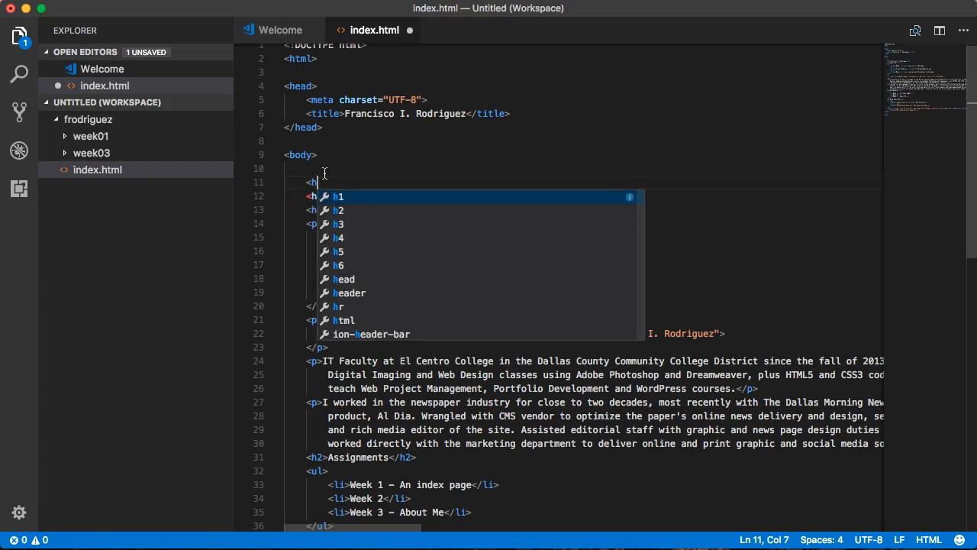
pyautogui.write('eader')
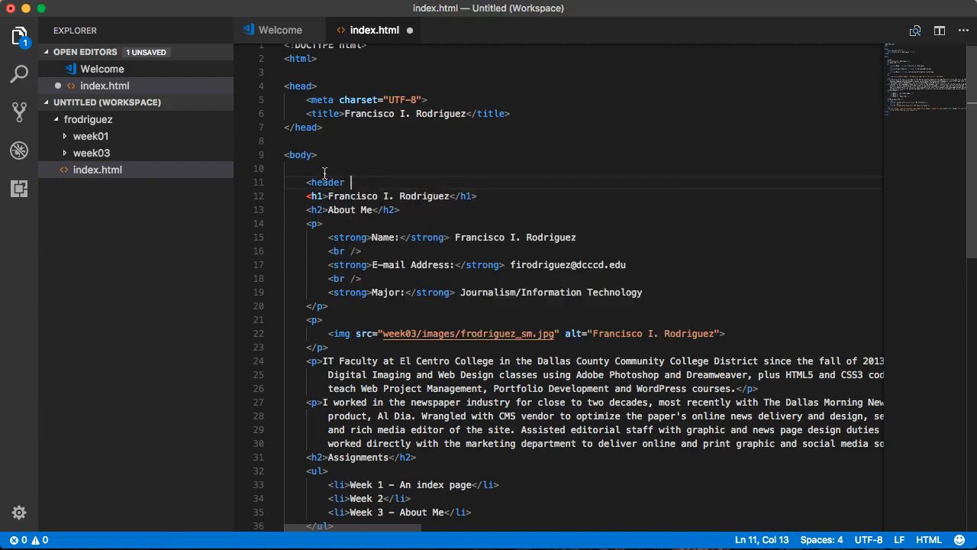
pyautogui.write('class')
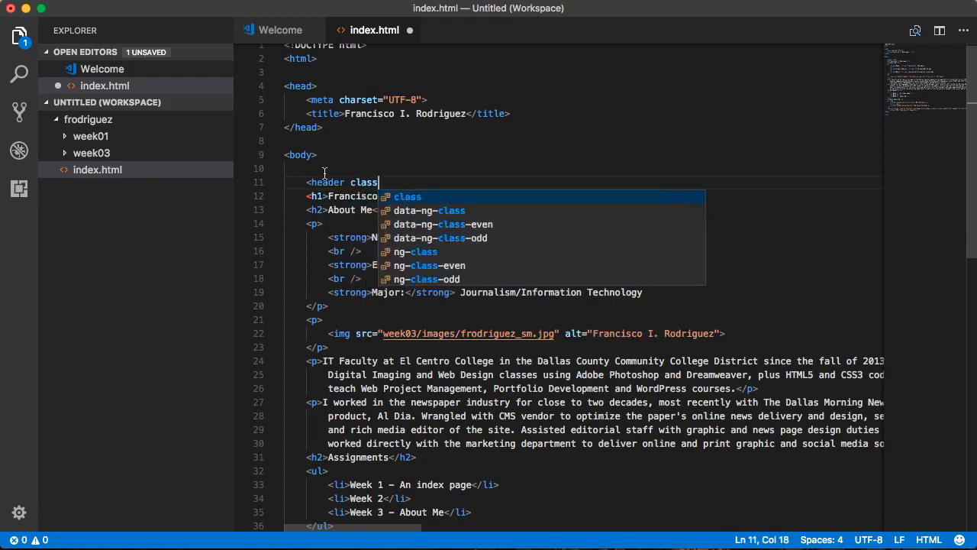
pyautogui.press('Escape')
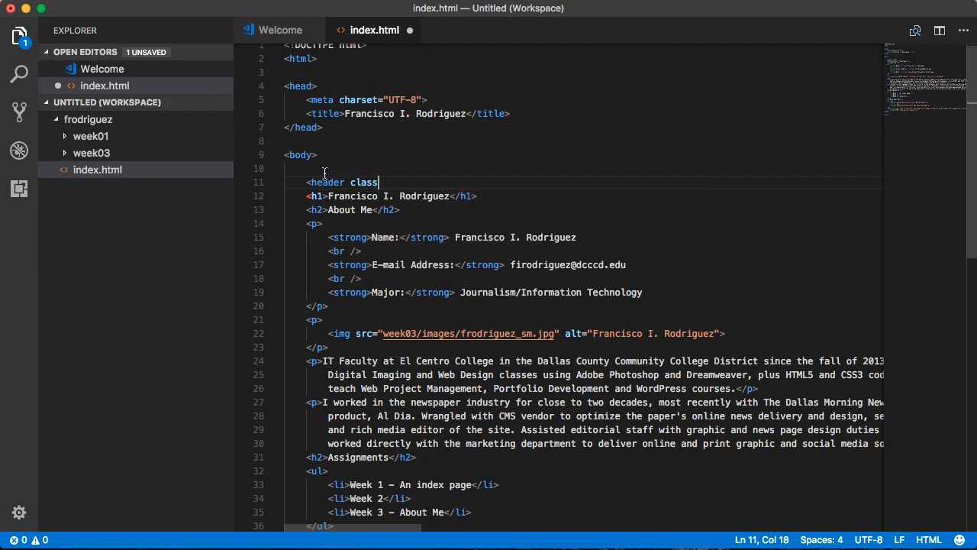
pyautogui.write('=""')
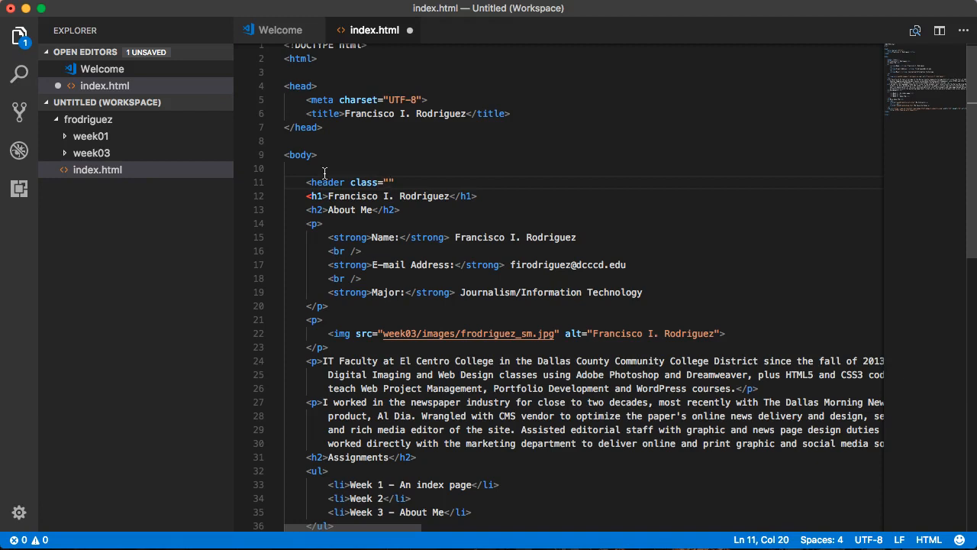
pyautogui.write('page')
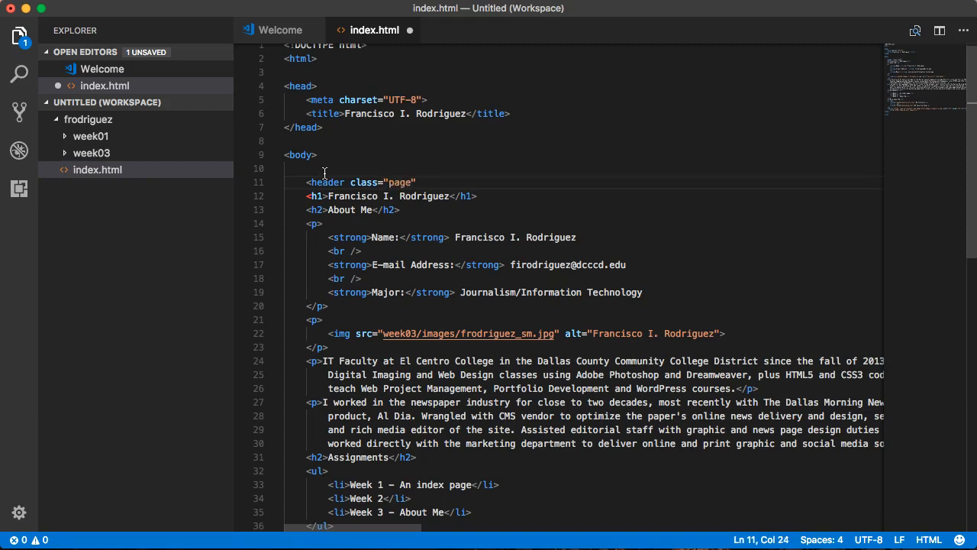
pyautogui.click(413, 182)
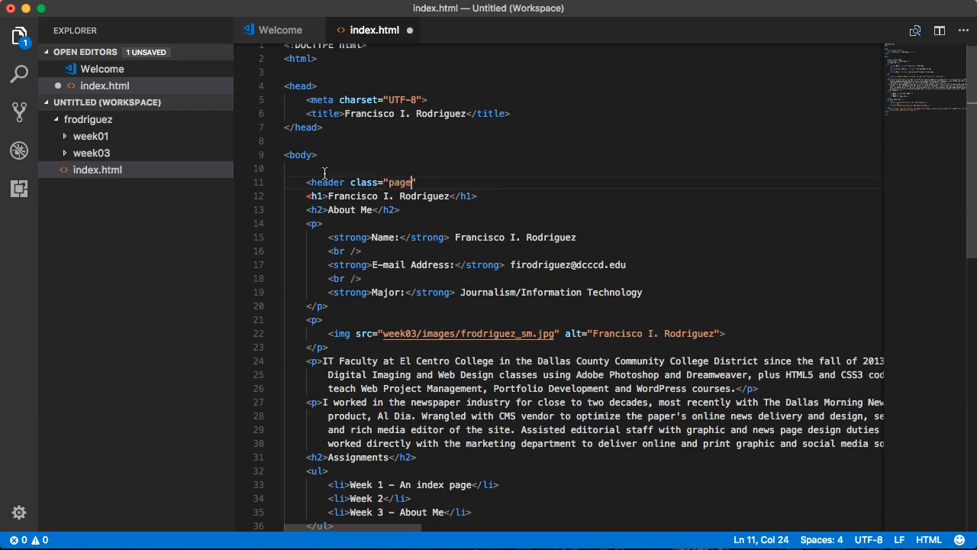
pyautogui.write('Header')
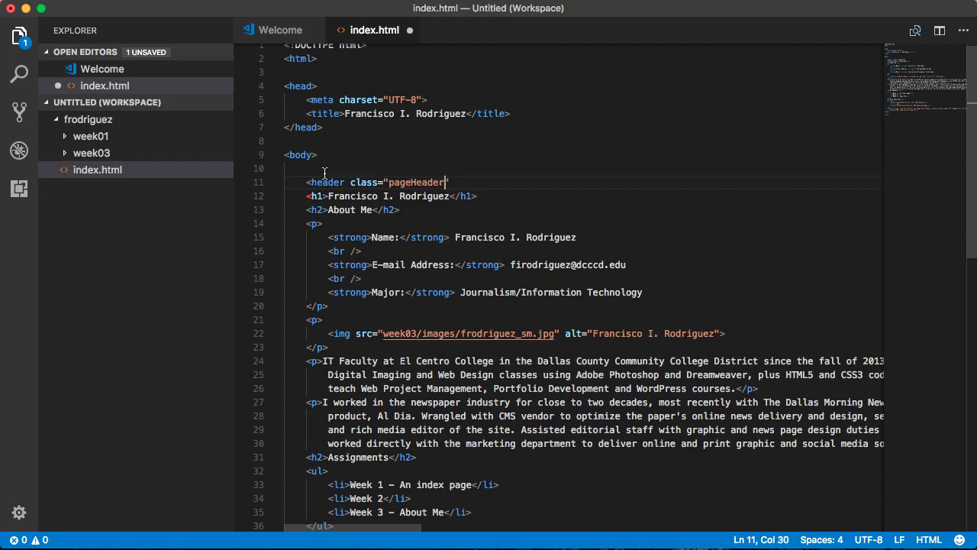
# Check the pageHeader class name and split the opening and closing header tags onto separate lines
pyautogui.doubleClick(415, 181)
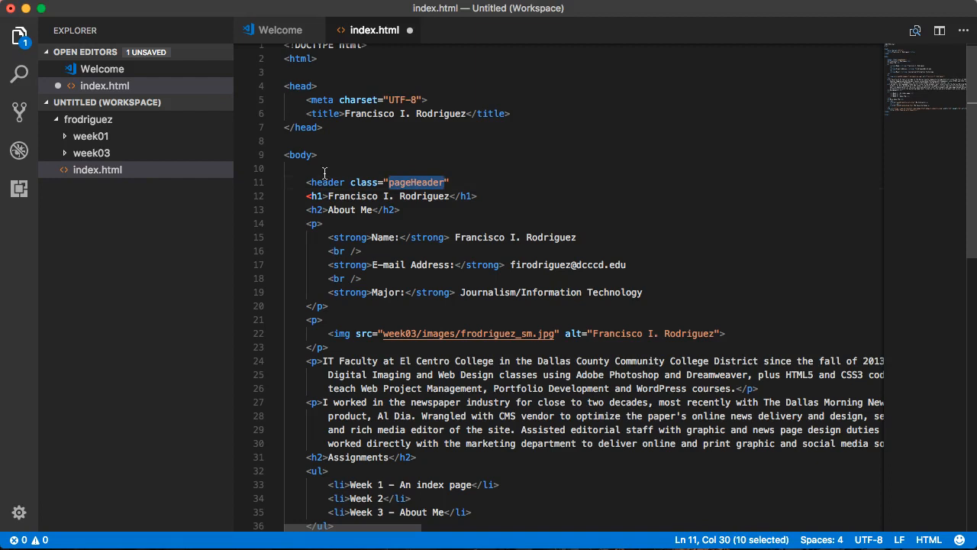
pyautogui.click(418, 181)
pyautogui.write('></header>')
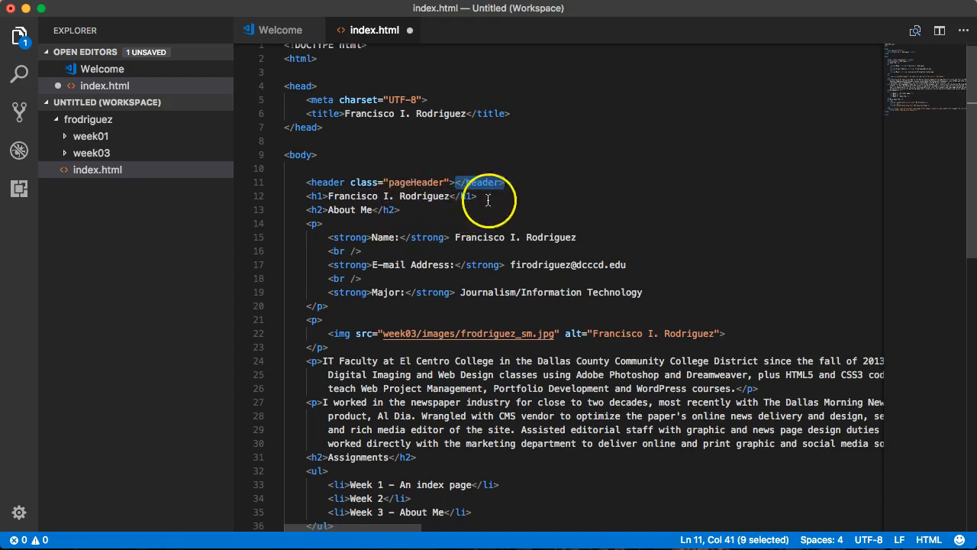
pyautogui.click(506, 181)
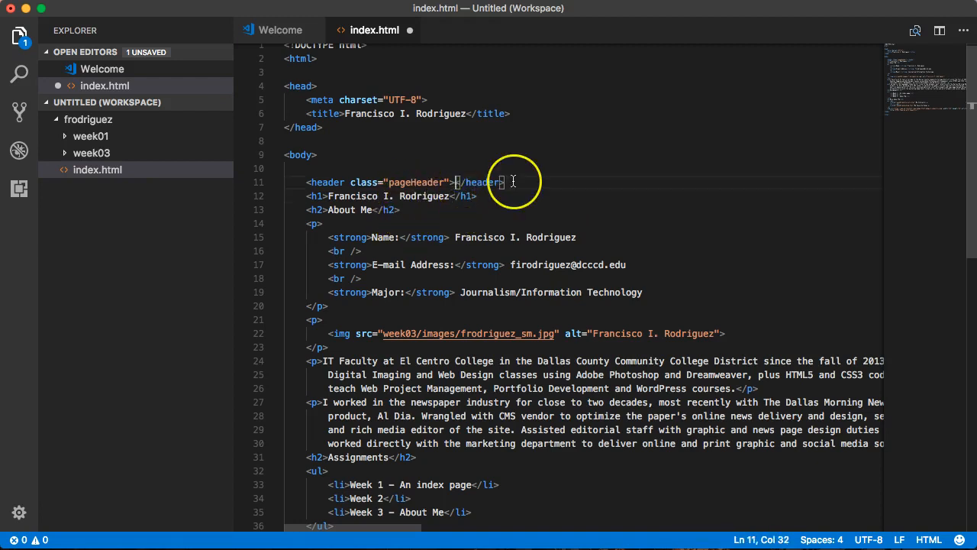
pyautogui.press('Enter')
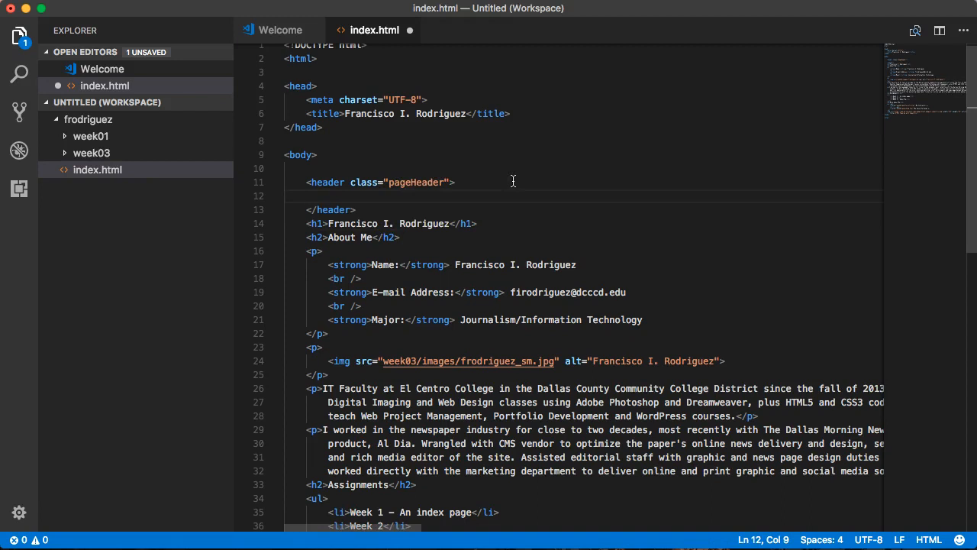
# Cut the Francisco I. Rodriguez h1 line, paste it inside the pageHeader header, save, and return to the preview
pyautogui.scroll(3)
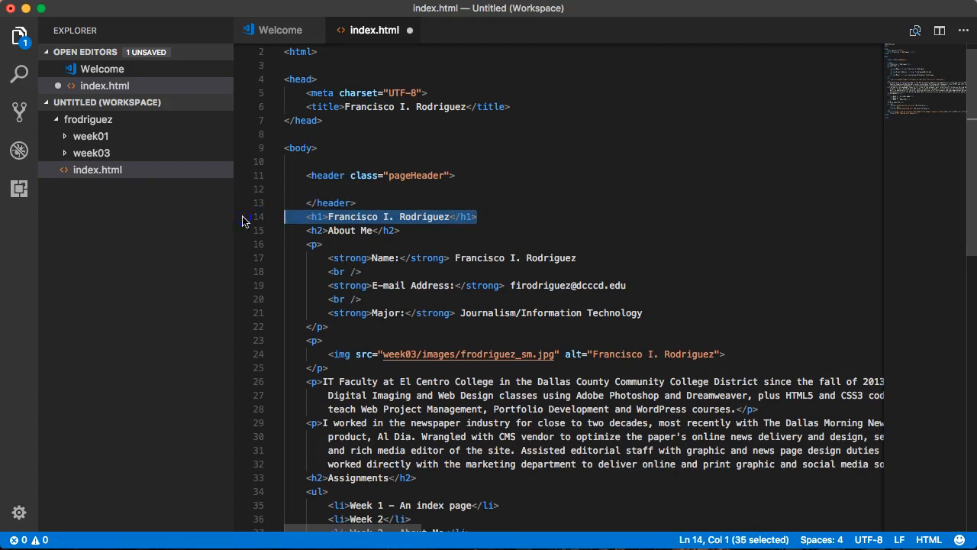
pyautogui.rightClick(351, 217)
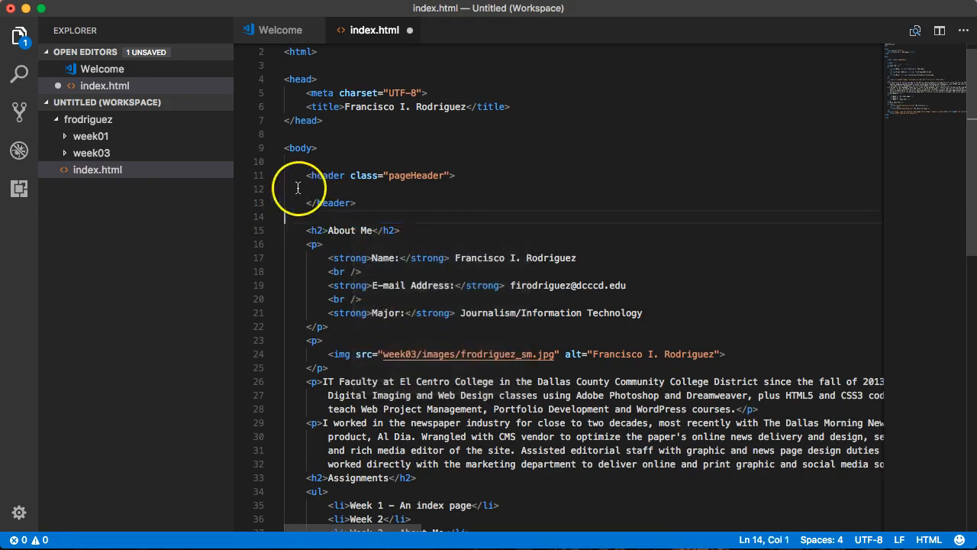
pyautogui.rightClick(309, 190)
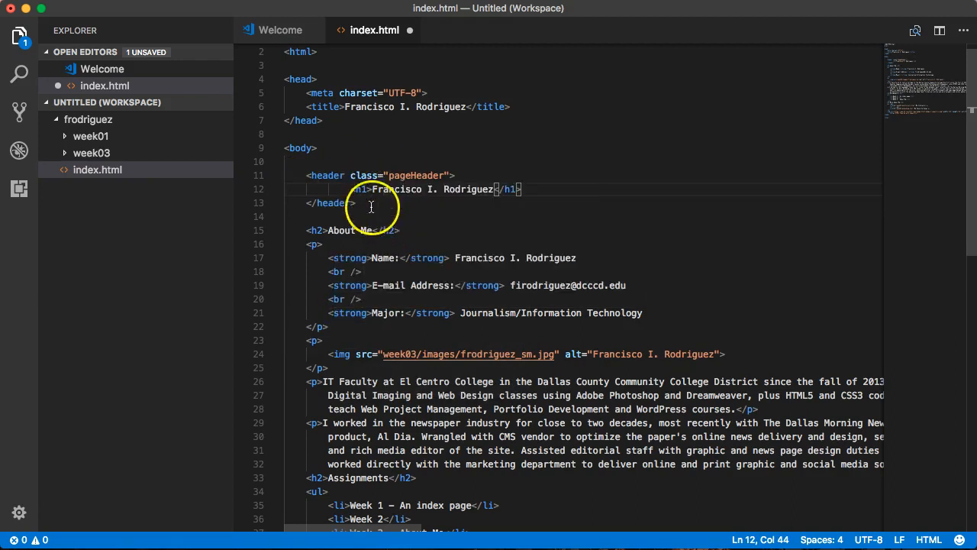
pyautogui.moveTo(351, 175)
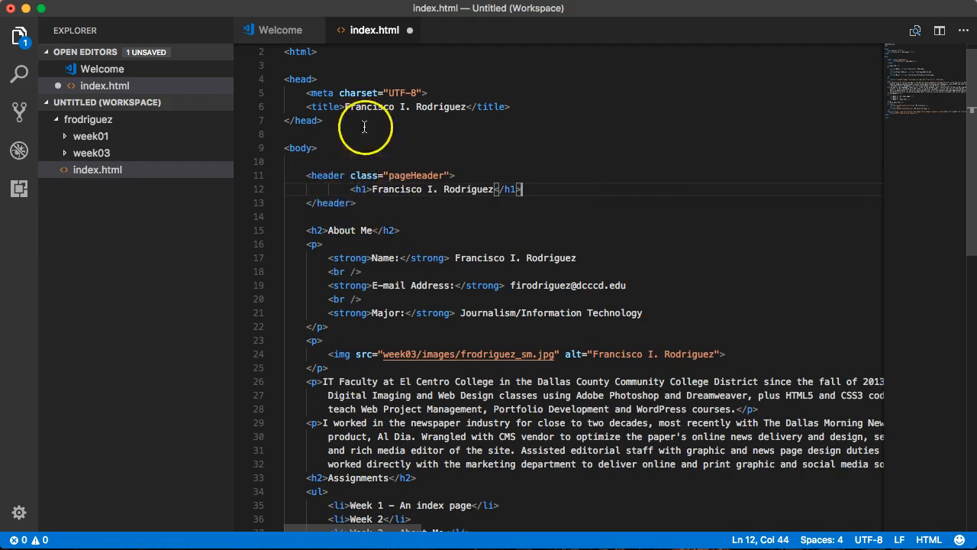
pyautogui.moveTo(374, 193)
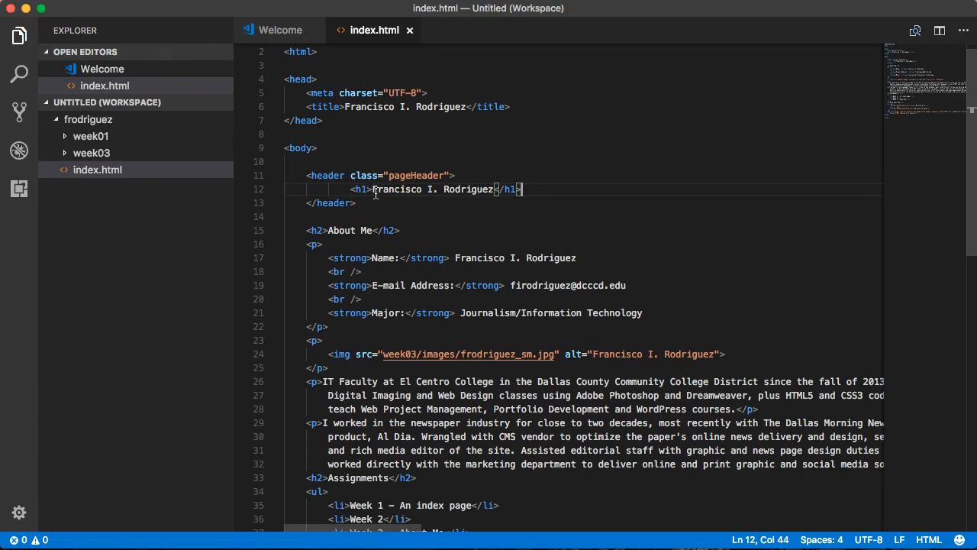
pyautogui.moveTo(361, 190)
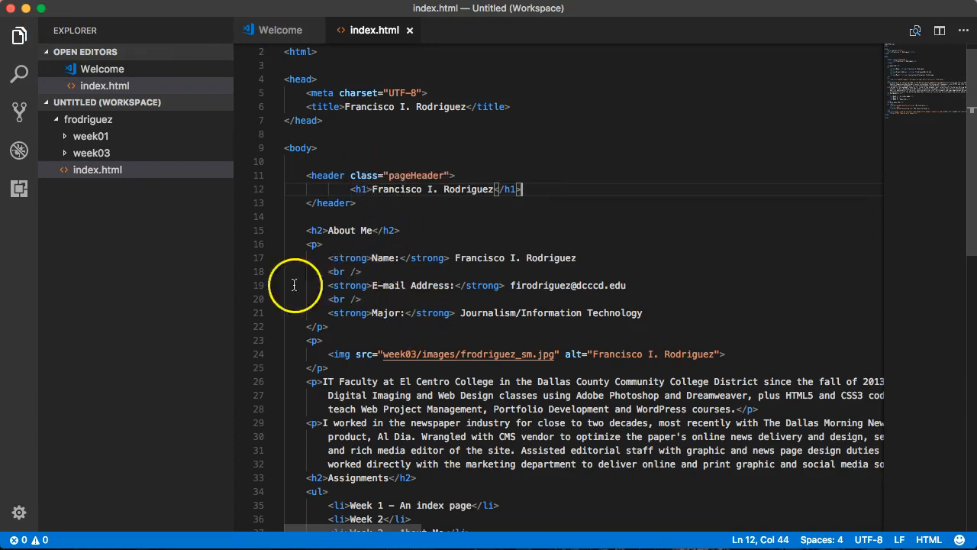
pyautogui.click(717, 40)
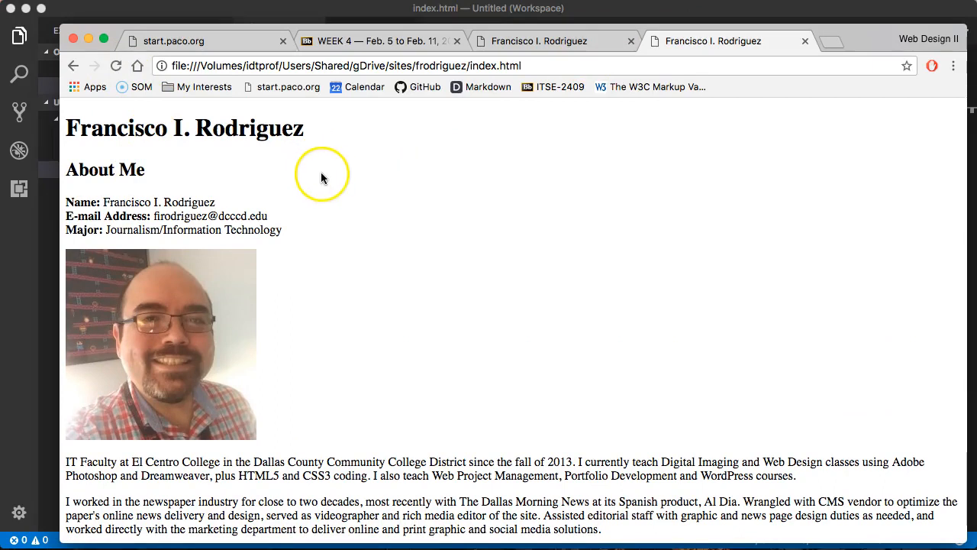
pyautogui.moveTo(385, 192)
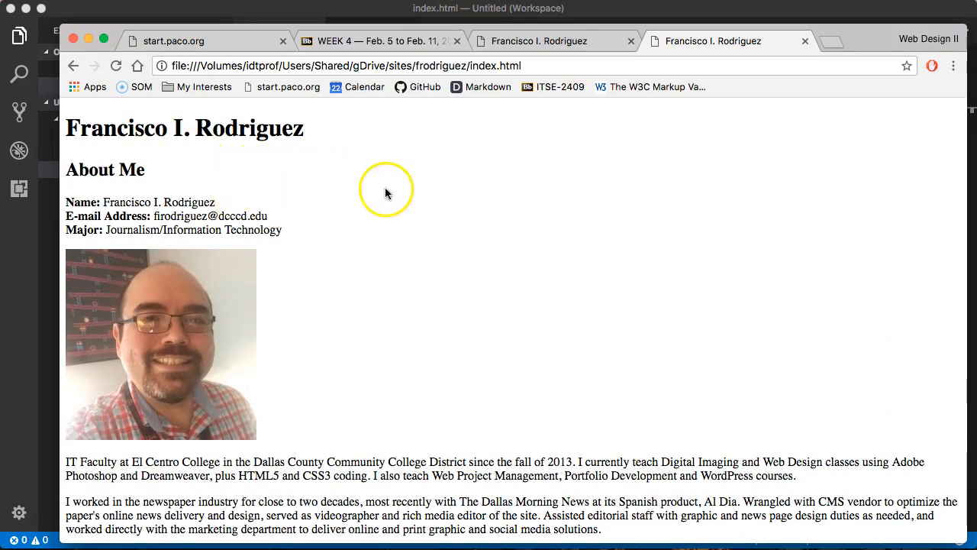
# View Page Source in Chrome and highlight the header class="pageHeader" markup wrapping the h1
pyautogui.rightClick(384, 191)
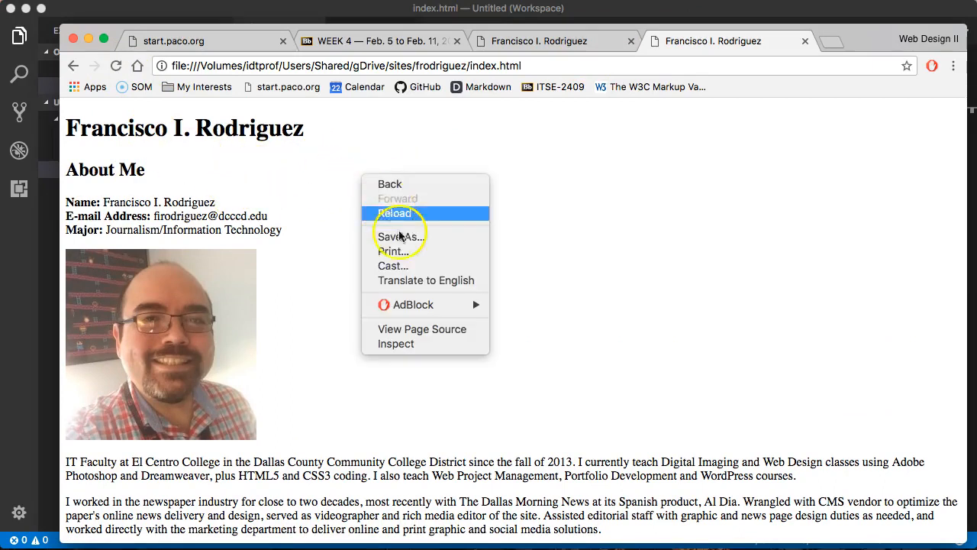
pyautogui.click(421, 329)
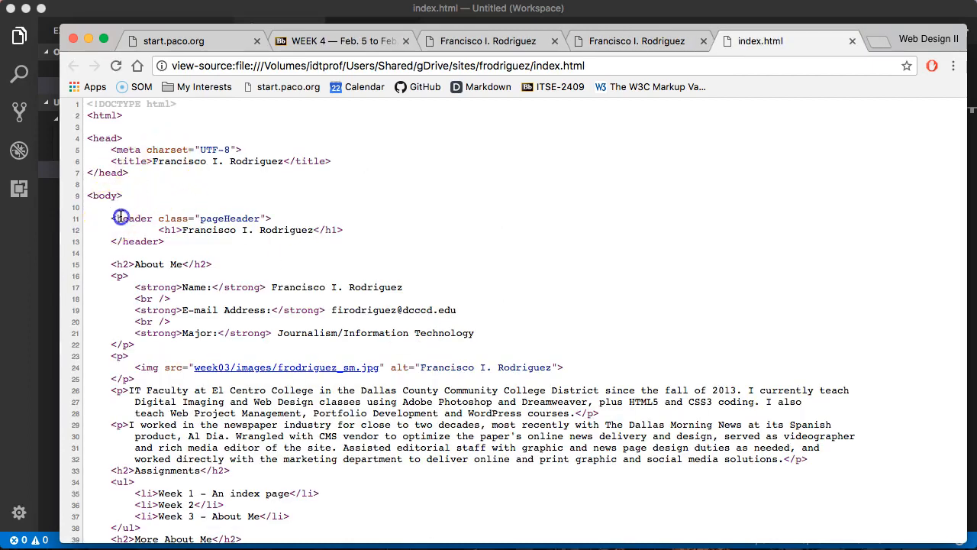
pyautogui.moveTo(122, 217); pyautogui.dragTo(345, 241)
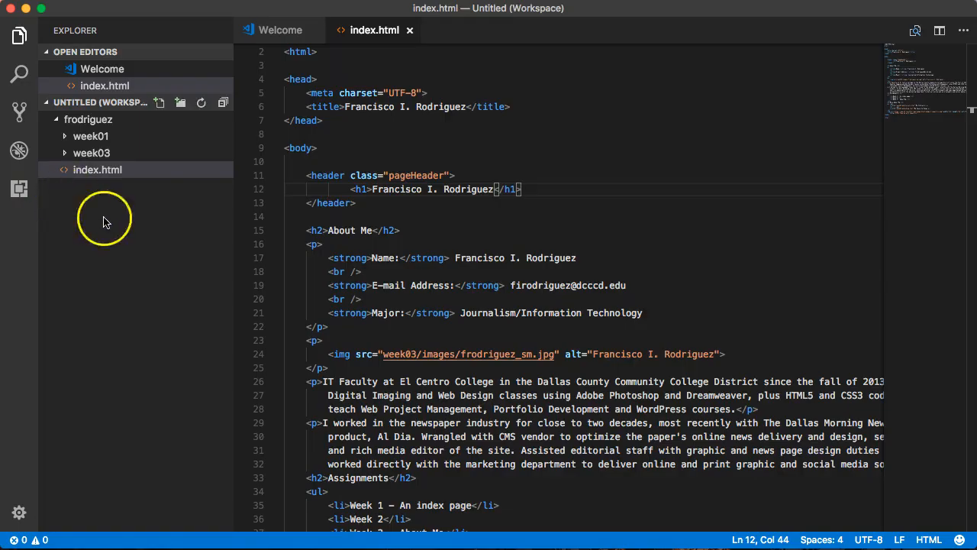
pyautogui.moveTo(84, 333)
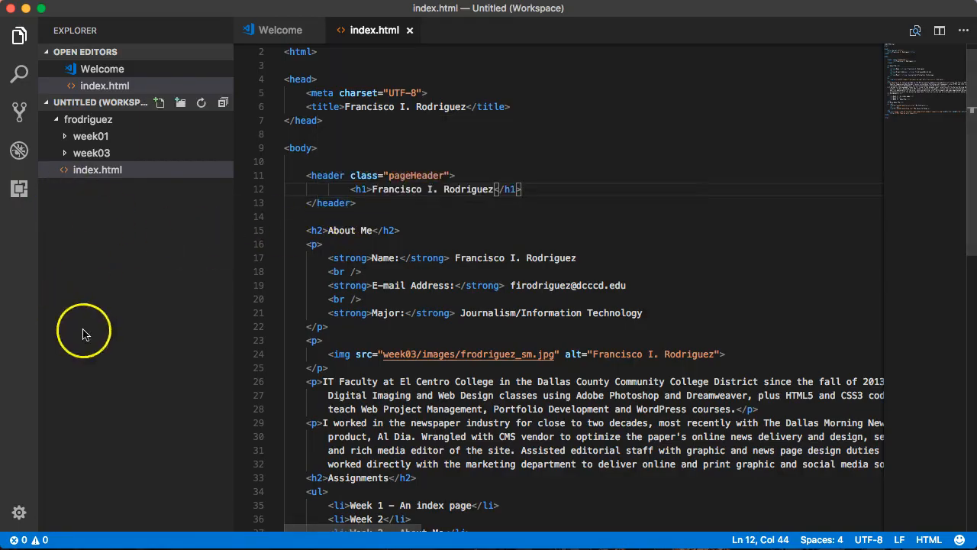
pyautogui.moveTo(495, 327)
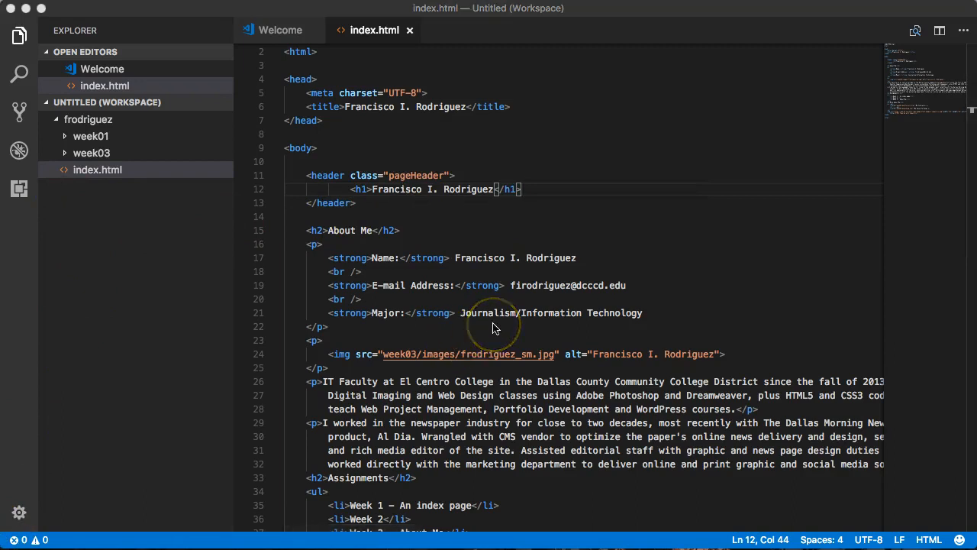
# Insert an empty footer element after the HTML5 badge image, its tags on separate lines before </body>
pyautogui.scroll(-3)
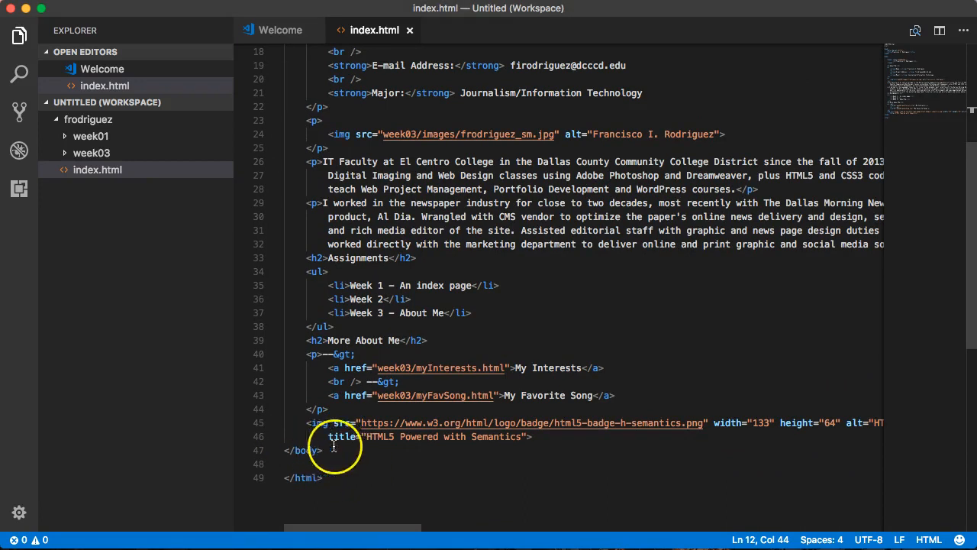
pyautogui.click(288, 449)
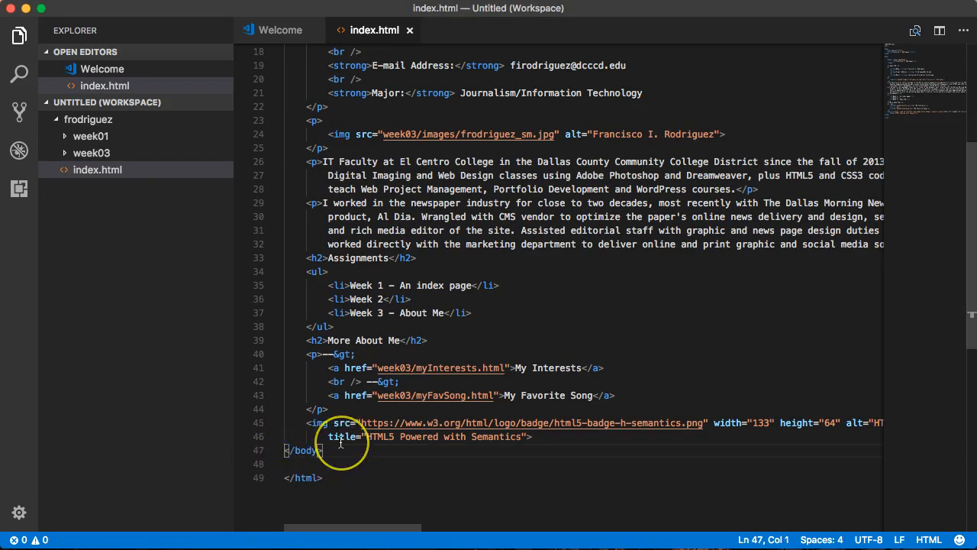
pyautogui.press('enter')
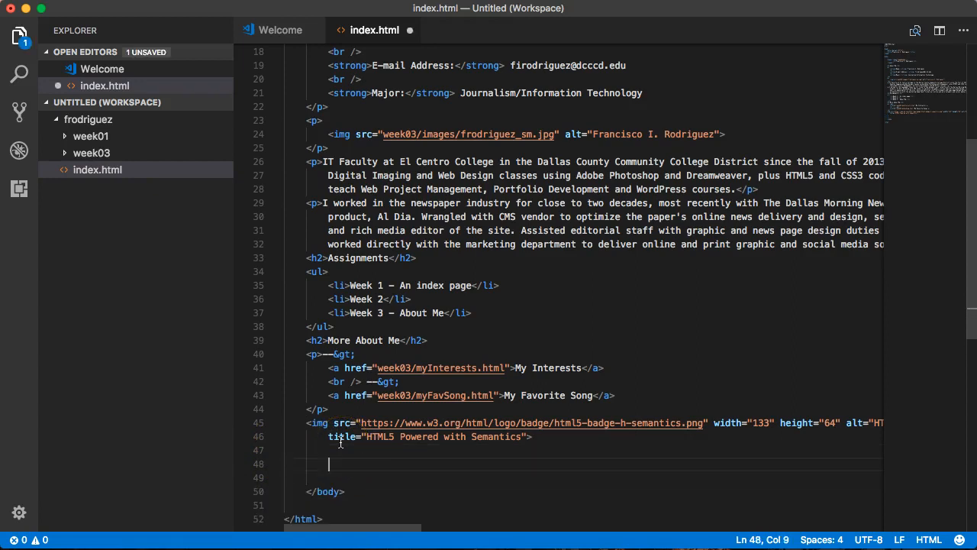
pyautogui.write('<')
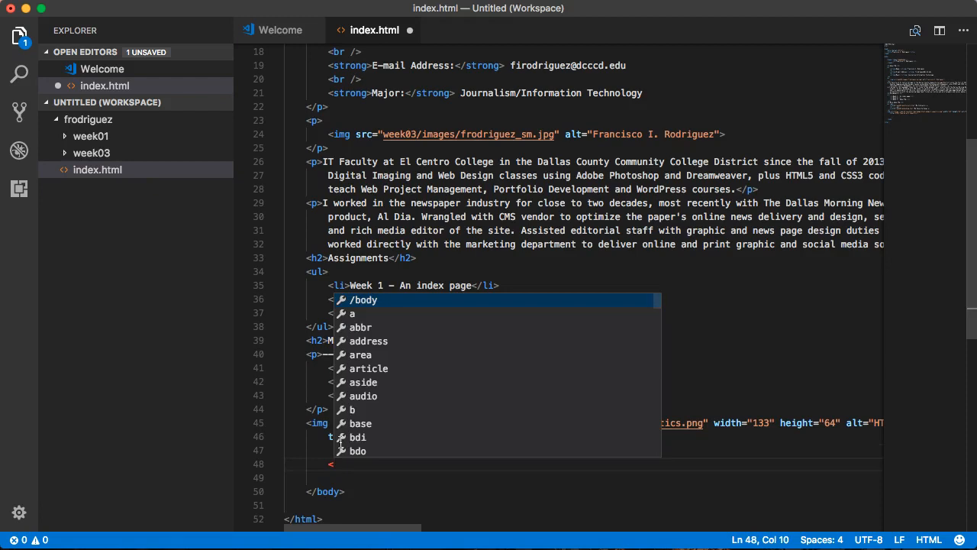
pyautogui.write('footer></footer>')
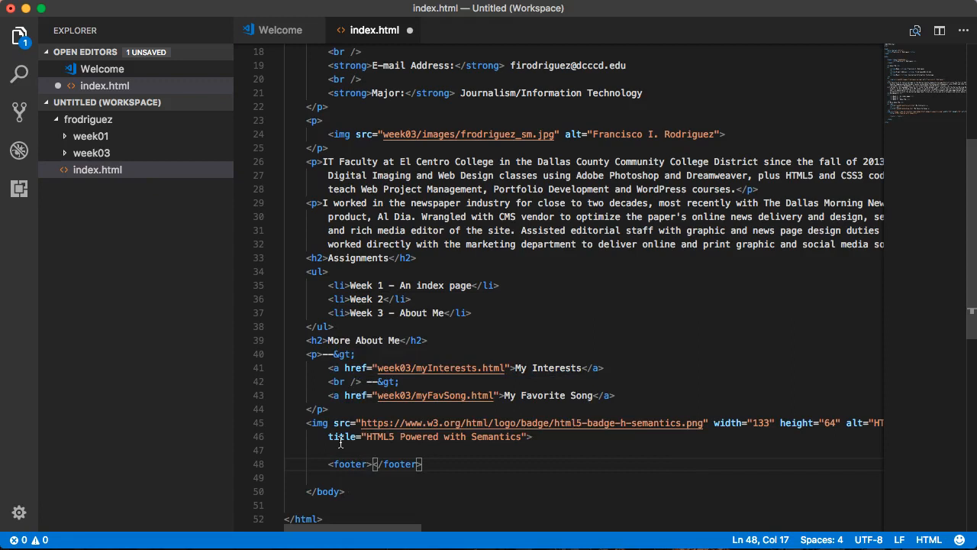
pyautogui.press('Enter')
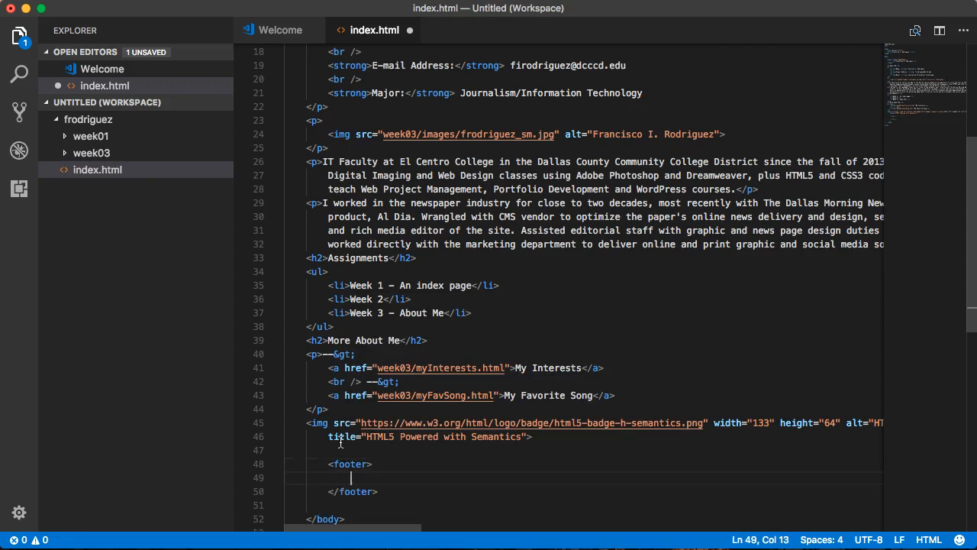
pyautogui.scroll(-3)
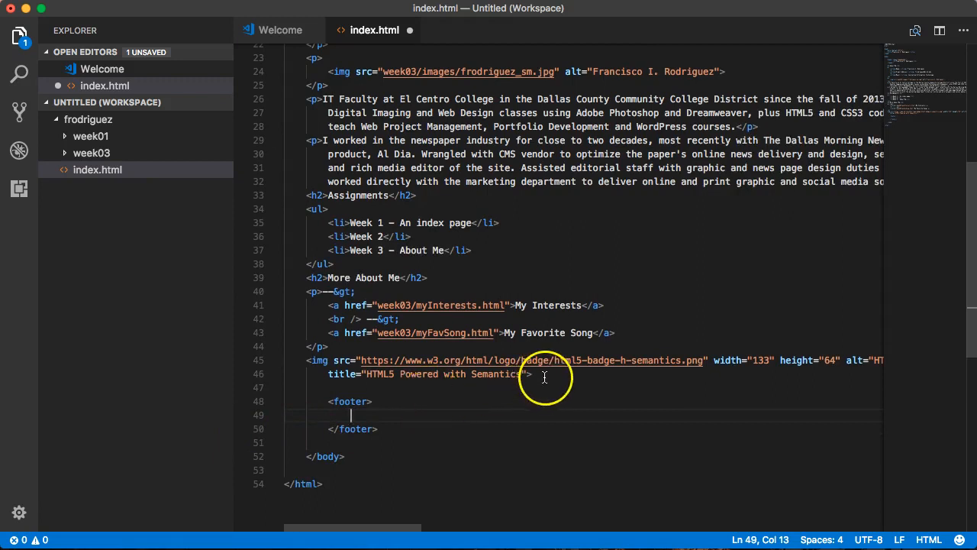
# Cut the More About Me heading, links paragraph and HTML5 badge image and paste them inside the footer
pyautogui.click(531, 373)
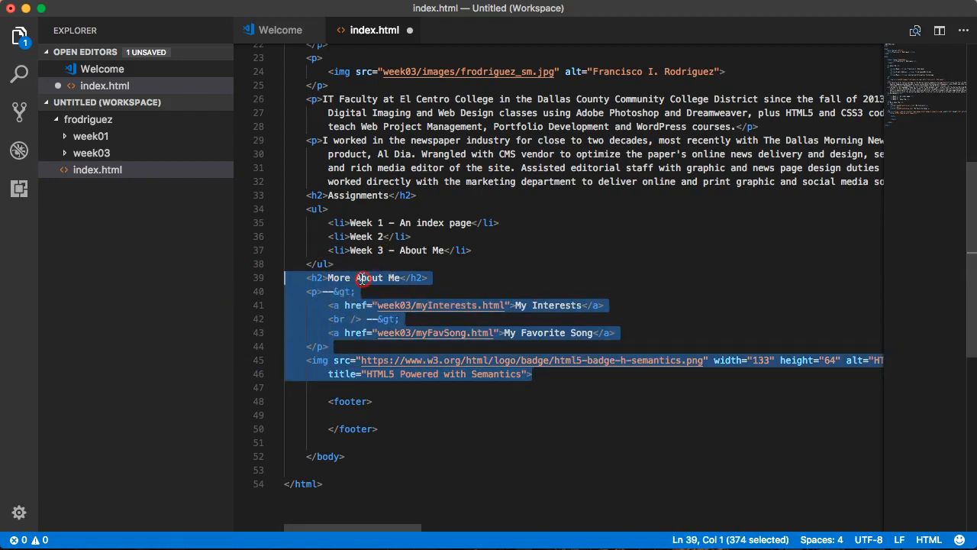
pyautogui.press('Delete')
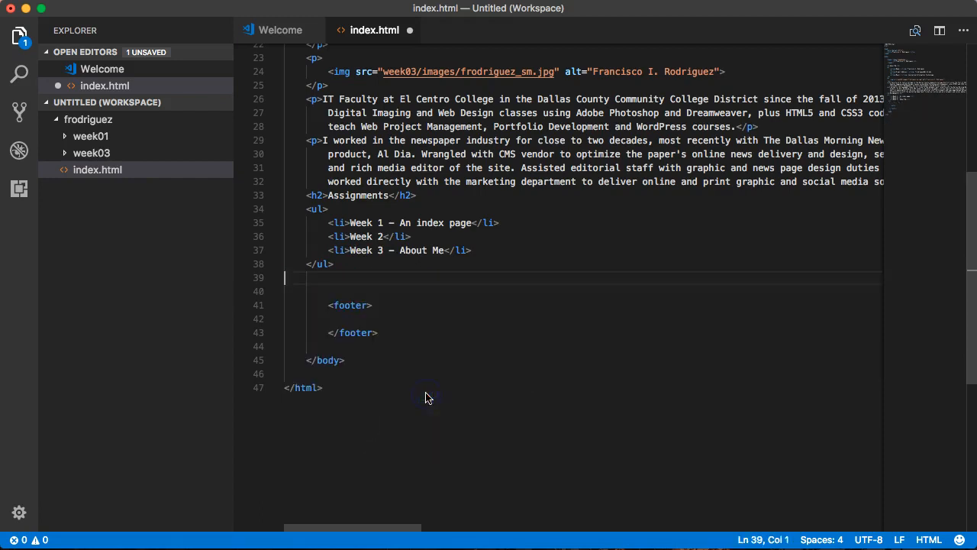
pyautogui.press('enter')
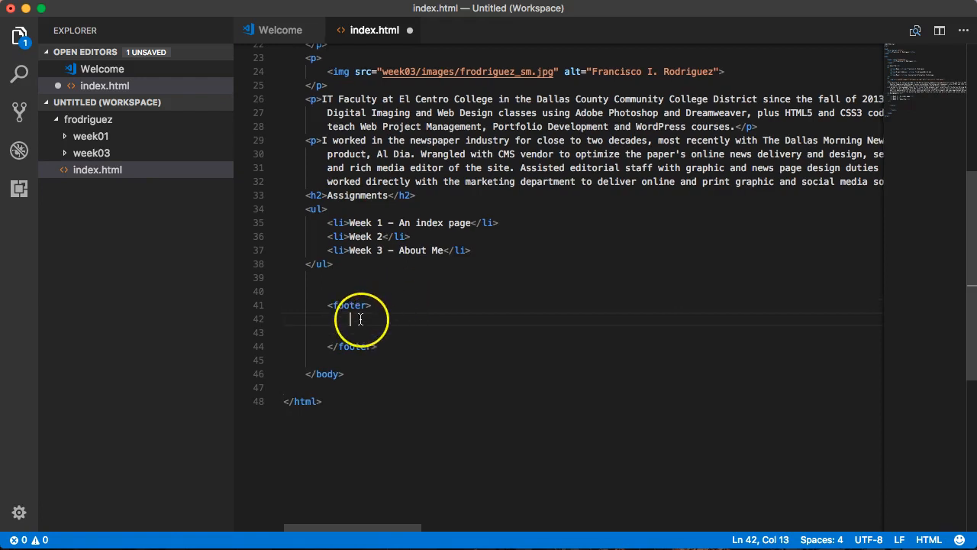
pyautogui.rightClick(360, 319)
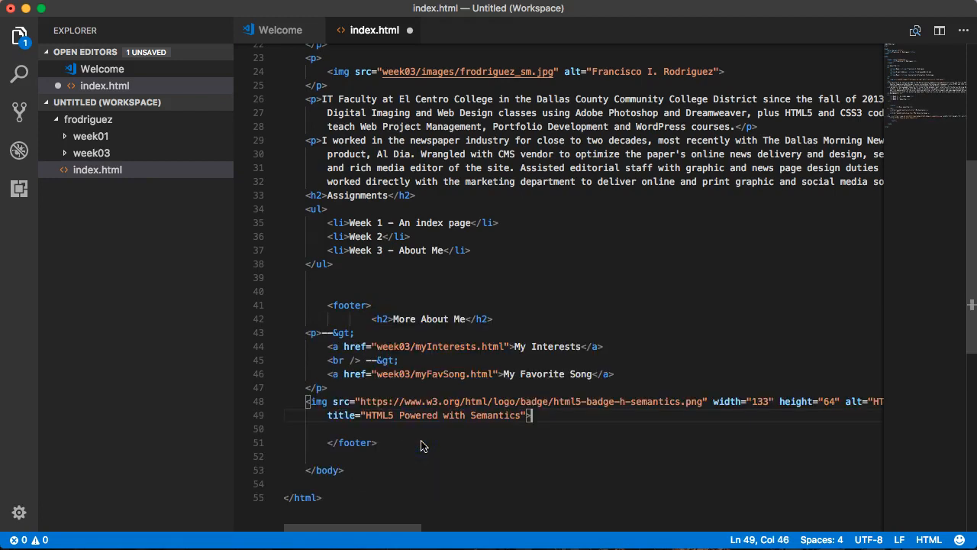
pyautogui.moveTo(354, 443)
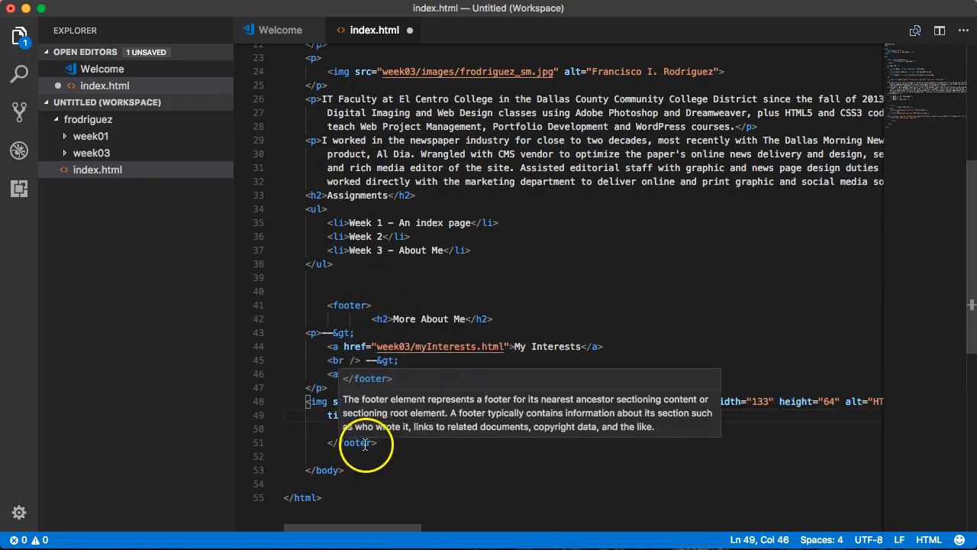
pyautogui.click(503, 290)
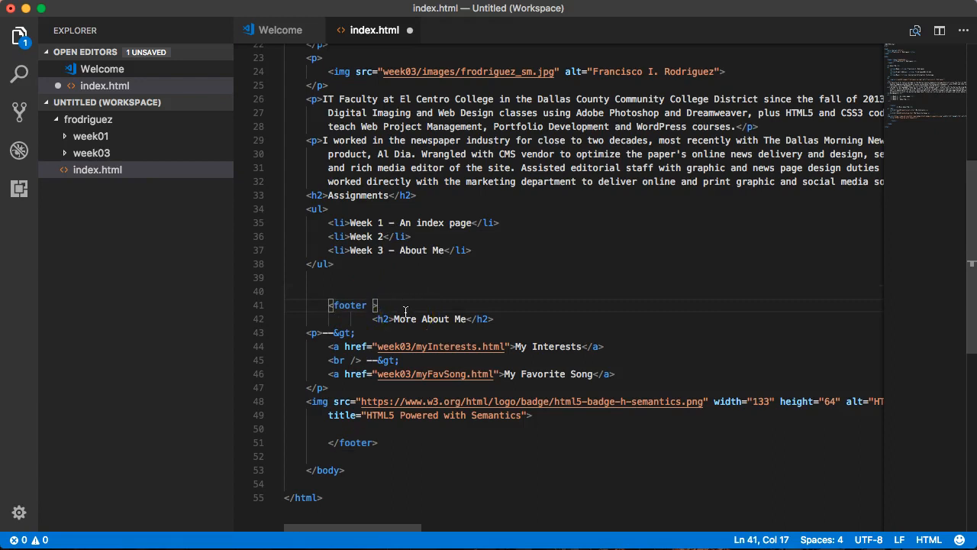
# Add class="pageFooter" to the opening footer tag, then return to the header area
pyautogui.write('class="')
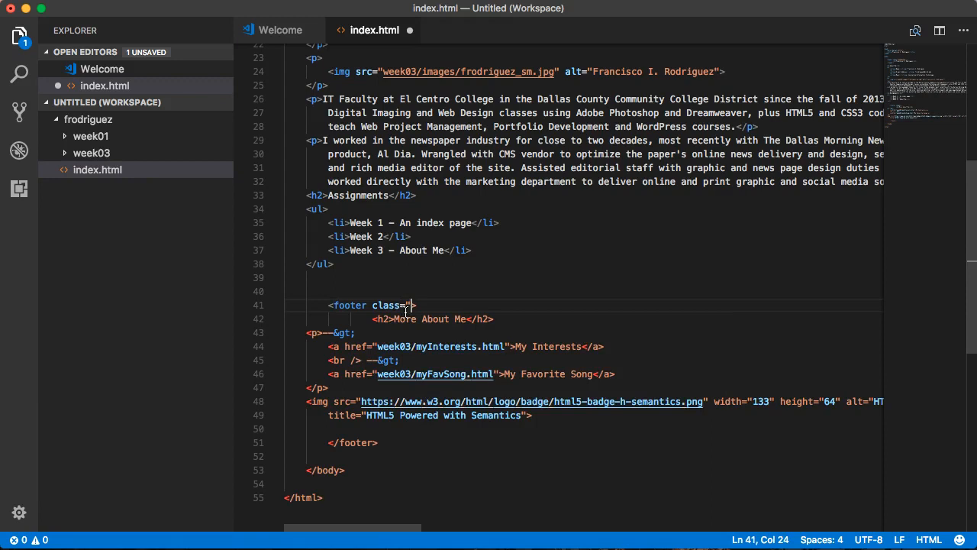
pyautogui.write('pageFooter')
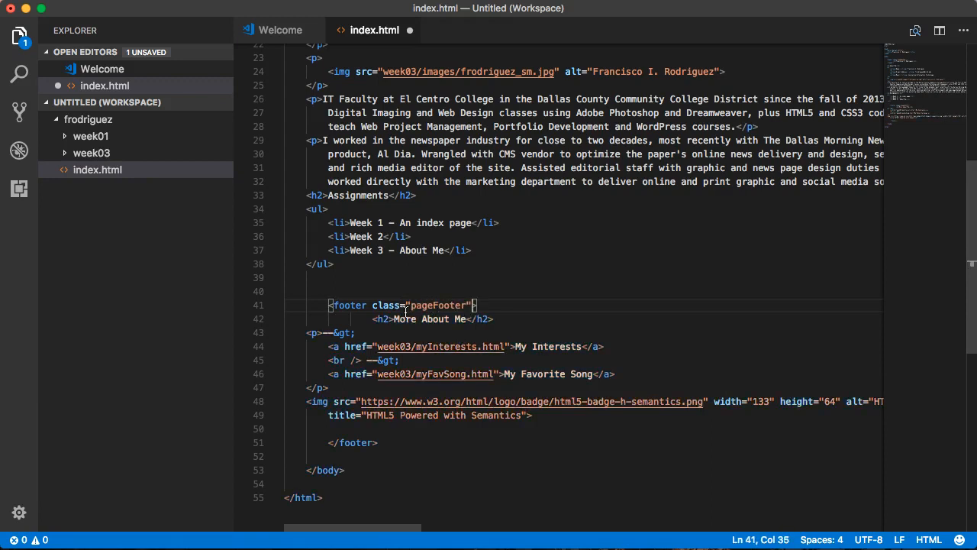
pyautogui.moveTo(272, 151)
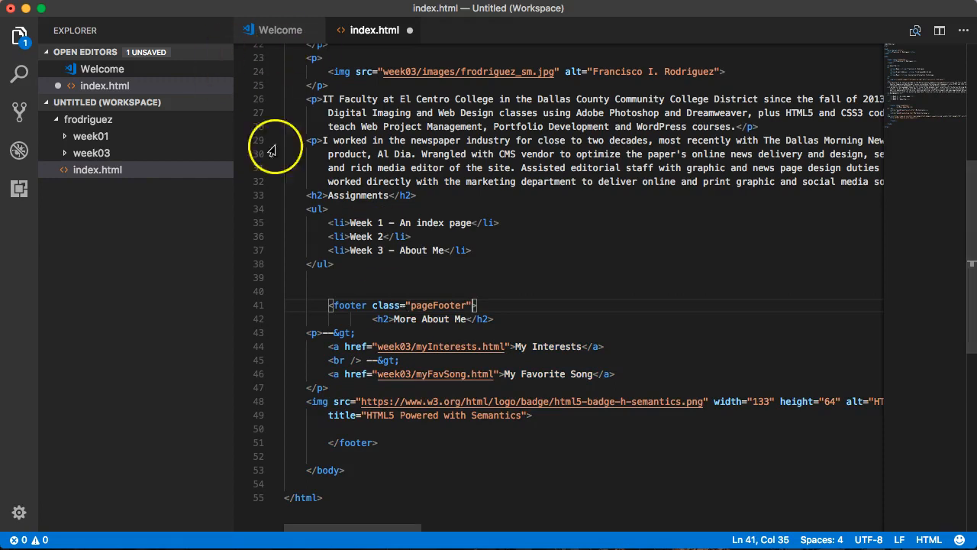
pyautogui.scroll(3)
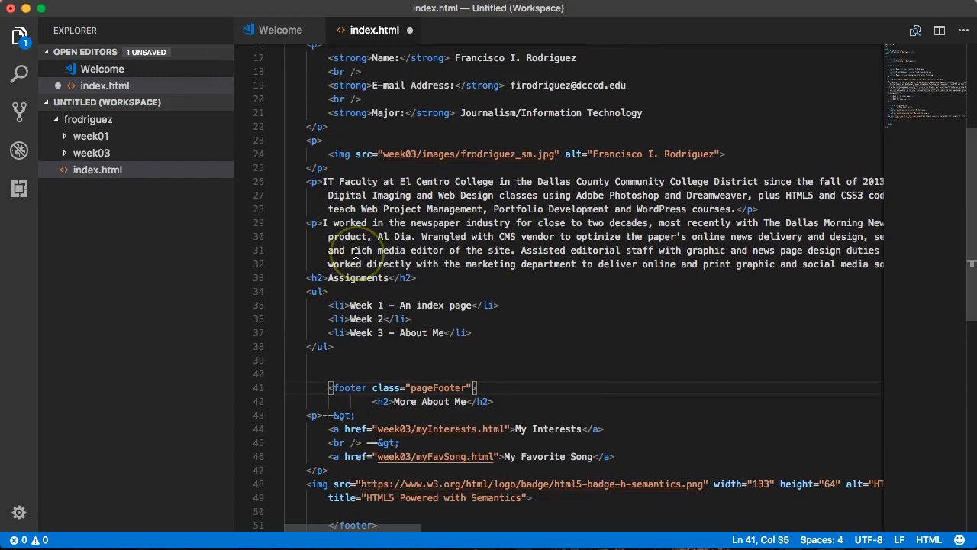
pyautogui.scroll(3)
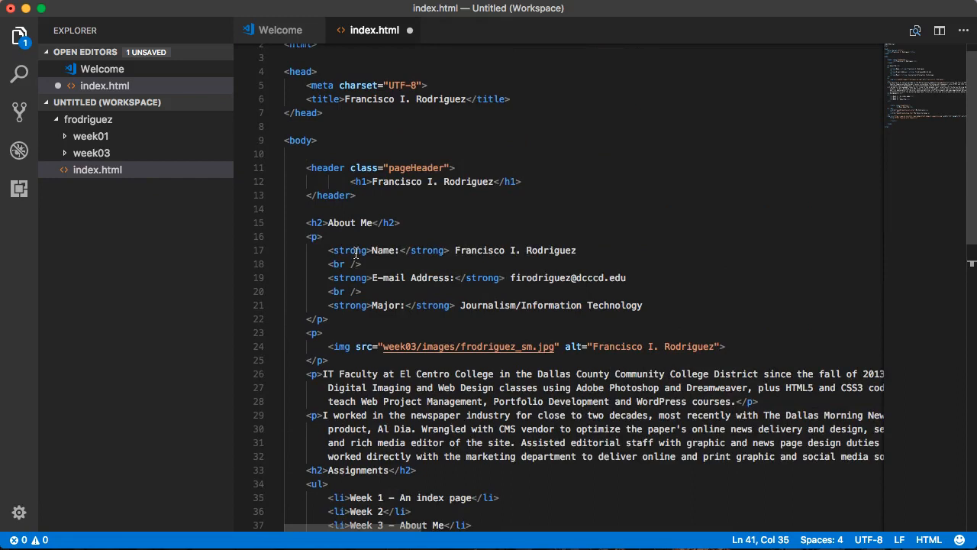
pyautogui.moveTo(411, 289)
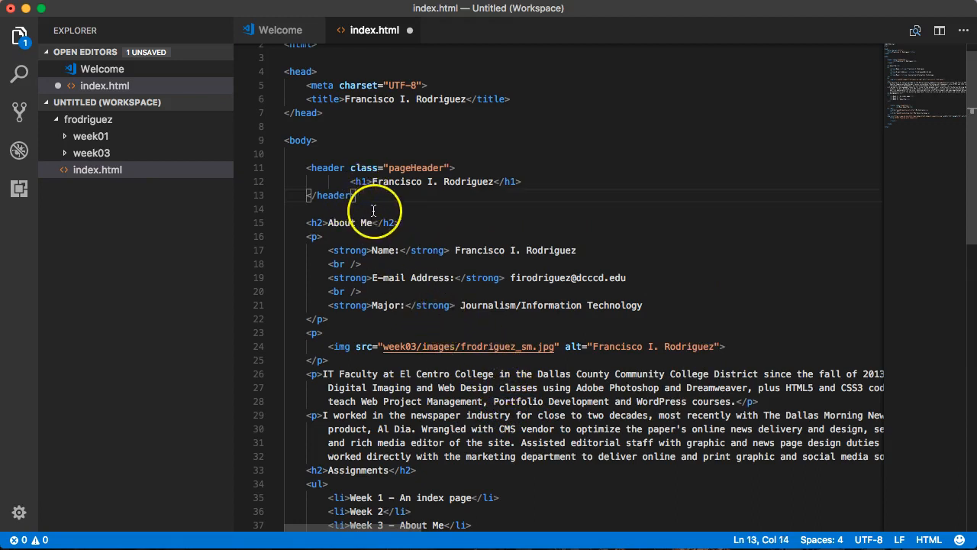
# Add an opening <main> tag below the header and cut the auto-inserted closing </main> tag
pyautogui.press('Enter')
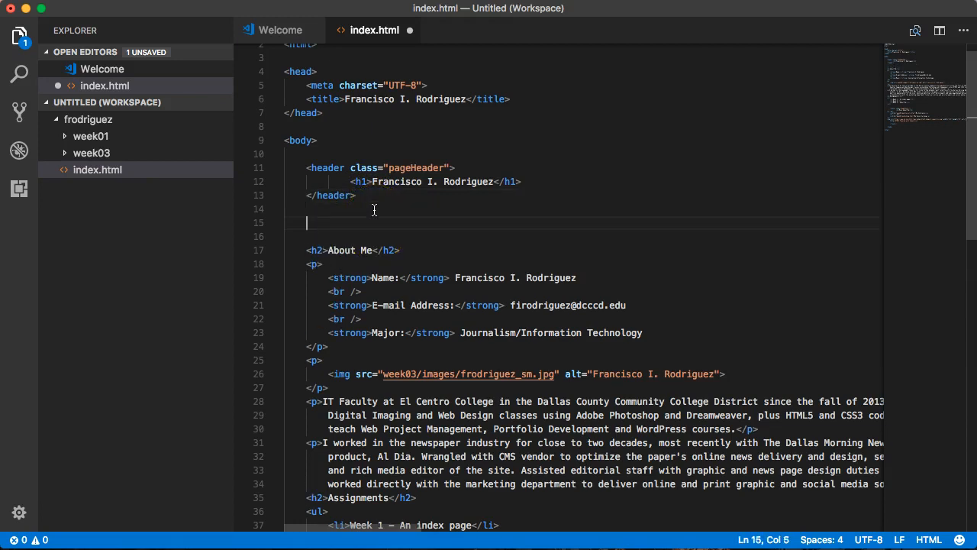
pyautogui.write('<')
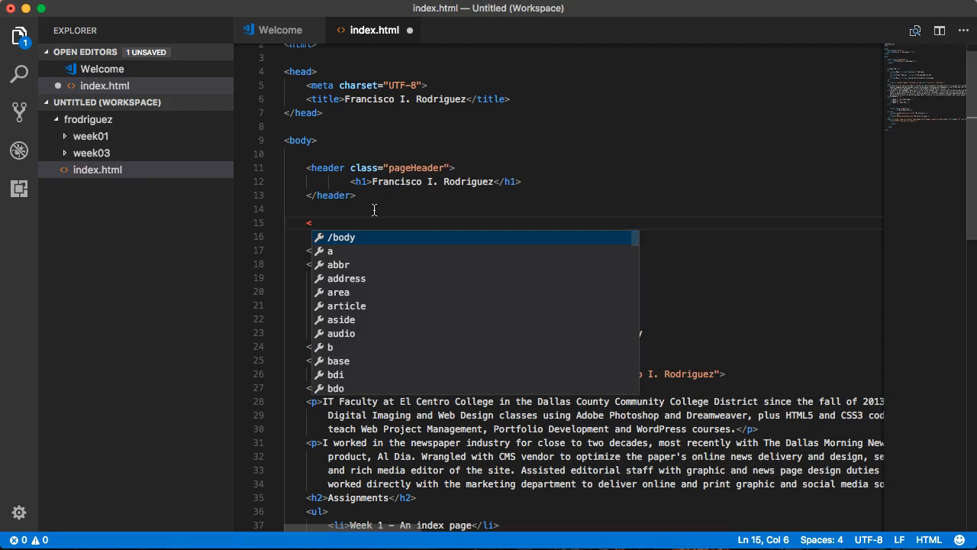
pyautogui.write('m')
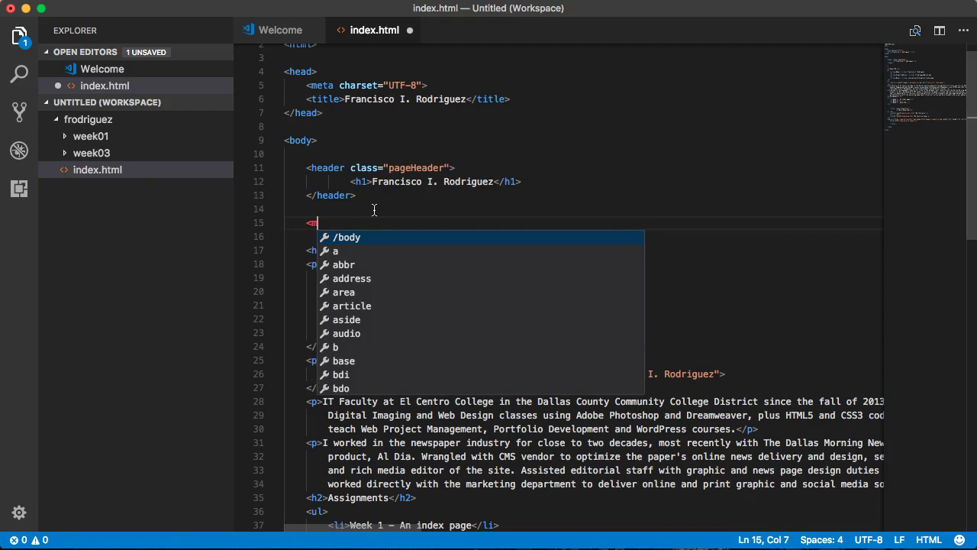
pyautogui.write('ain></main>')
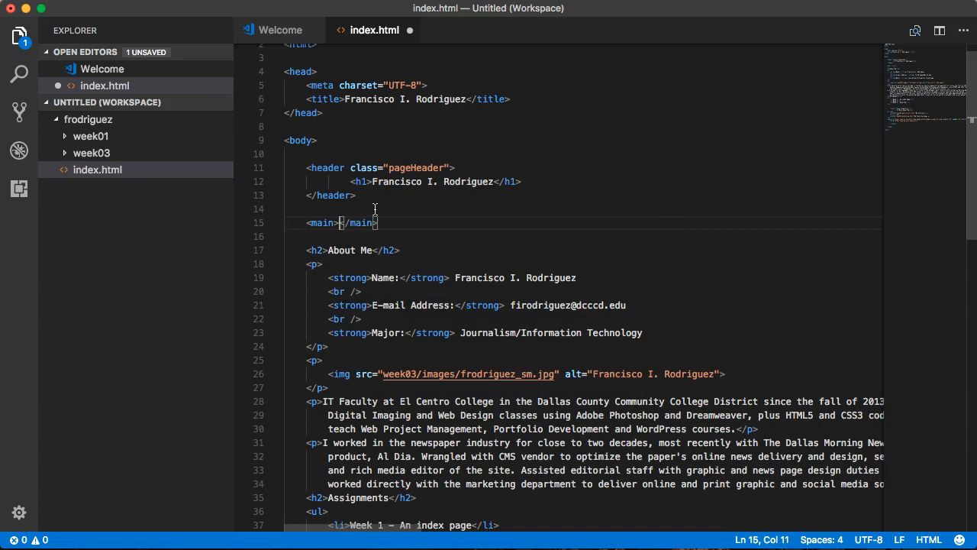
pyautogui.moveTo(340, 223); pyautogui.dragTo(379, 223)
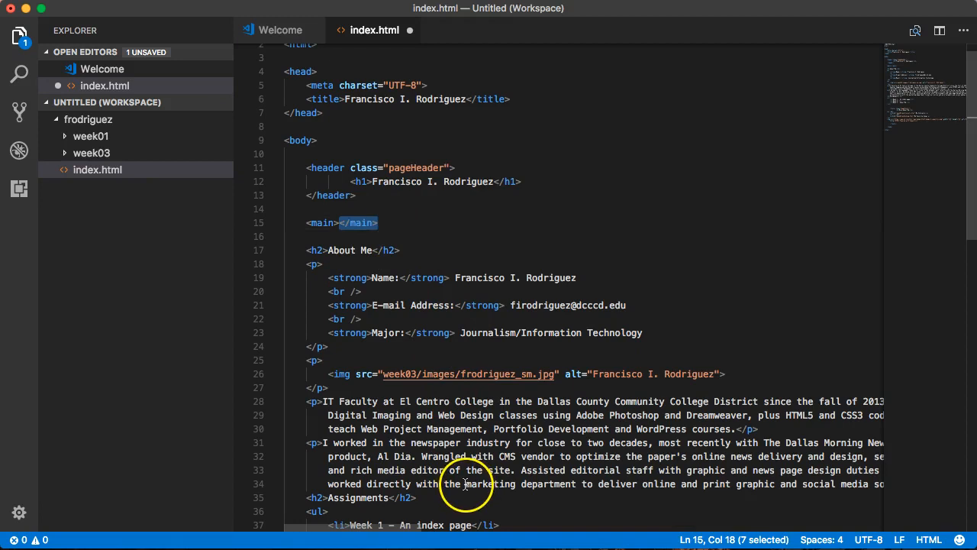
pyautogui.moveTo(358, 223)
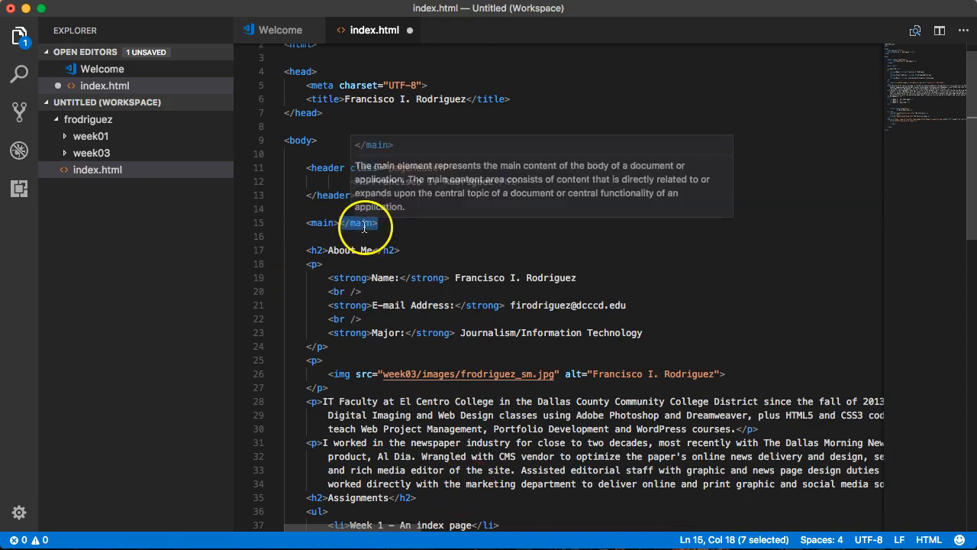
pyautogui.rightClick(360, 223)
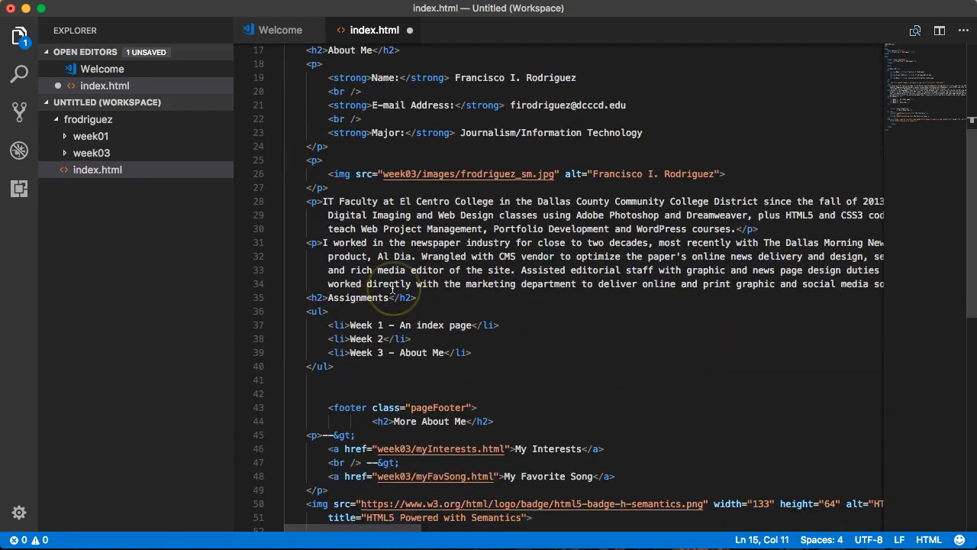
# Paste the closing </main> tag on the line after the badge image, before </footer>
pyautogui.scroll(-3)
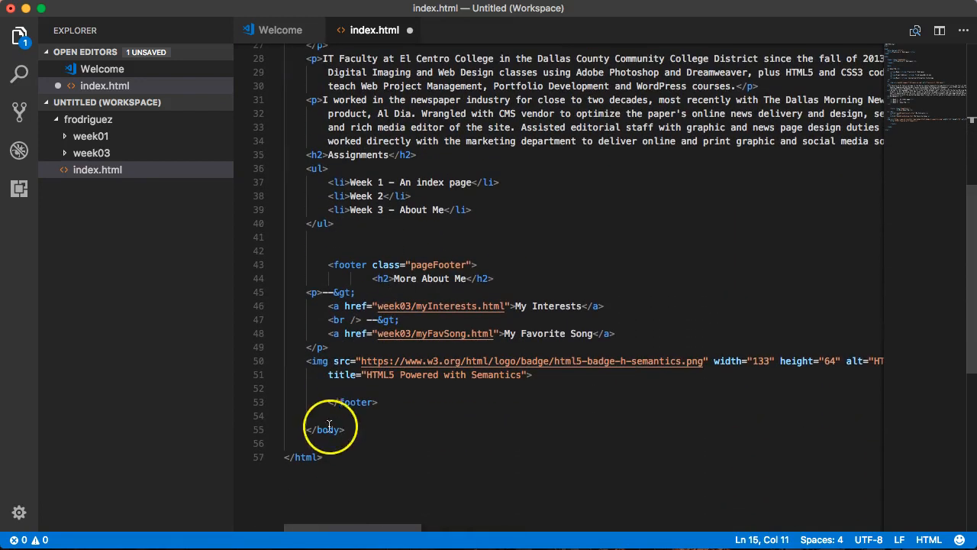
pyautogui.click(427, 388)
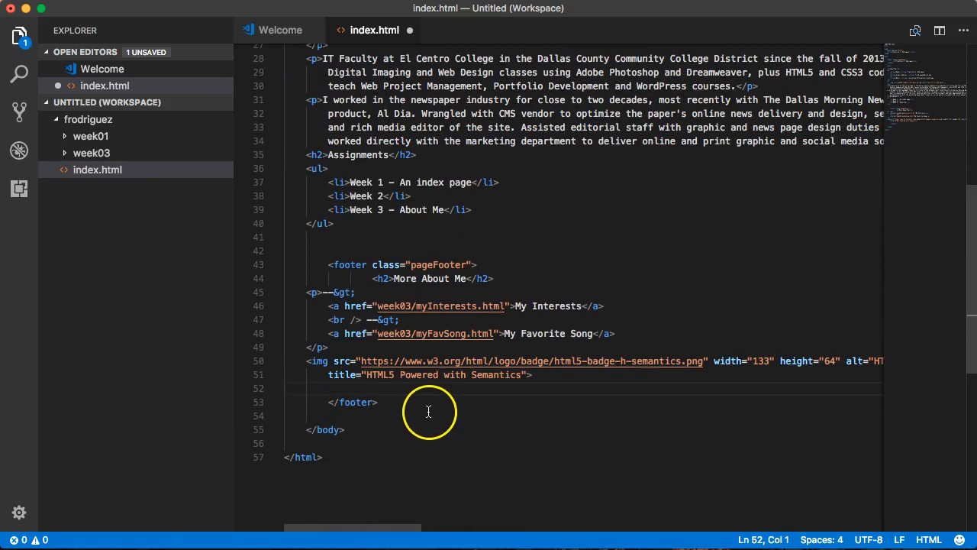
pyautogui.rightClick(427, 412)
pyautogui.write('</main>')
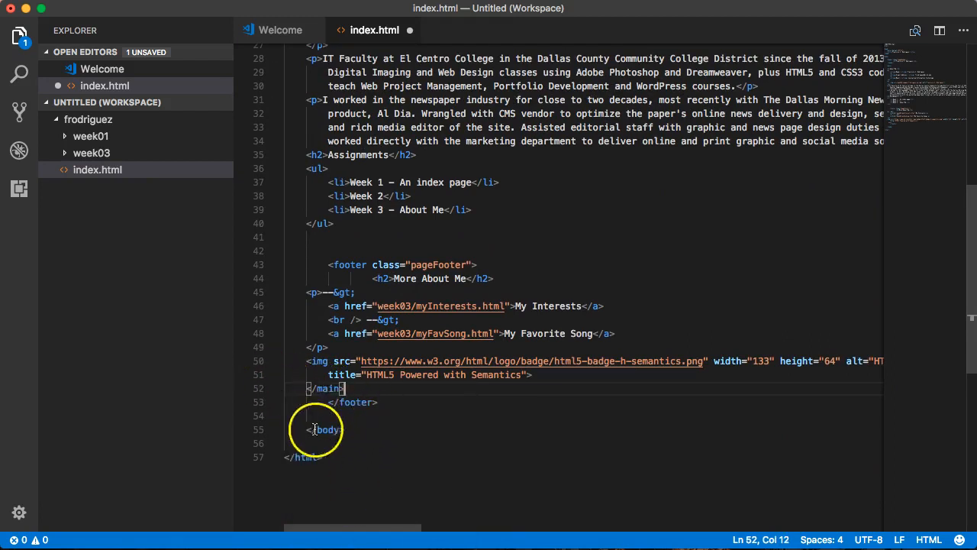
pyautogui.scroll(3)
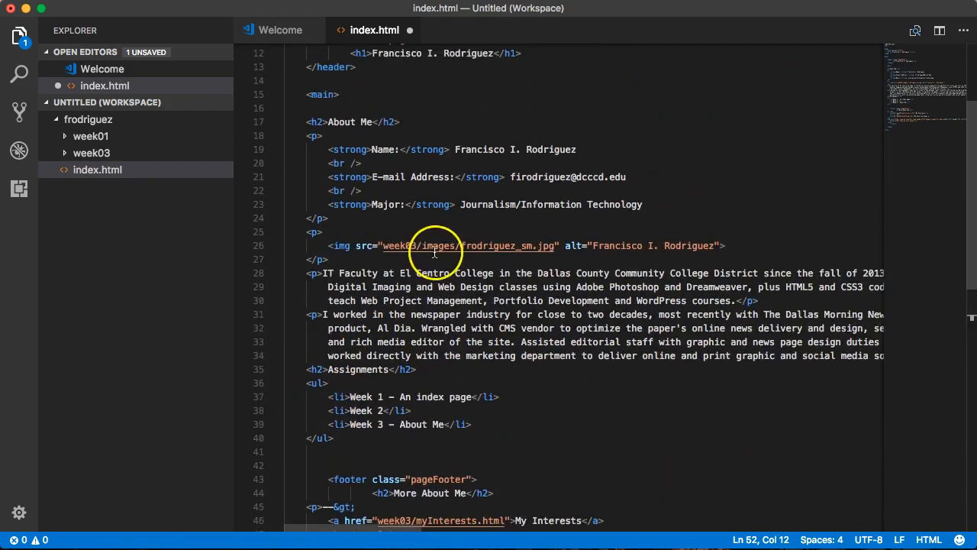
pyautogui.scroll(-3)
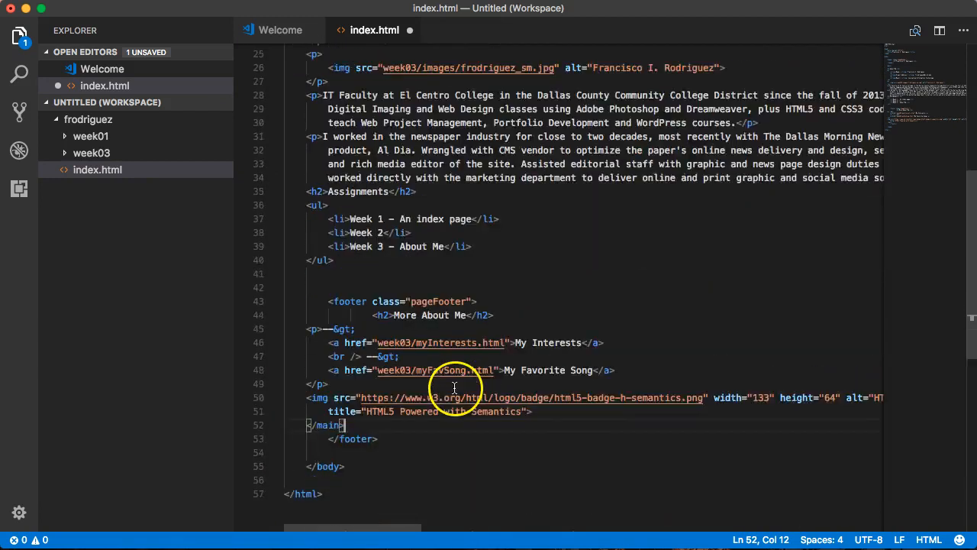
pyautogui.scroll(3)
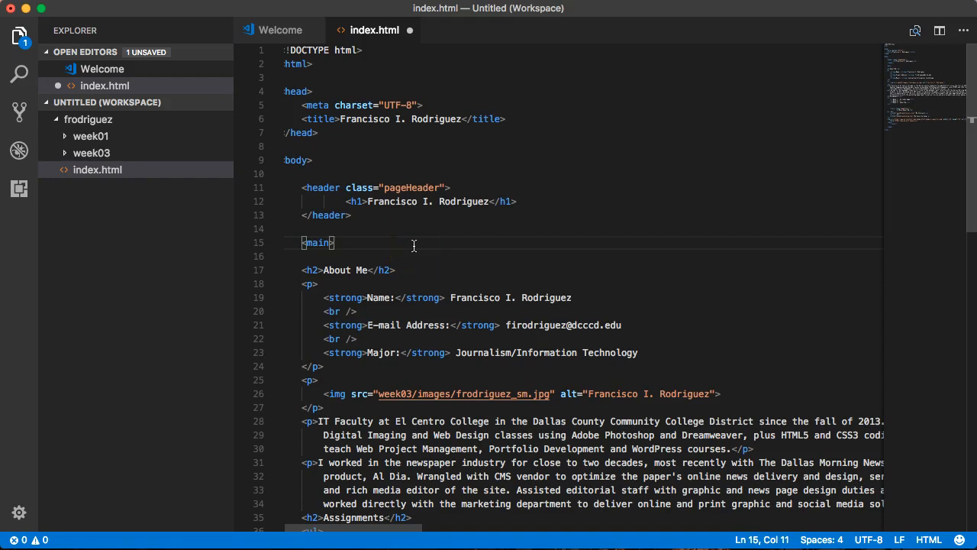
# Format Selection over the whole of index.html for consistent indentation and save it
pyautogui.rightClick(444, 290)
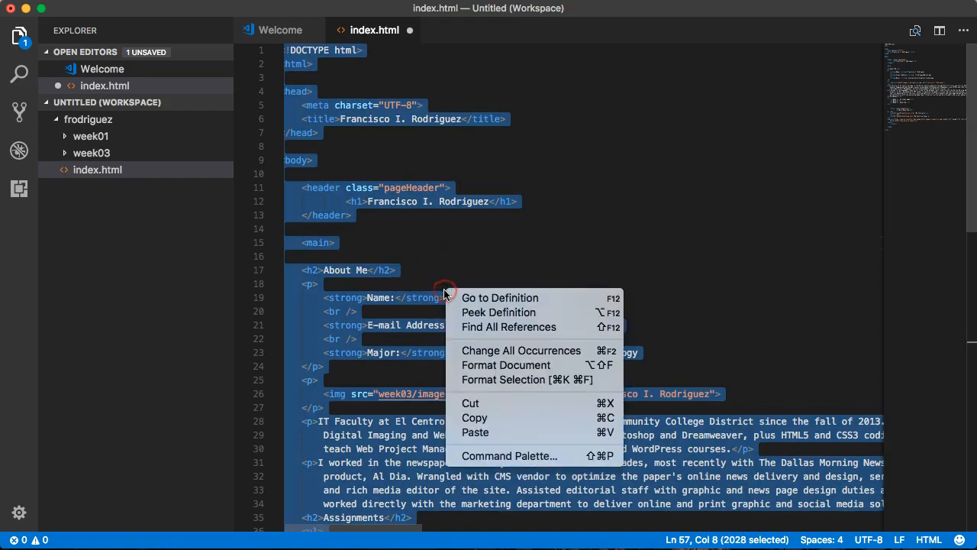
pyautogui.moveTo(527, 378)
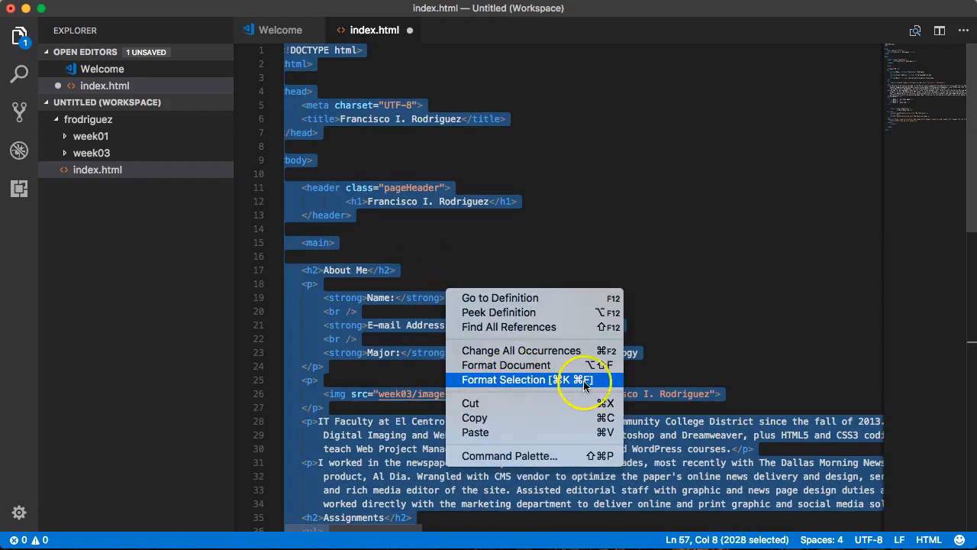
pyautogui.click(502, 379)
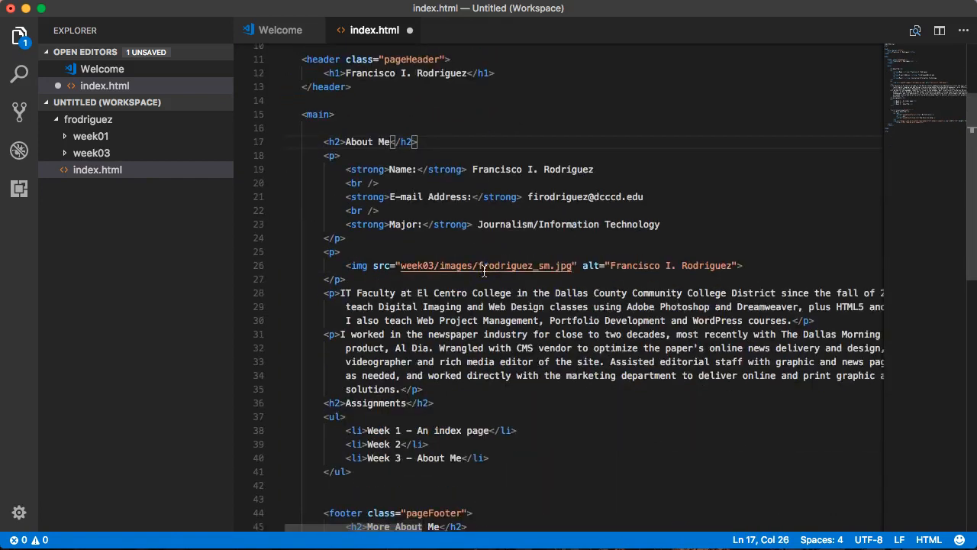
pyautogui.scroll(-3)
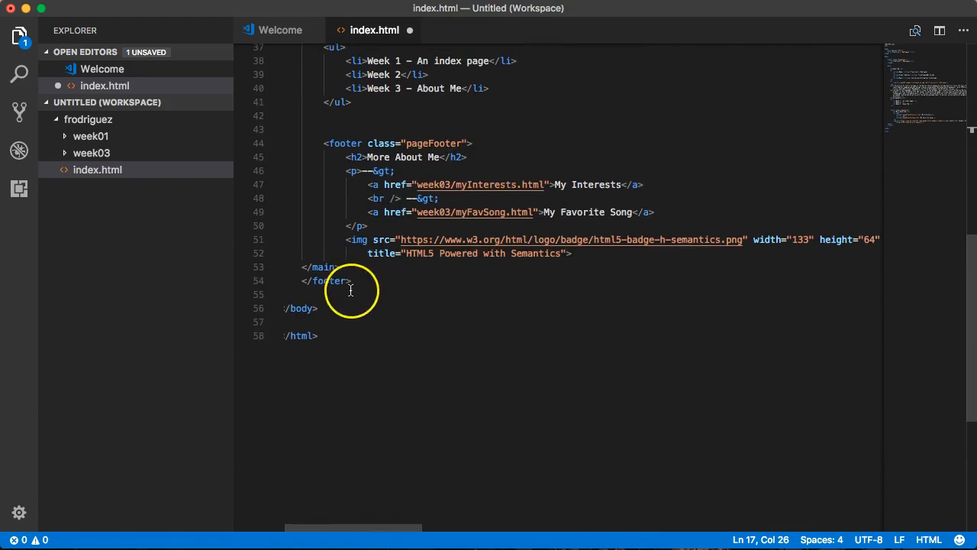
pyautogui.scroll(3)
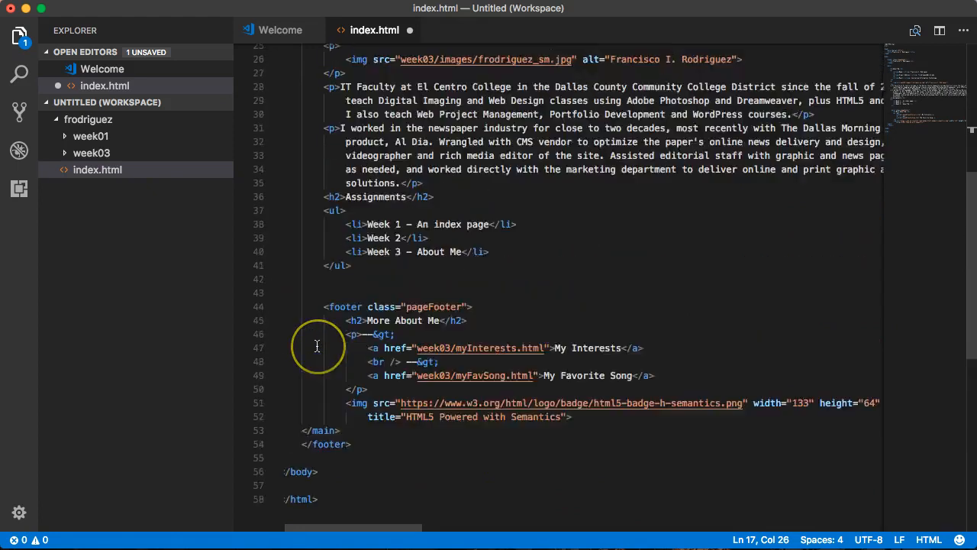
pyautogui.scroll(3)
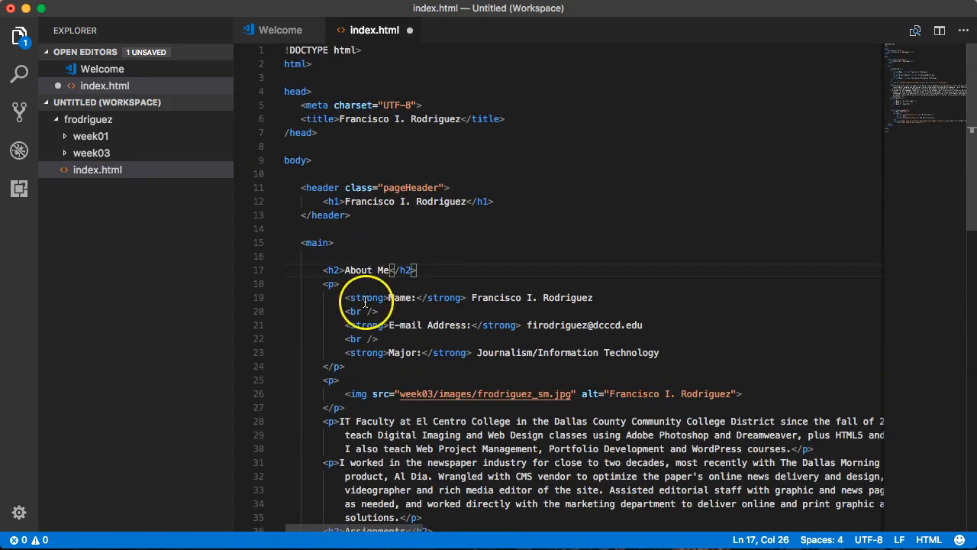
pyautogui.moveTo(455, 263)
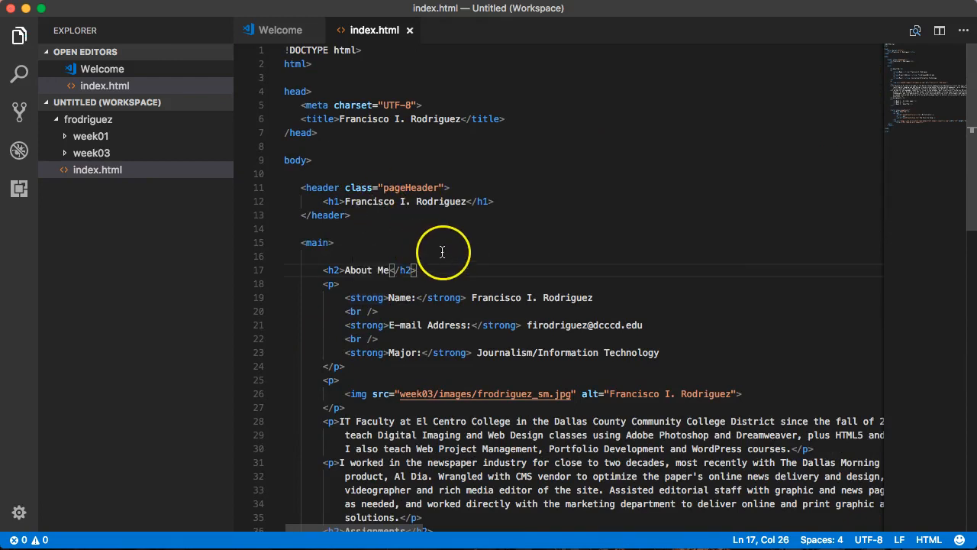
pyautogui.moveTo(446, 246)
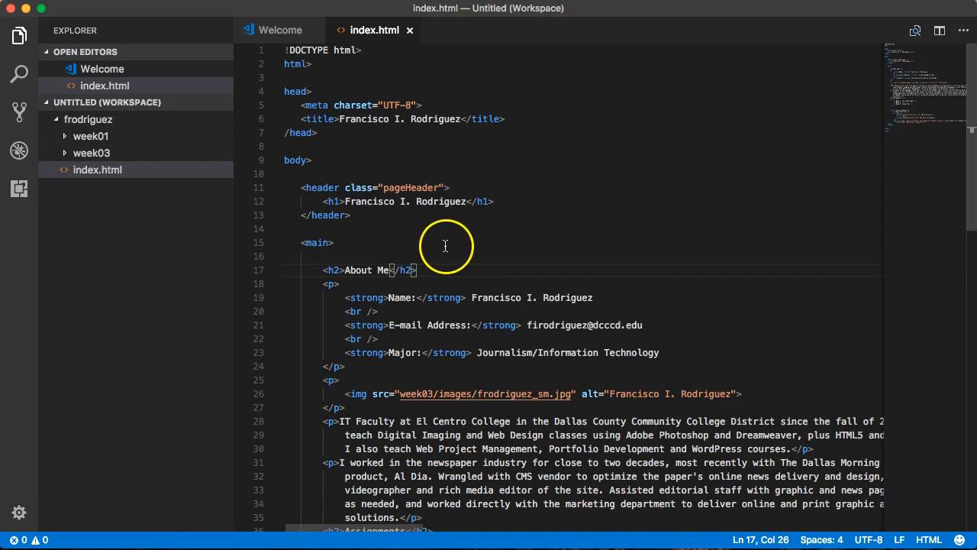
pyautogui.moveTo(311, 252)
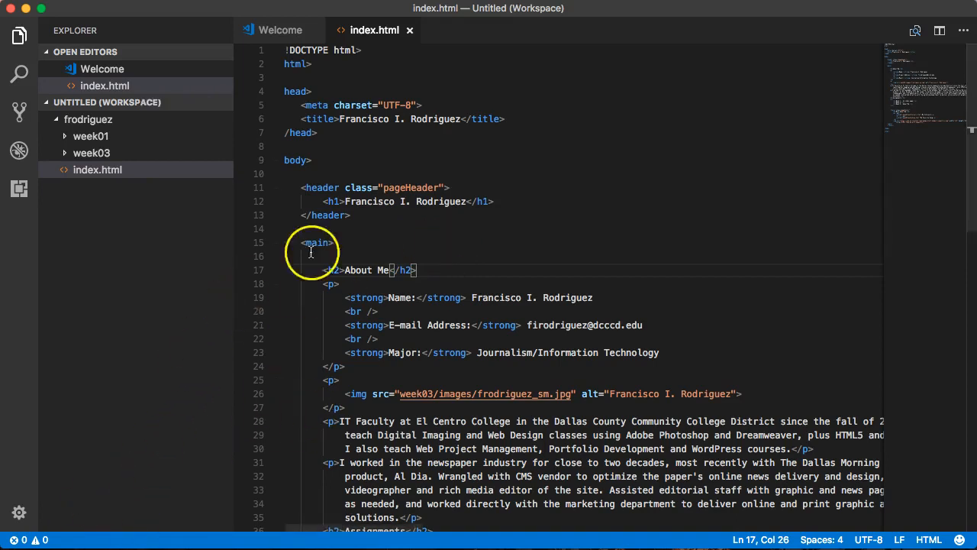
pyautogui.click(710, 40)
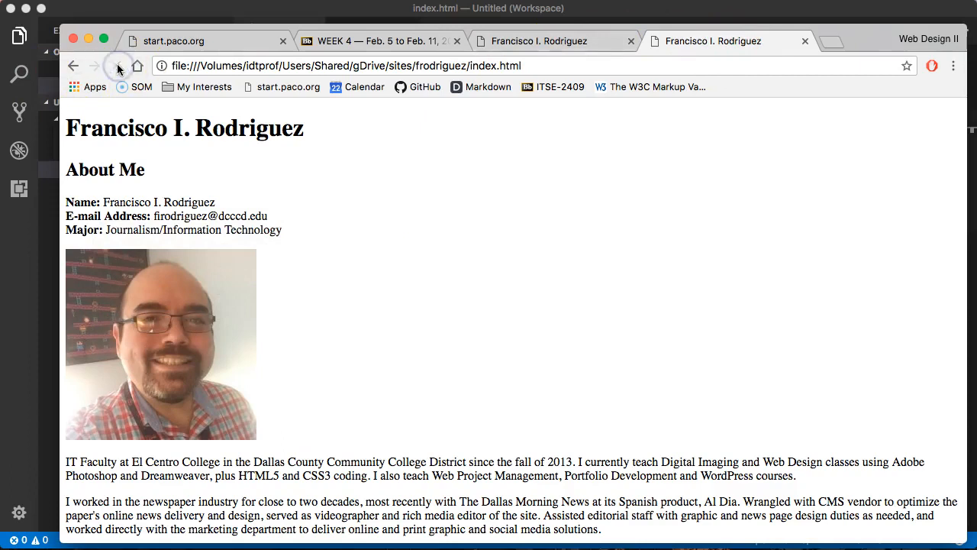
# View Page Source in Chrome and confirm the main element follows the header
pyautogui.rightClick(437, 177)
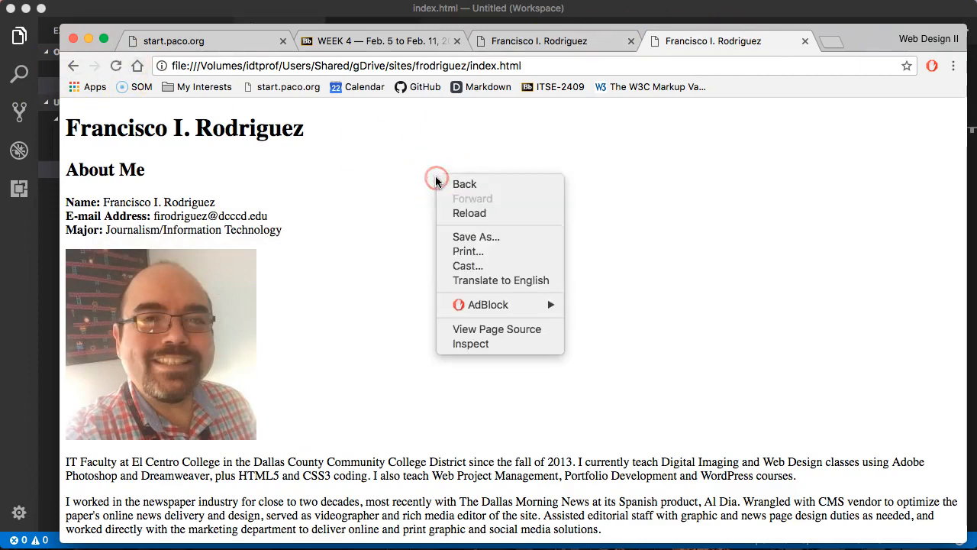
pyautogui.click(497, 329)
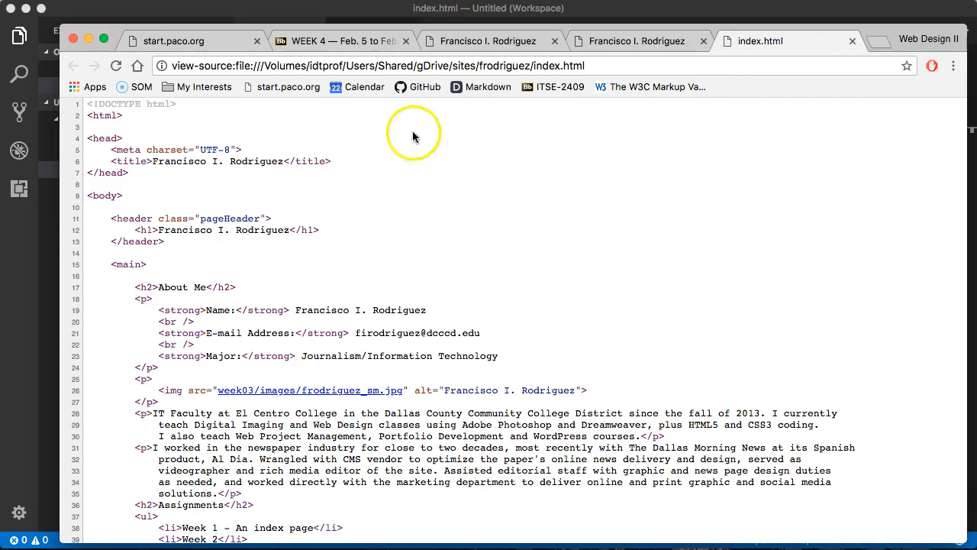
pyautogui.moveTo(132, 263)
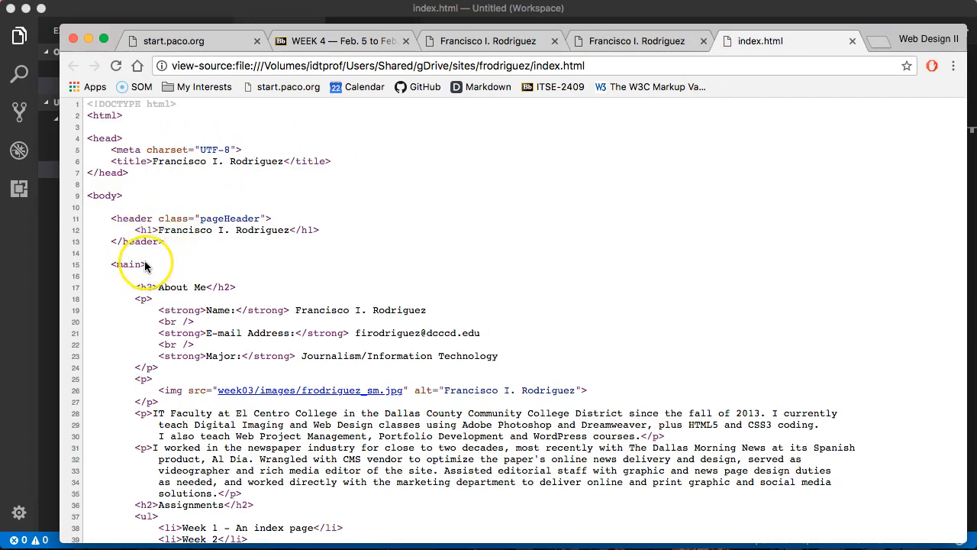
pyautogui.scroll(-3)
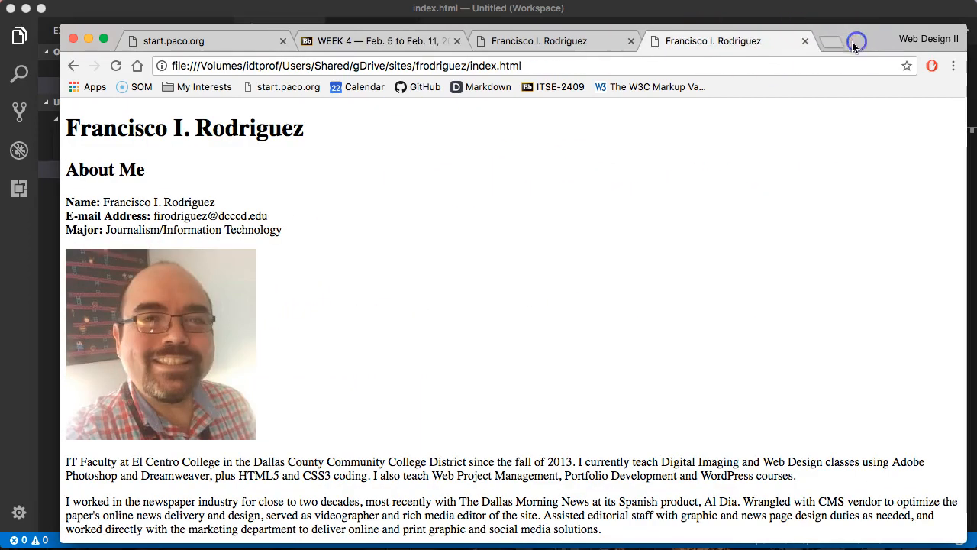
pyautogui.moveTo(227, 189)
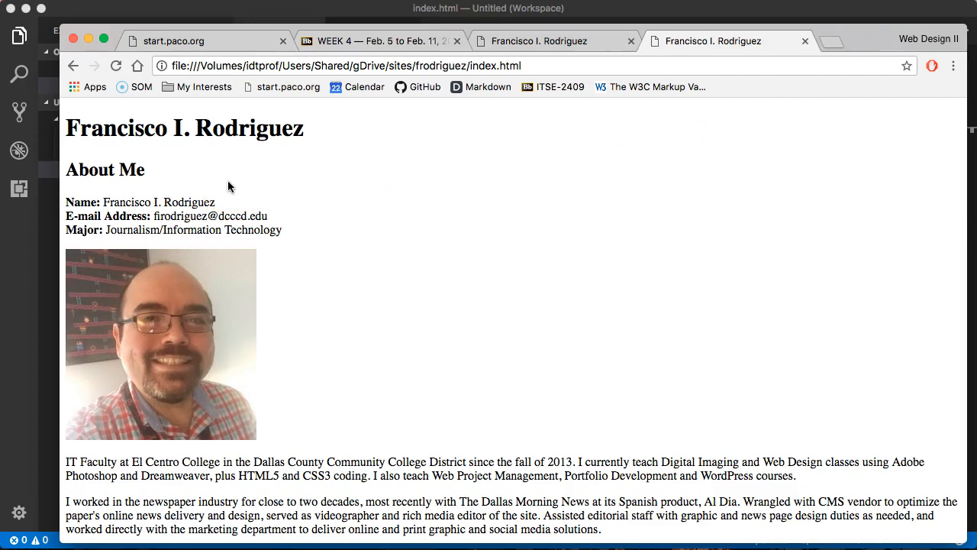
pyautogui.moveTo(415, 134)
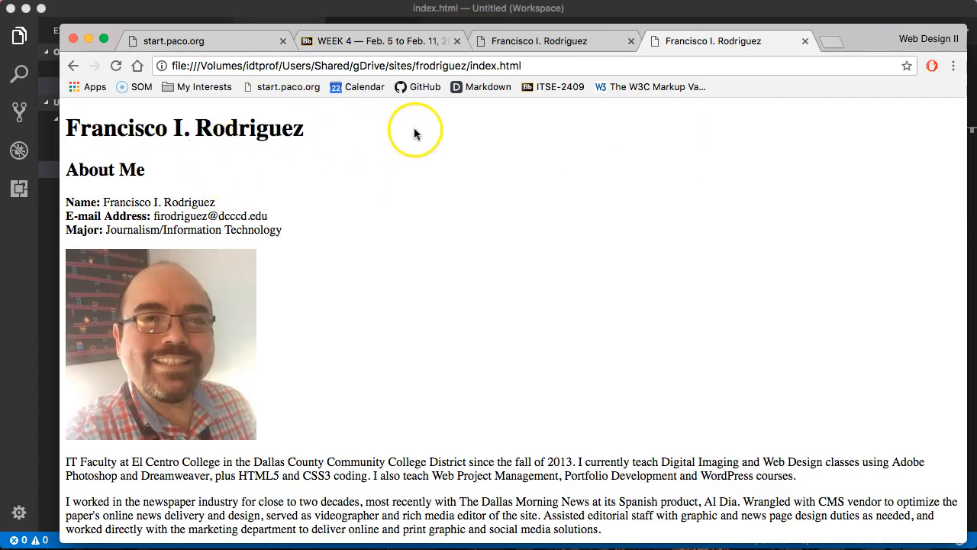
pyautogui.moveTo(410, 134)
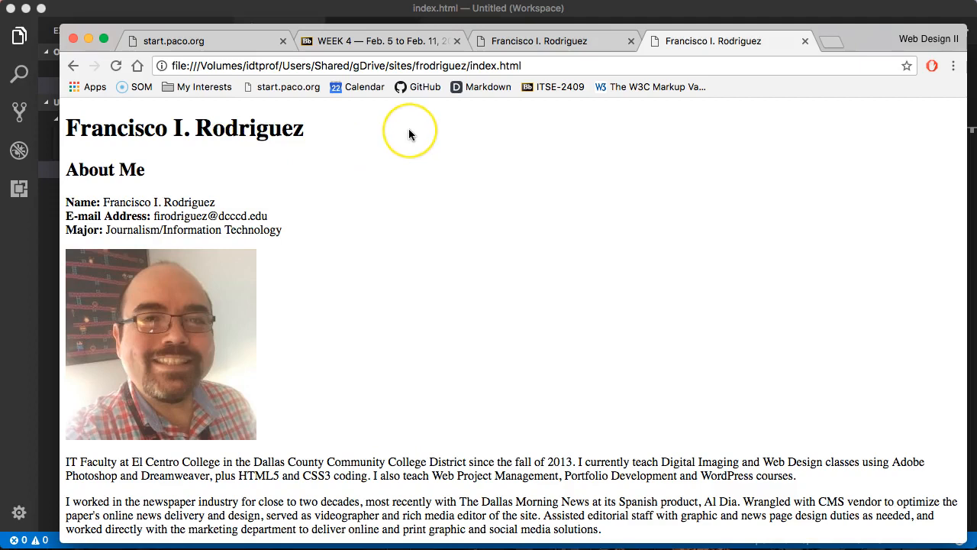
pyautogui.moveTo(410, 134)
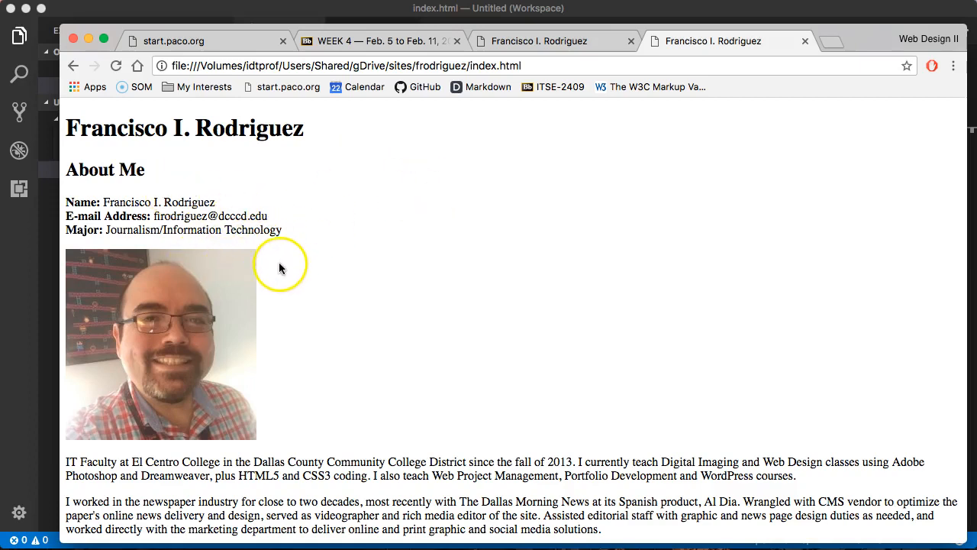
pyautogui.moveTo(289, 273)
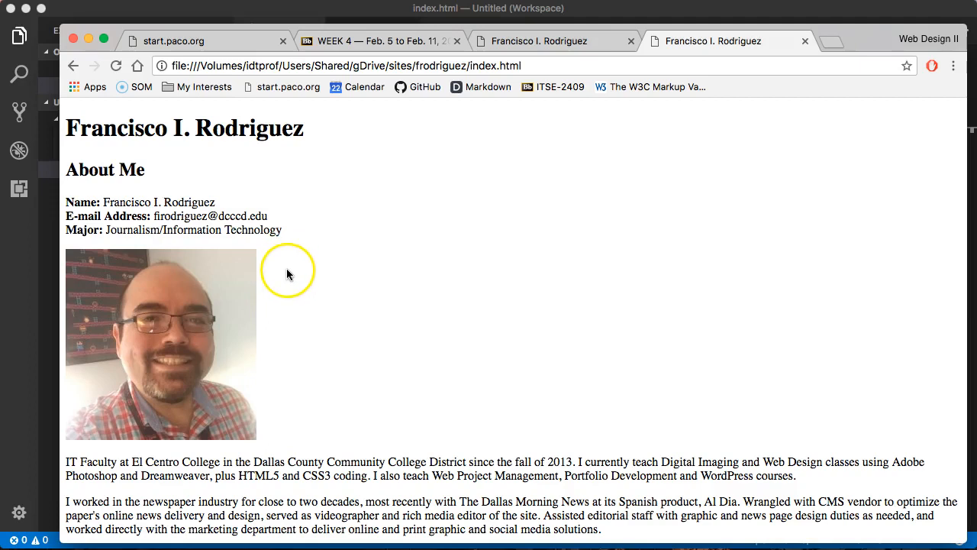
pyautogui.moveTo(313, 337)
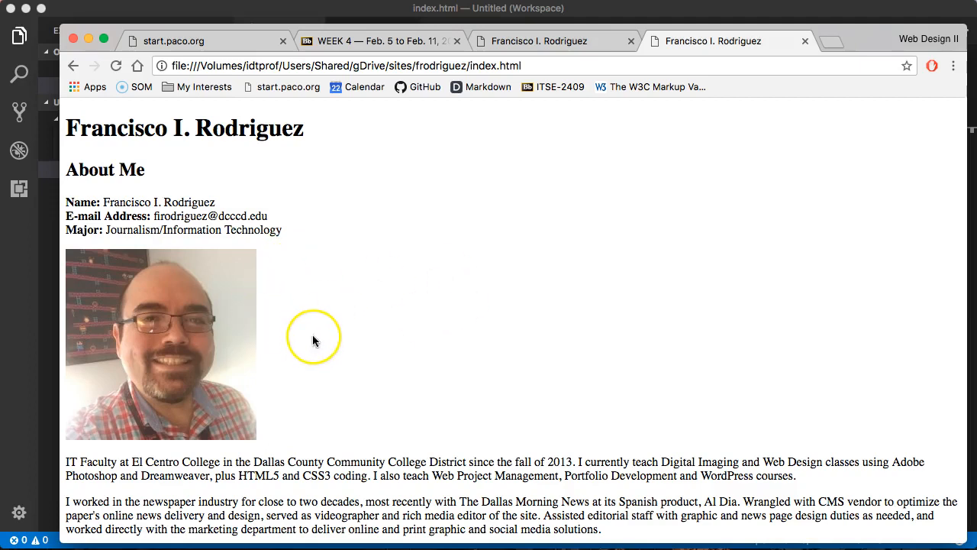
pyautogui.moveTo(555, 168)
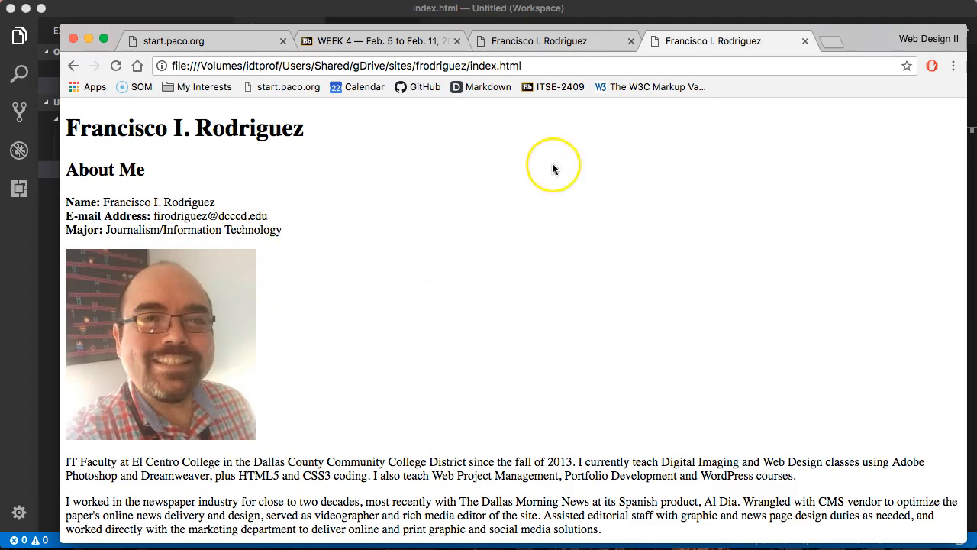
pyautogui.moveTo(970, 202)
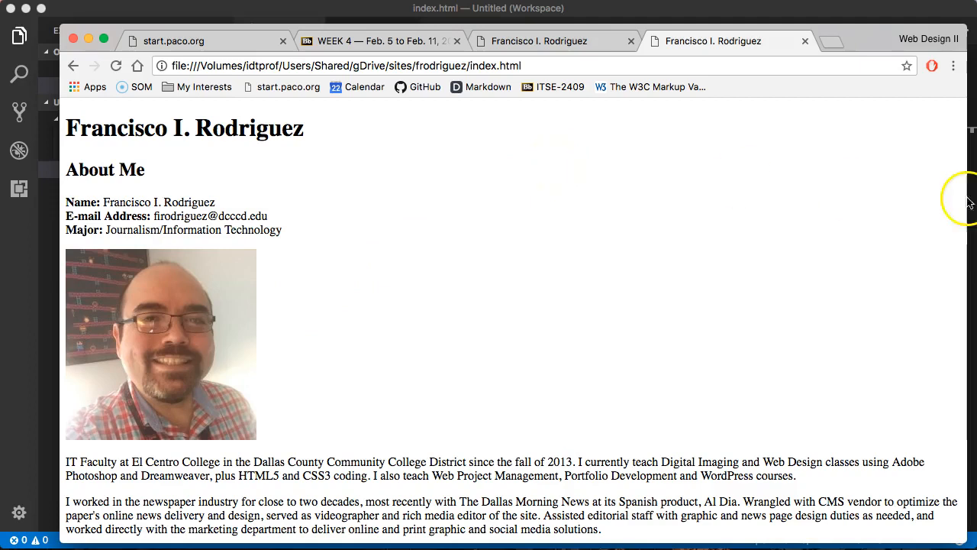
pyautogui.moveTo(259, 354)
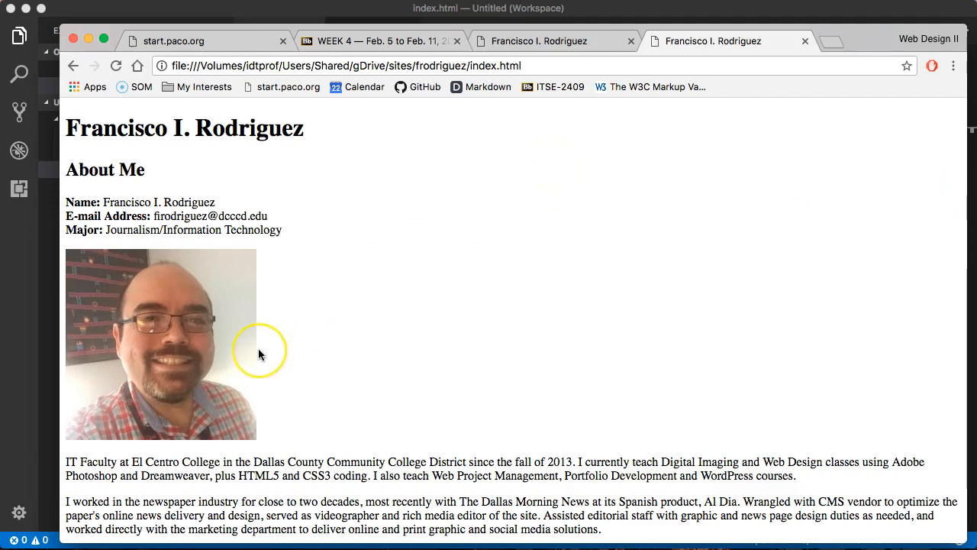